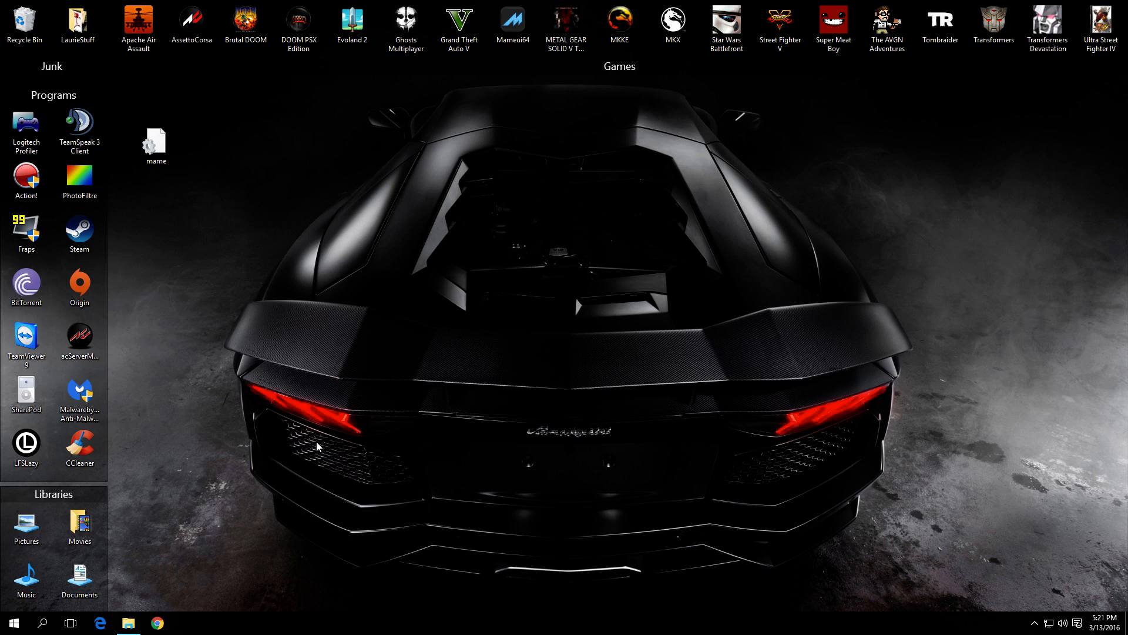
pyautogui.moveTo(325, 340)
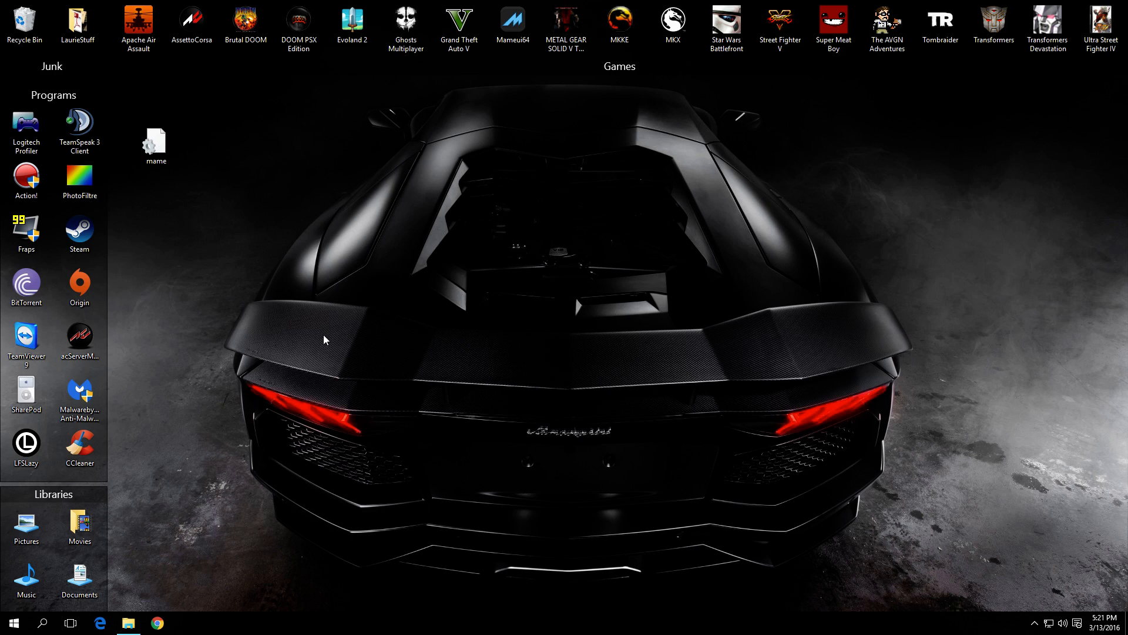
pyautogui.moveTo(384, 125)
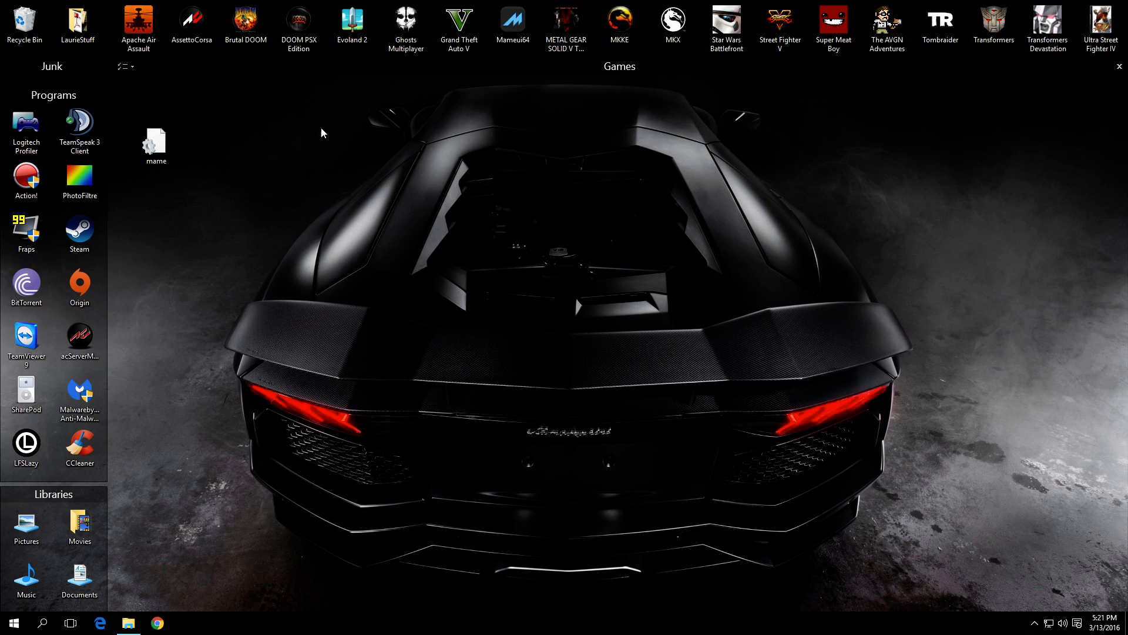
pyautogui.moveTo(239, 104)
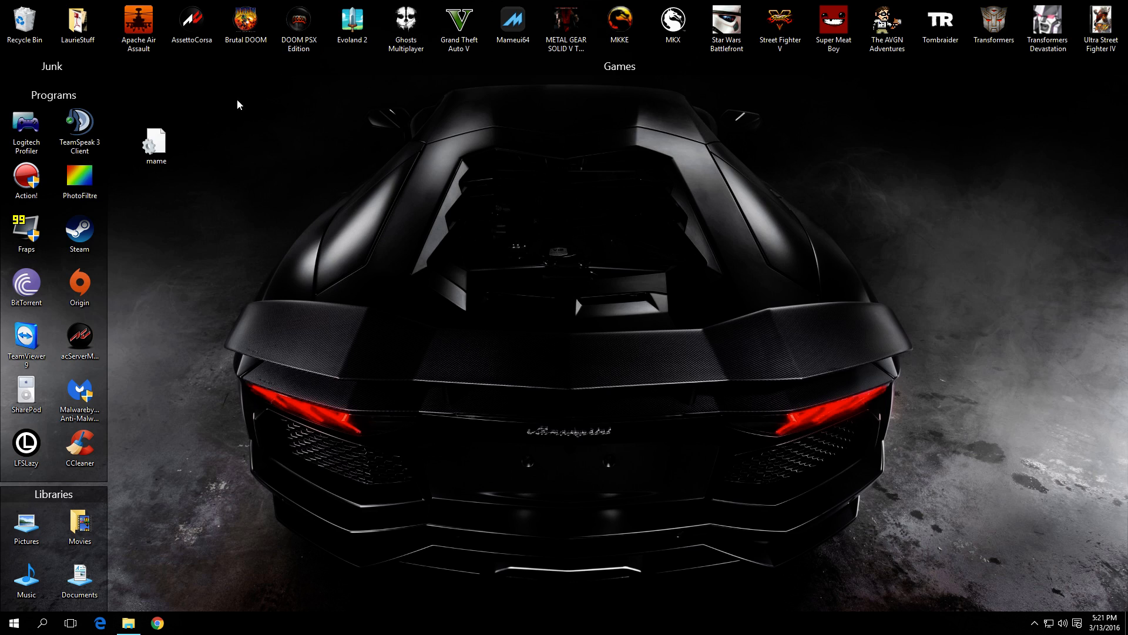
pyautogui.moveTo(186, 258)
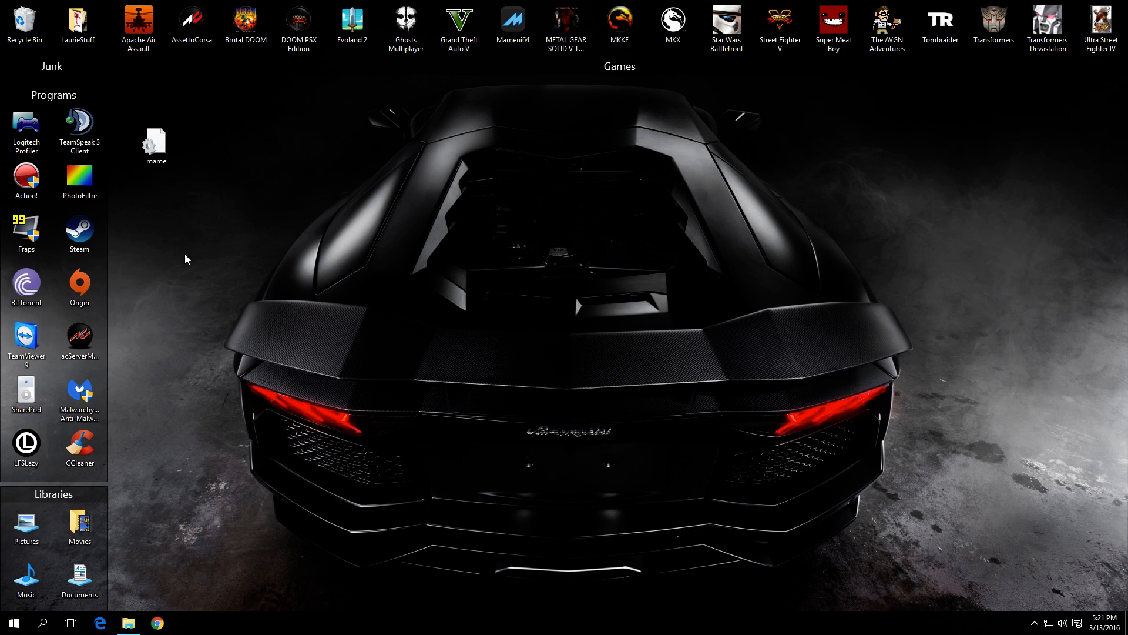
pyautogui.moveTo(219, 120)
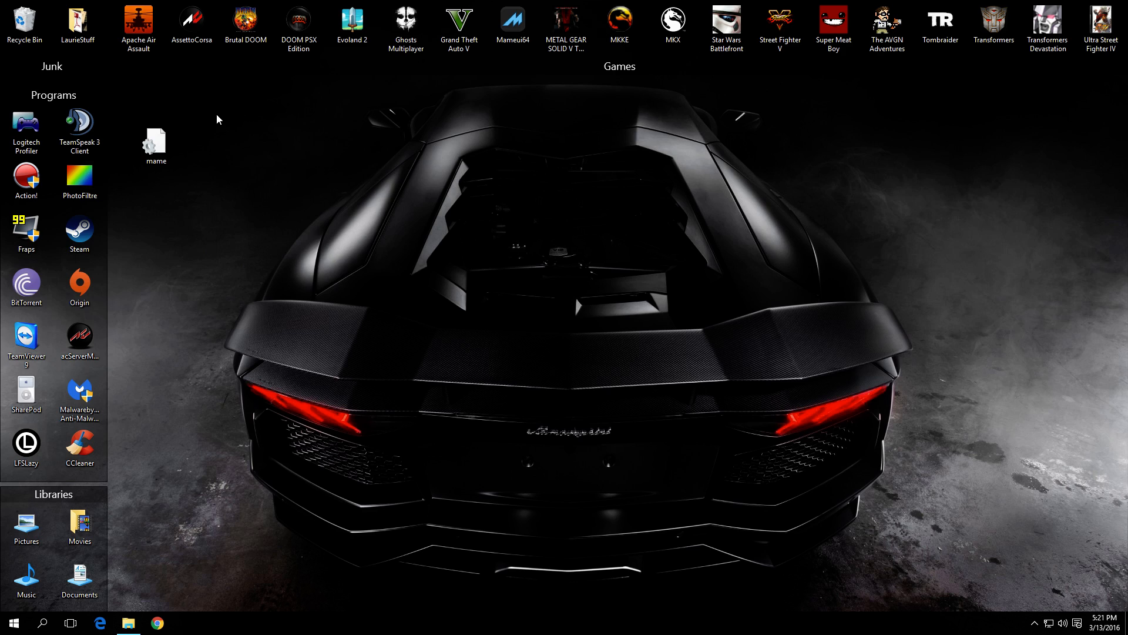
pyautogui.moveTo(219, 128)
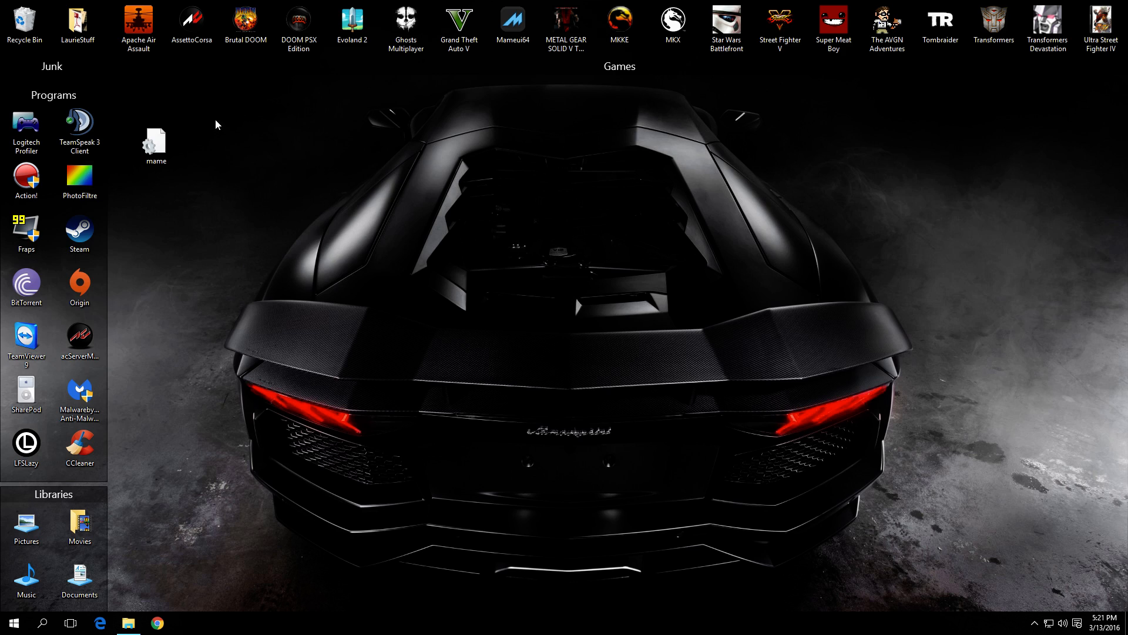
pyautogui.moveTo(341, 101)
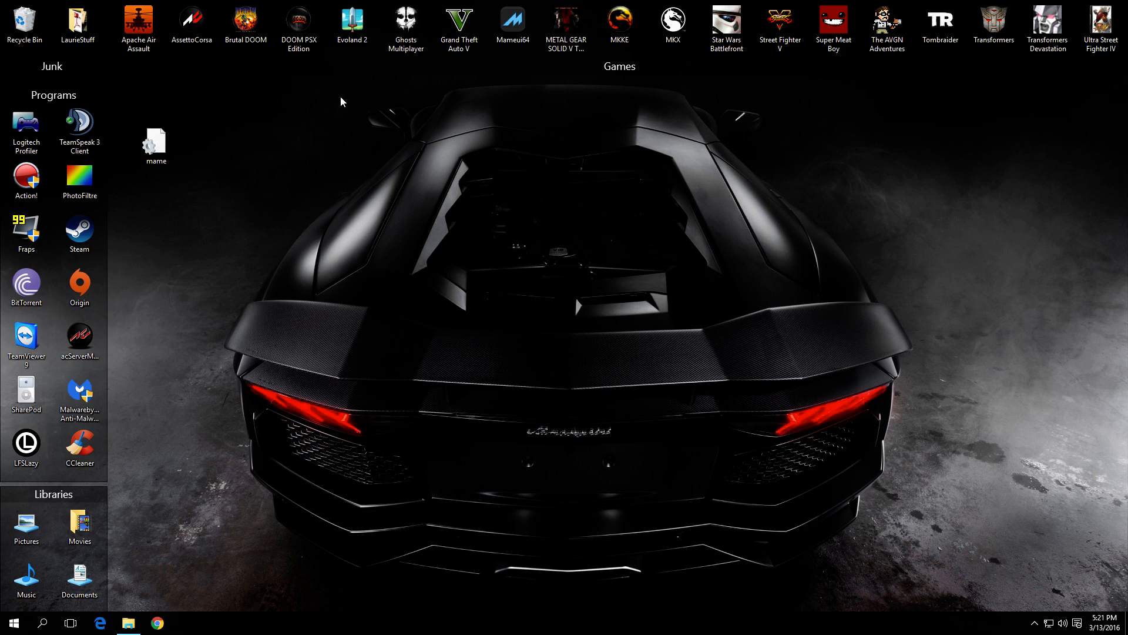
pyautogui.moveTo(363, 152)
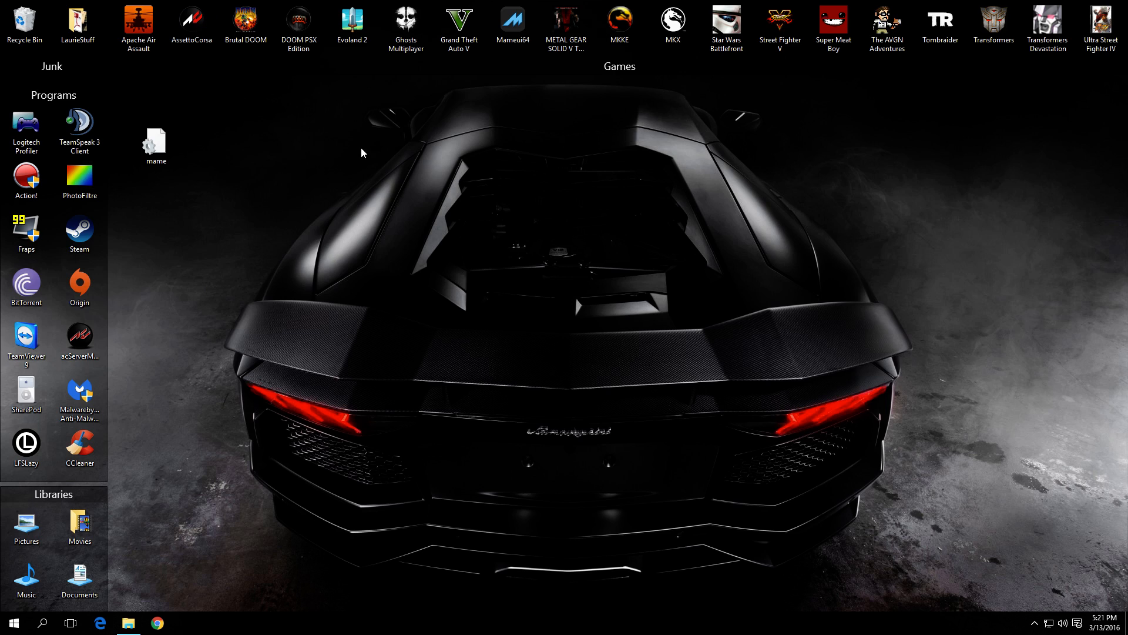
pyautogui.moveTo(110, 332)
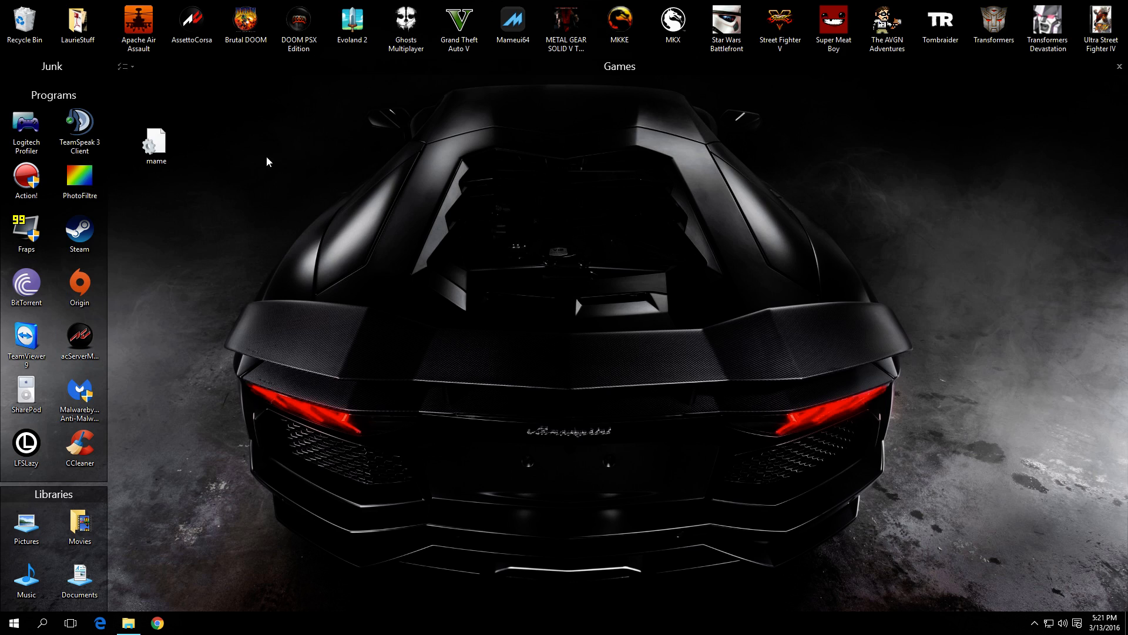
pyautogui.moveTo(247, 375)
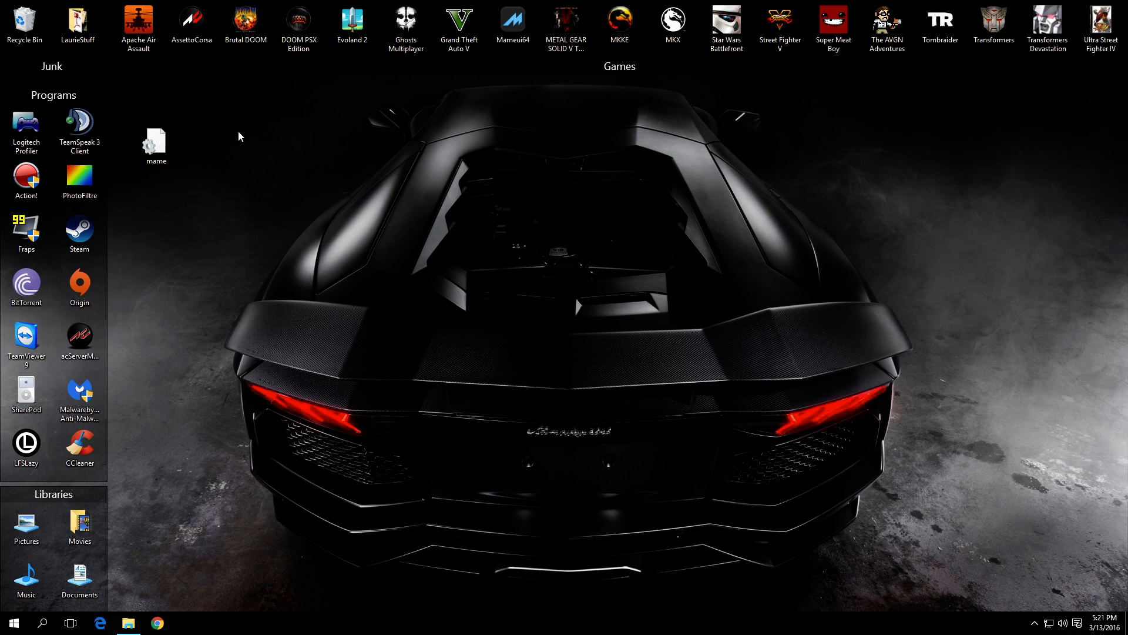
pyautogui.moveTo(305, 211)
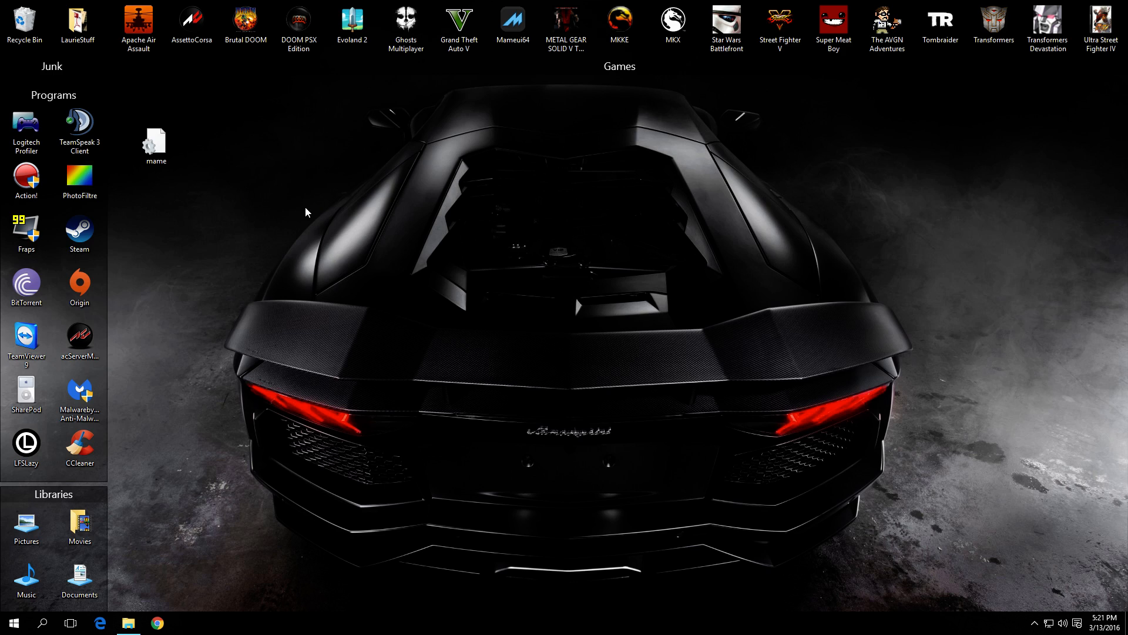
pyautogui.moveTo(294, 219)
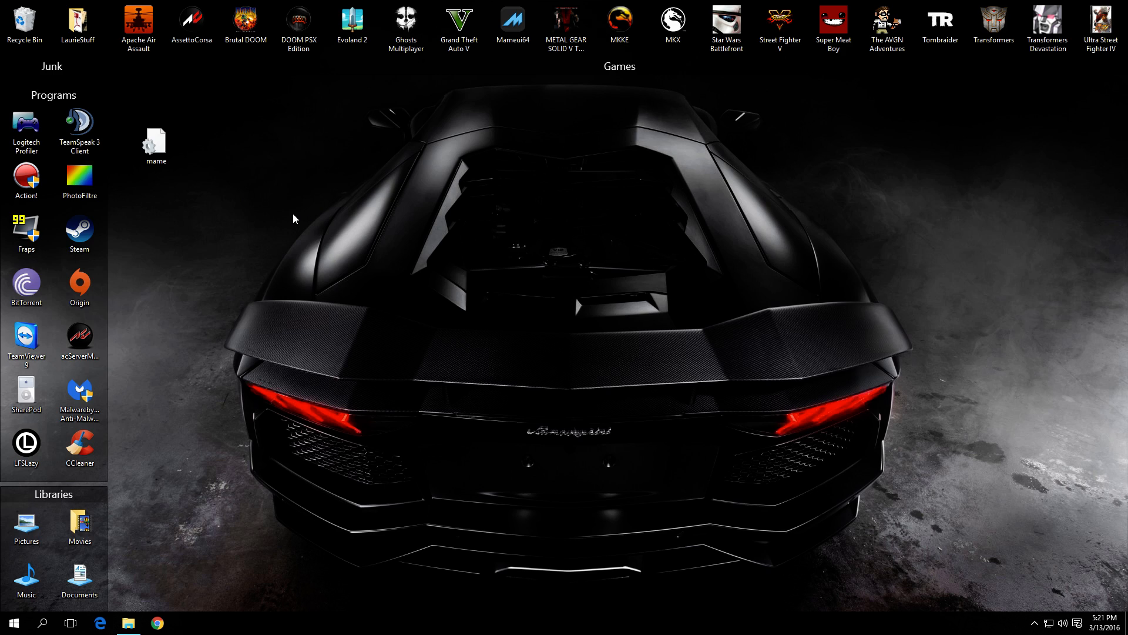
pyautogui.moveTo(113, 598)
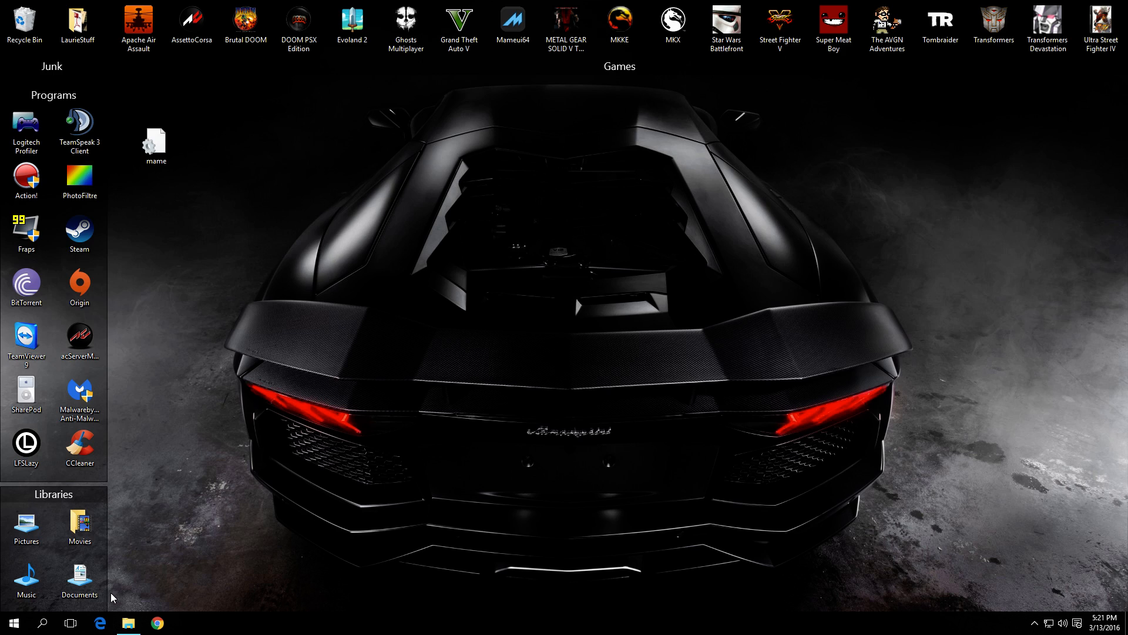
pyautogui.moveTo(294, 264)
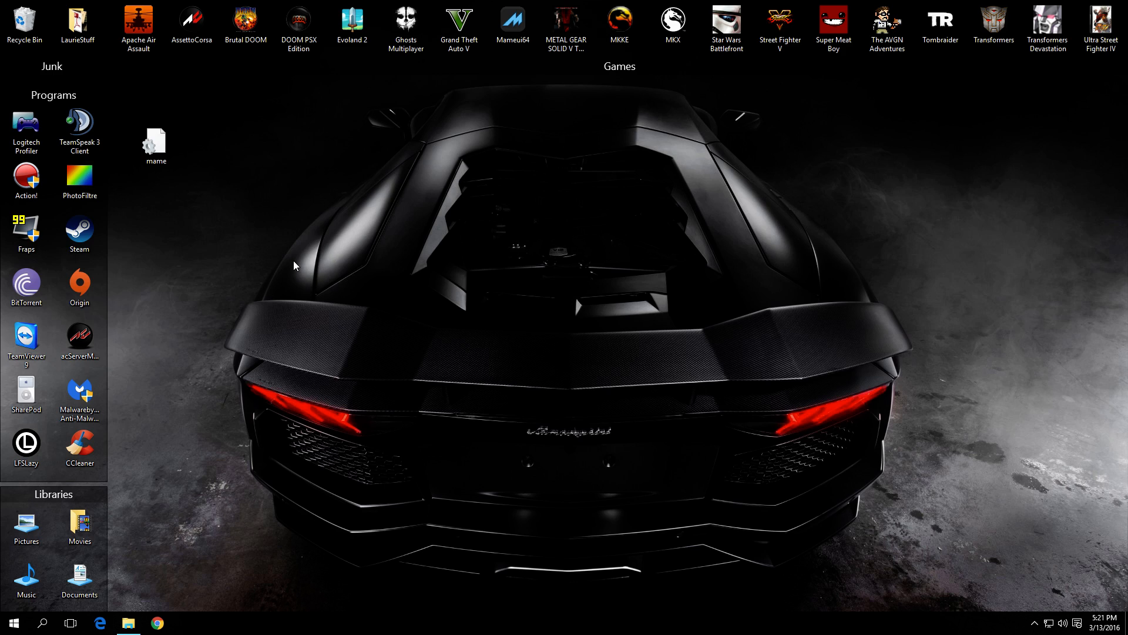
pyautogui.moveTo(526, 138)
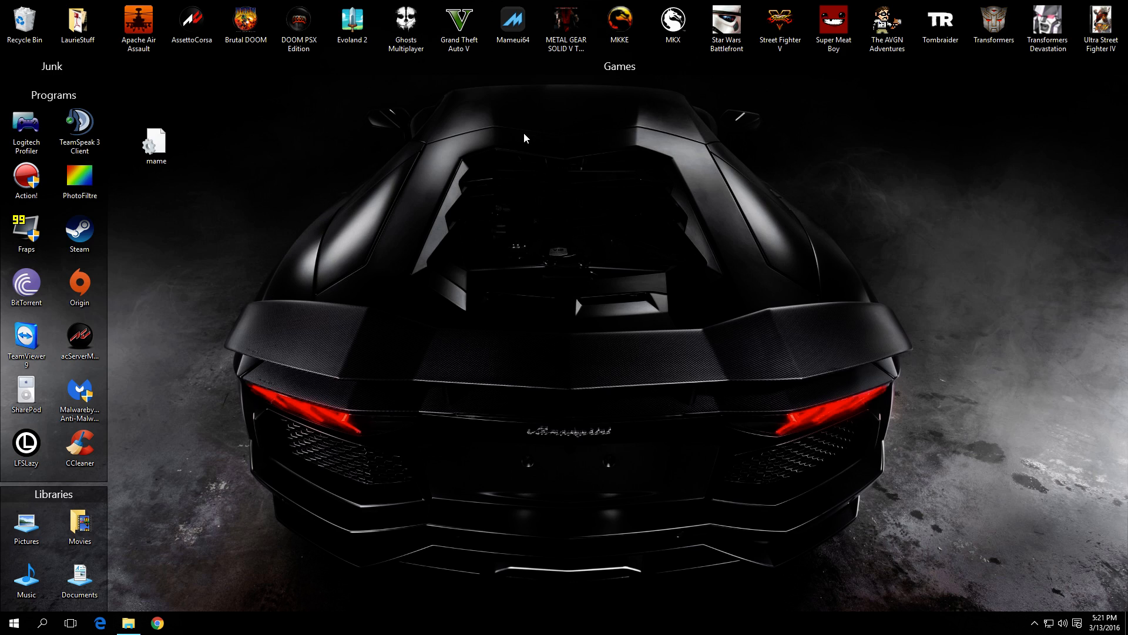
pyautogui.moveTo(503, 170)
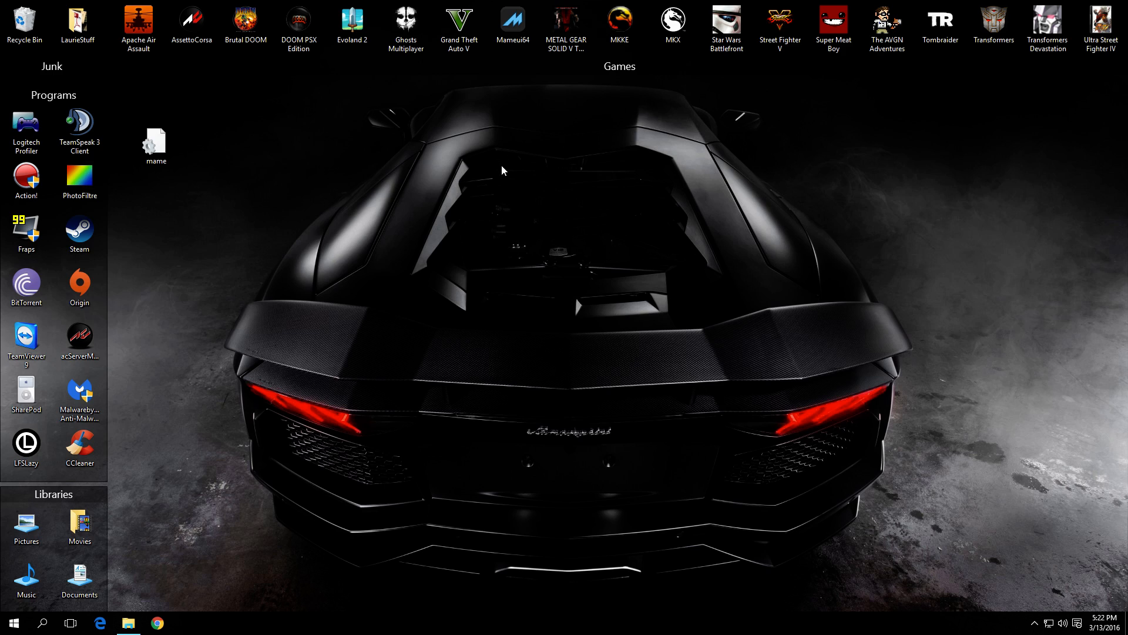
pyautogui.moveTo(507, 167)
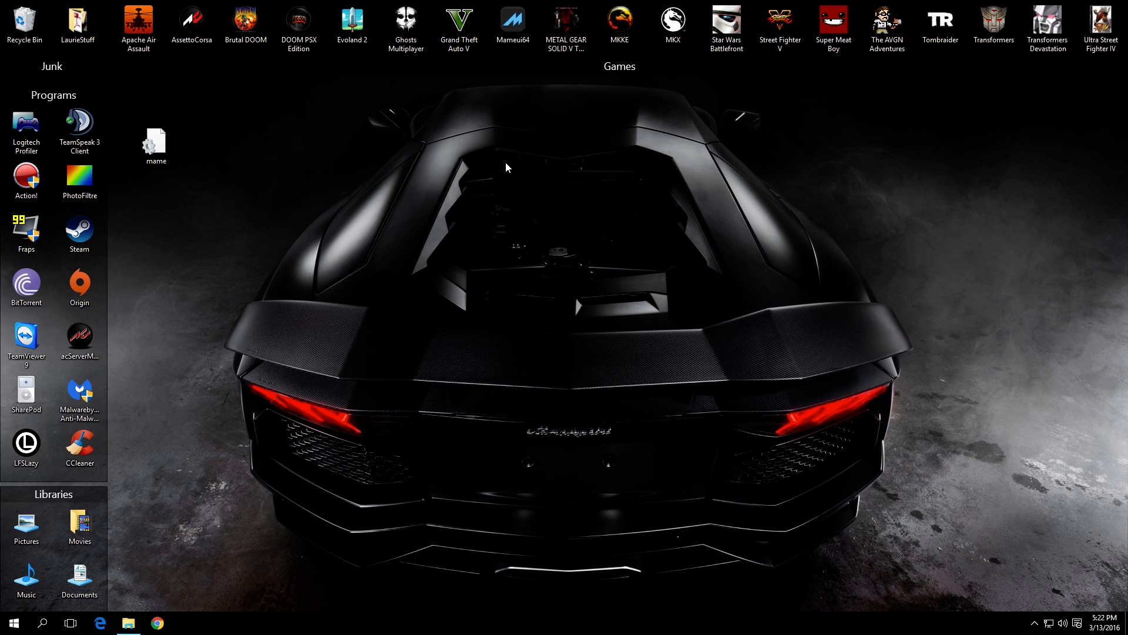
pyautogui.moveTo(526, 206)
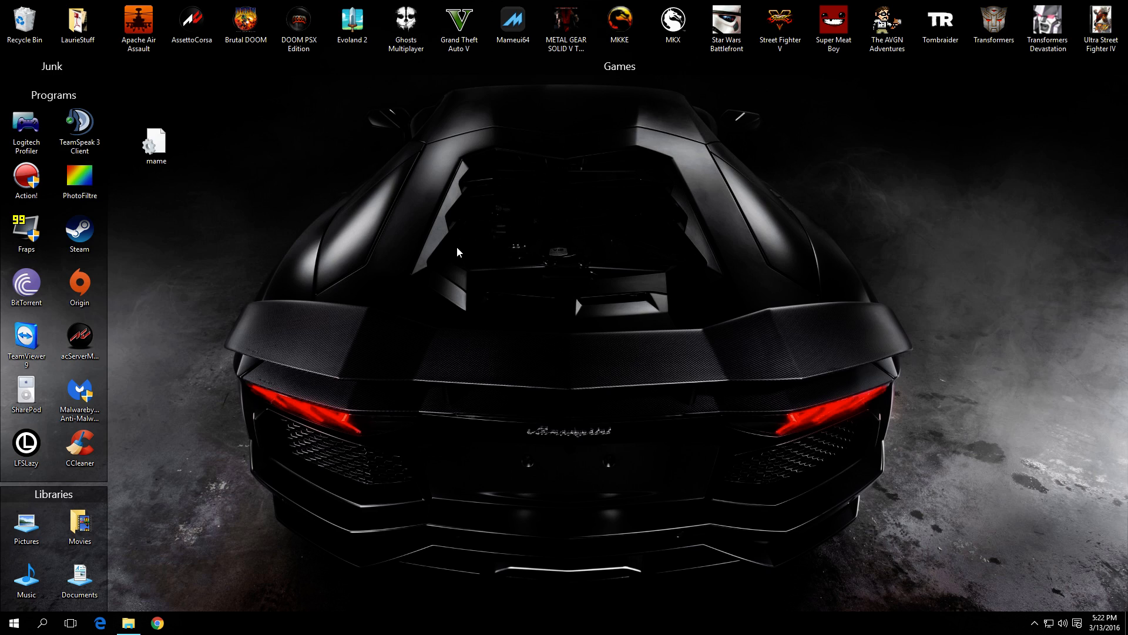
pyautogui.moveTo(434, 287)
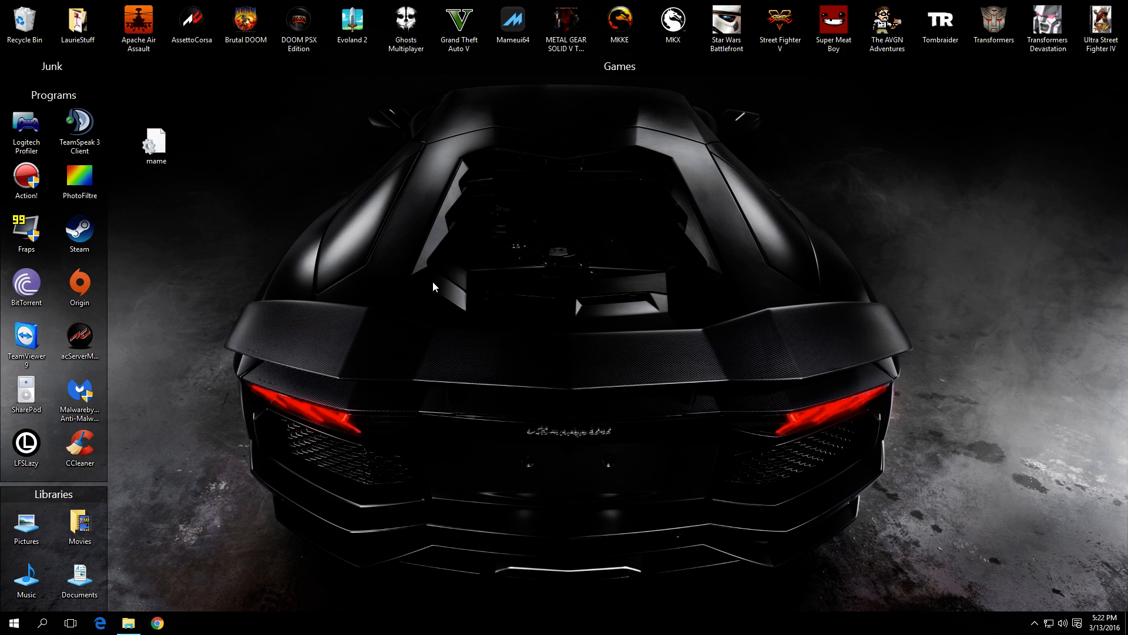
pyautogui.moveTo(368, 232)
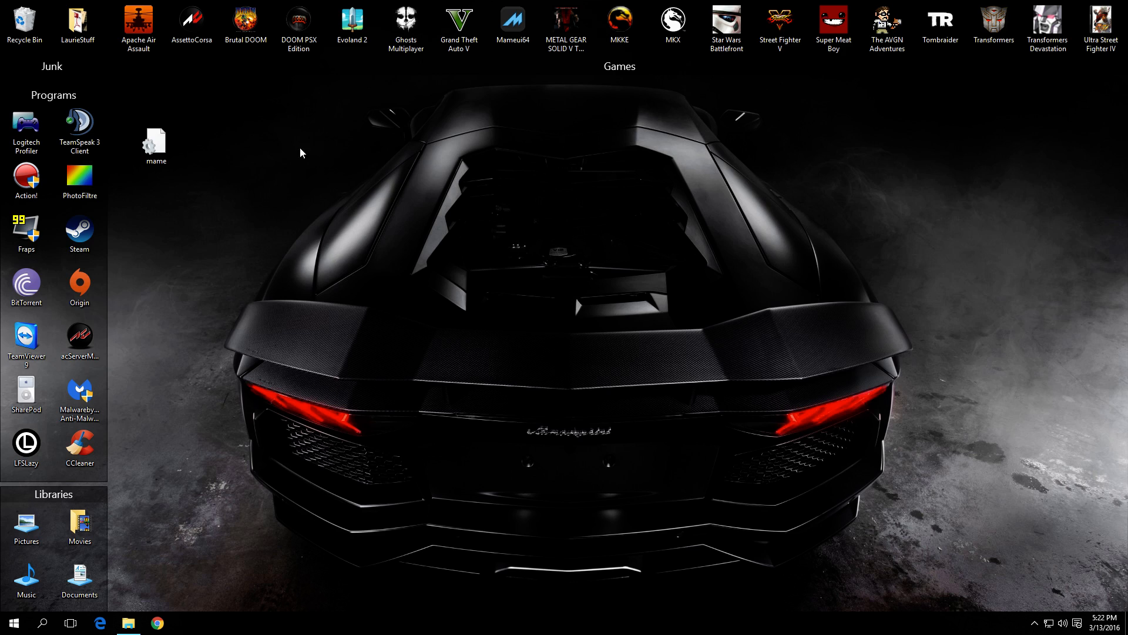
pyautogui.moveTo(265, 214)
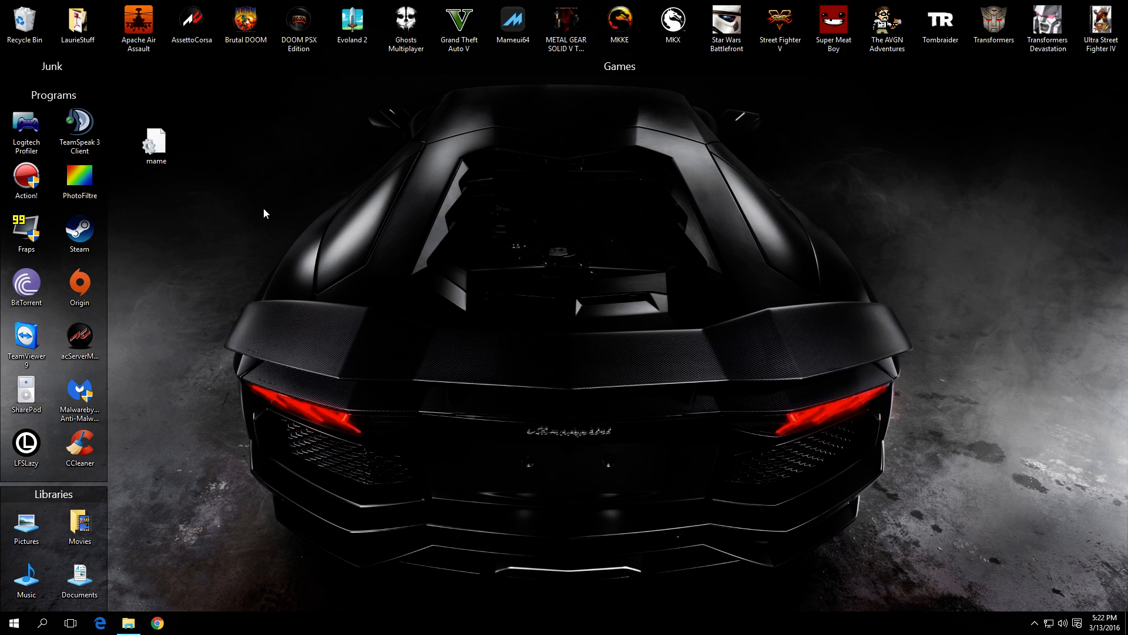
pyautogui.moveTo(308, 445)
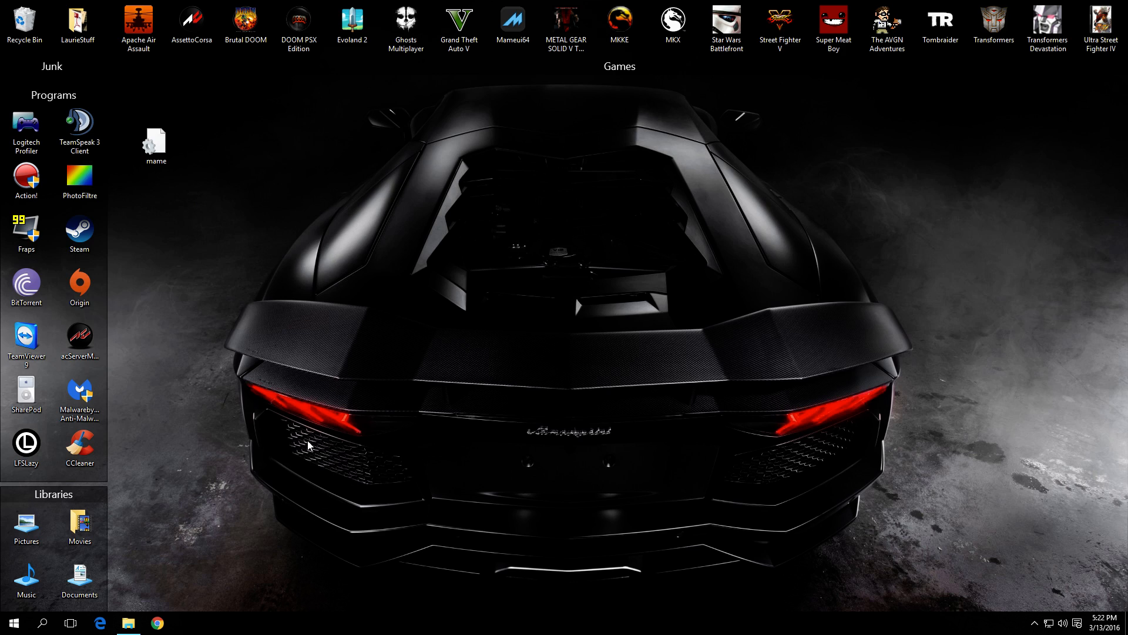
pyautogui.moveTo(430, 393)
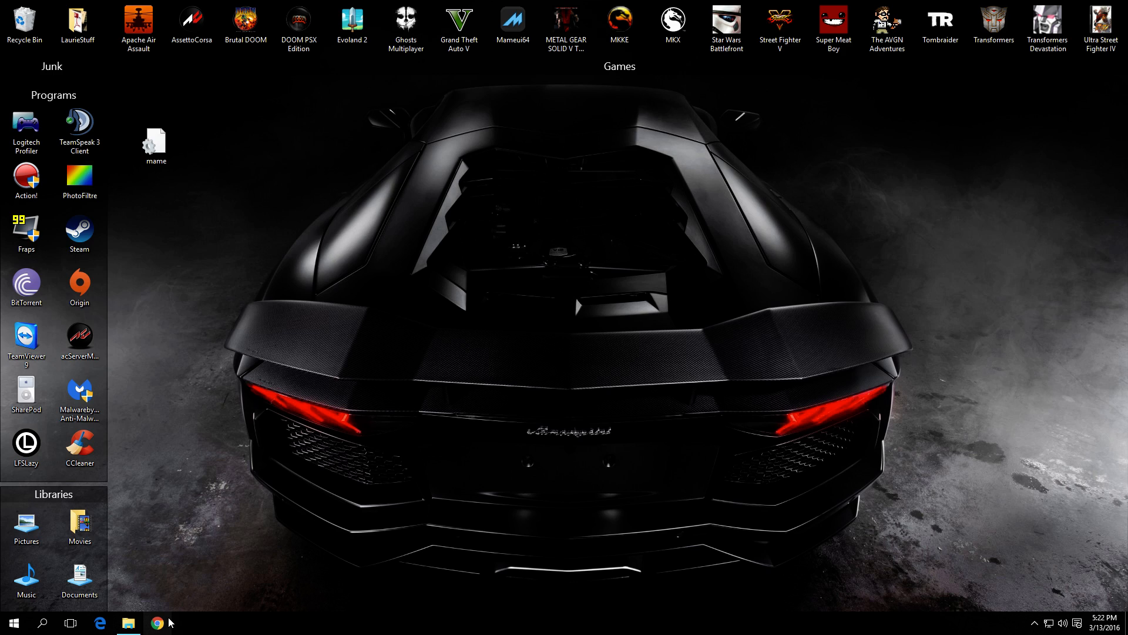
# Search Google for 'mameui' and open the IV/Play and MameUI Home Page result
pyautogui.click(156, 622)
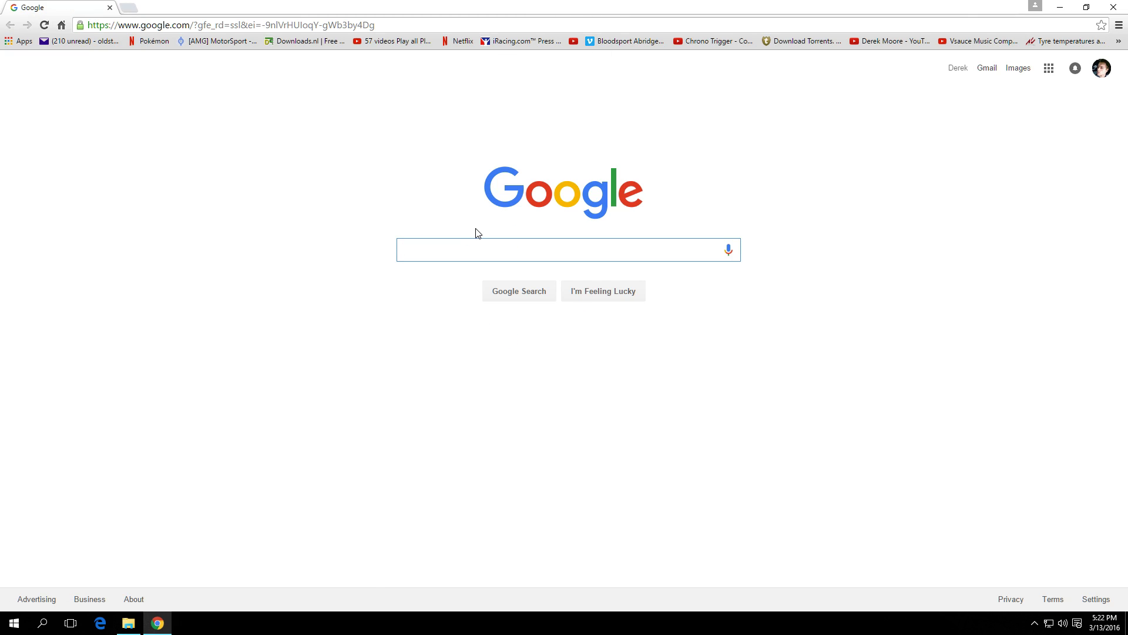
pyautogui.write('mameui64')
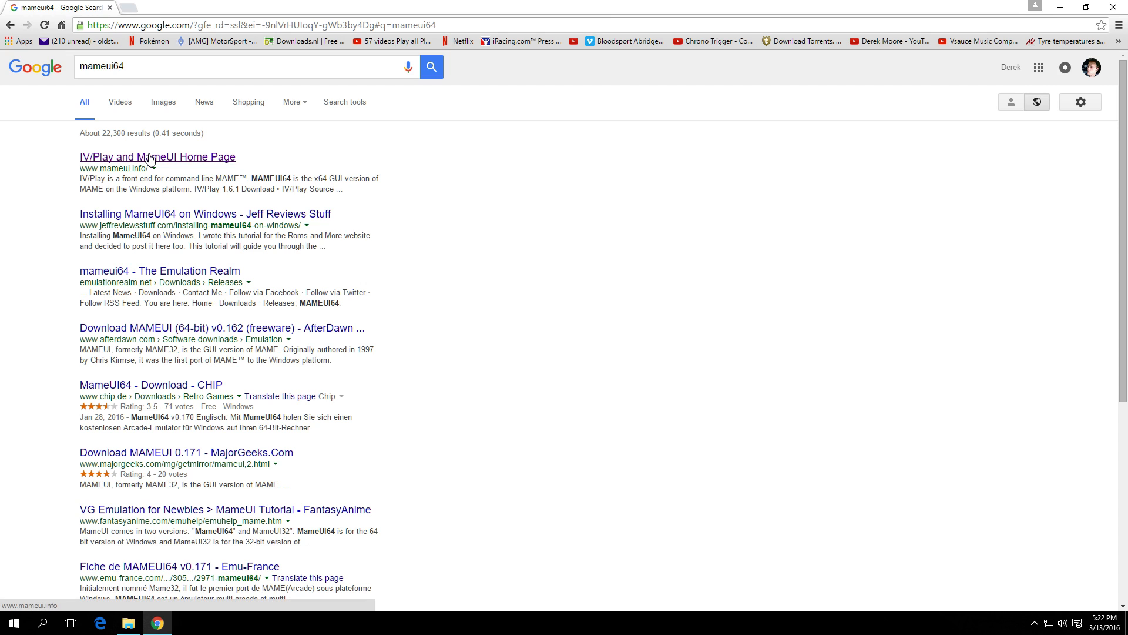
pyautogui.click(156, 156)
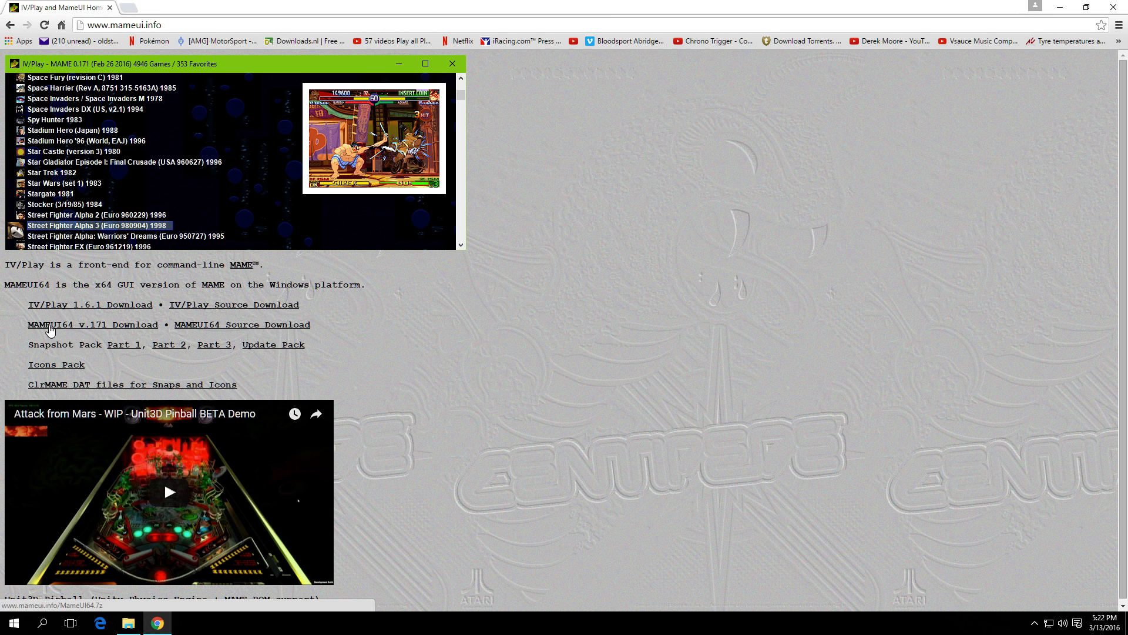
pyautogui.moveTo(73, 329)
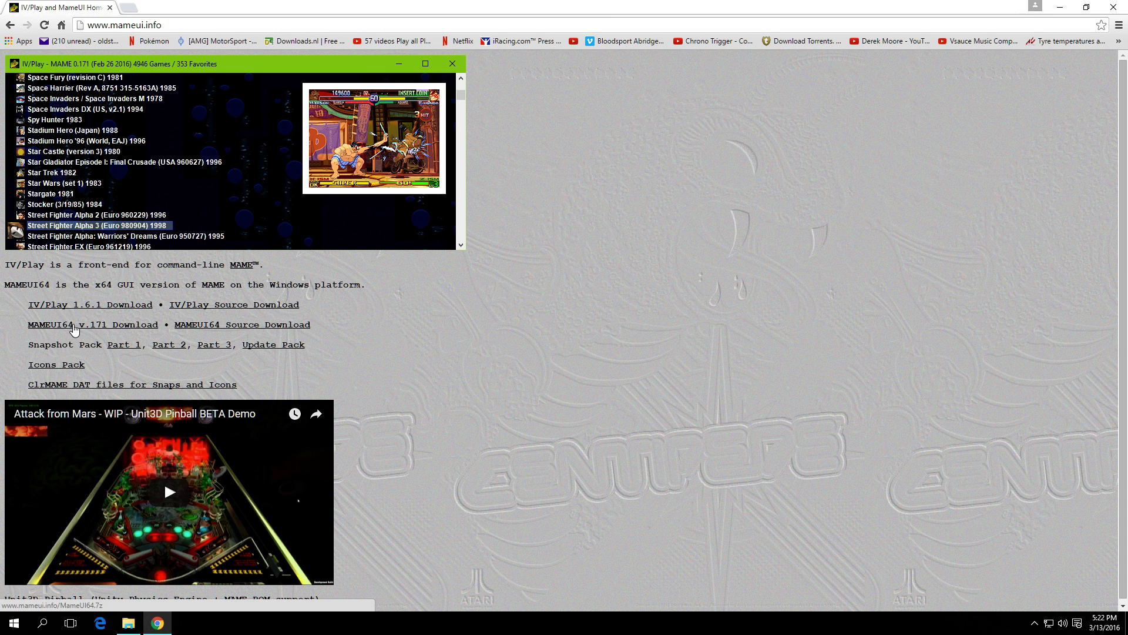
pyautogui.moveTo(82, 333)
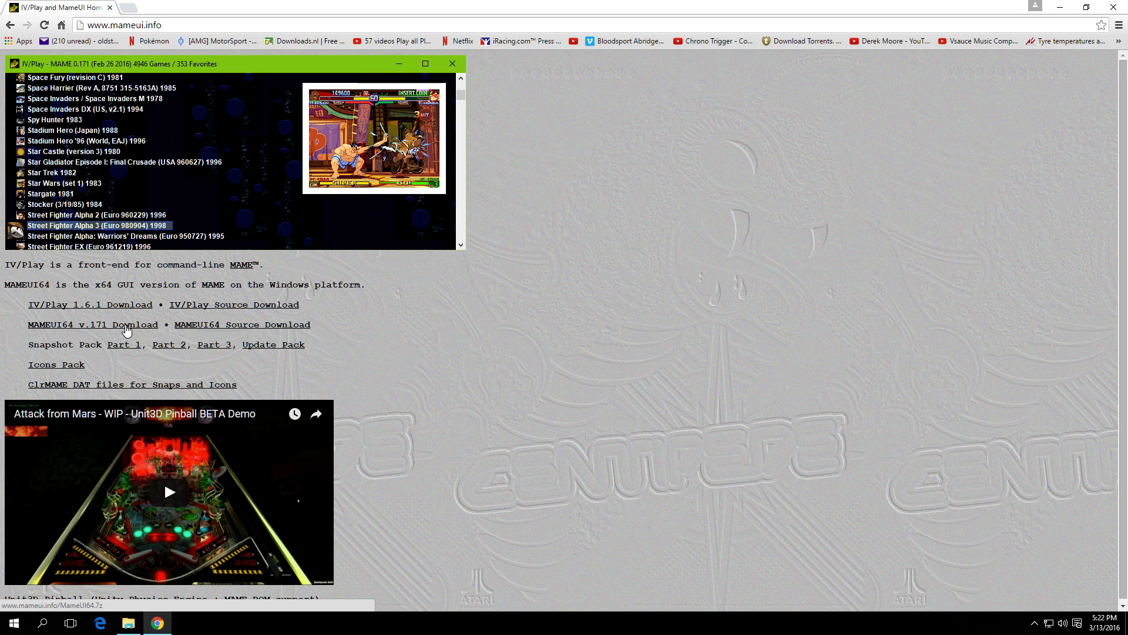
pyautogui.moveTo(120, 335)
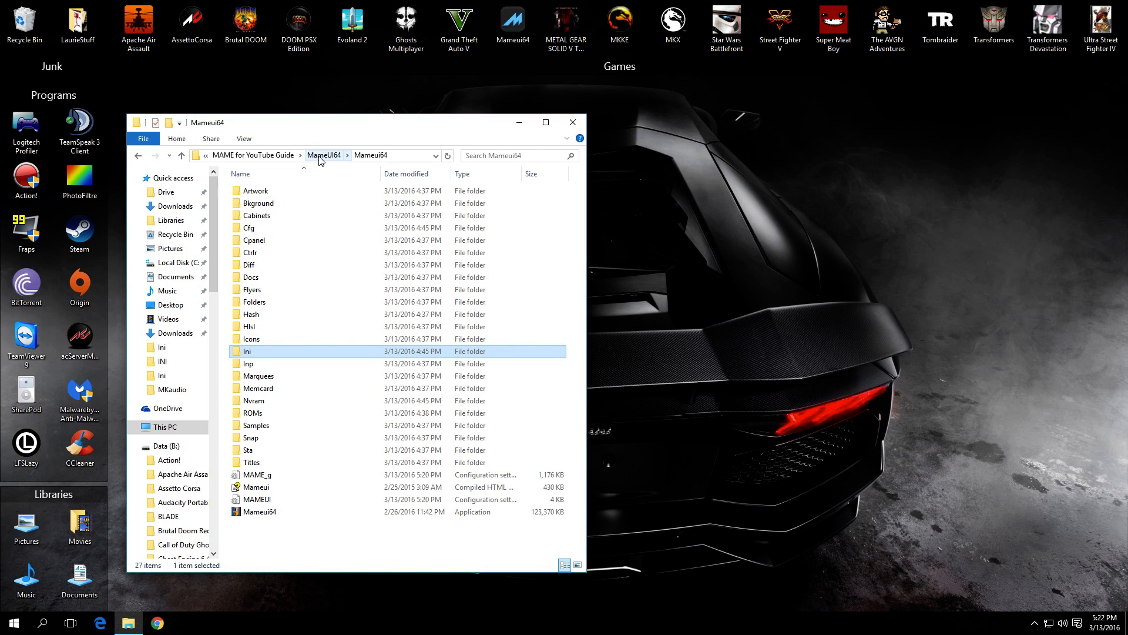
pyautogui.click(324, 155)
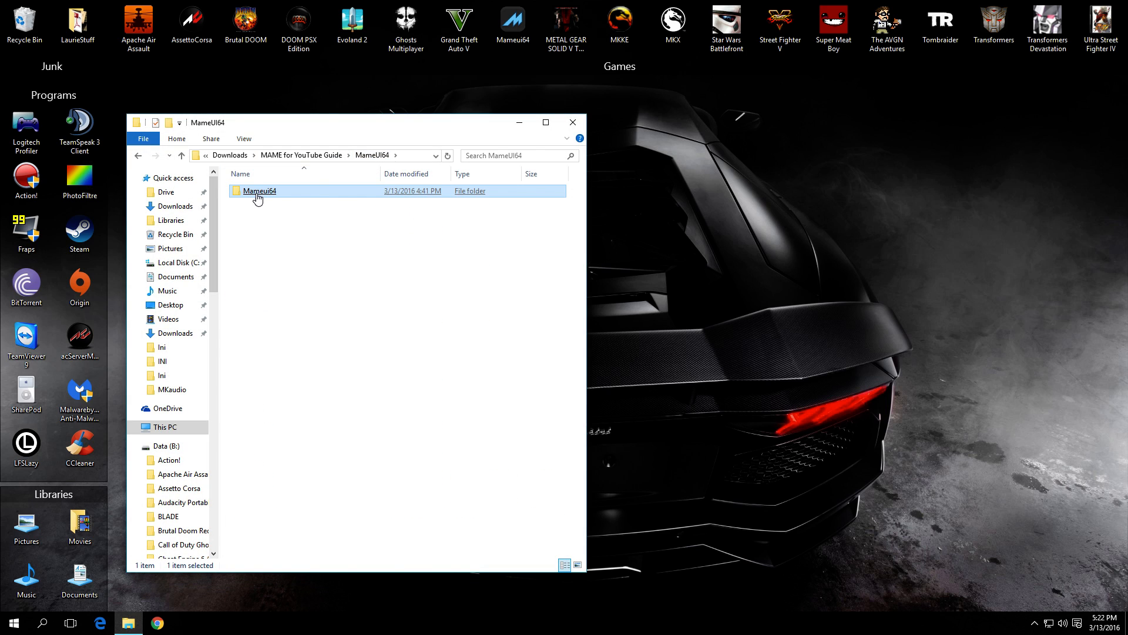
pyautogui.rightClick(259, 190)
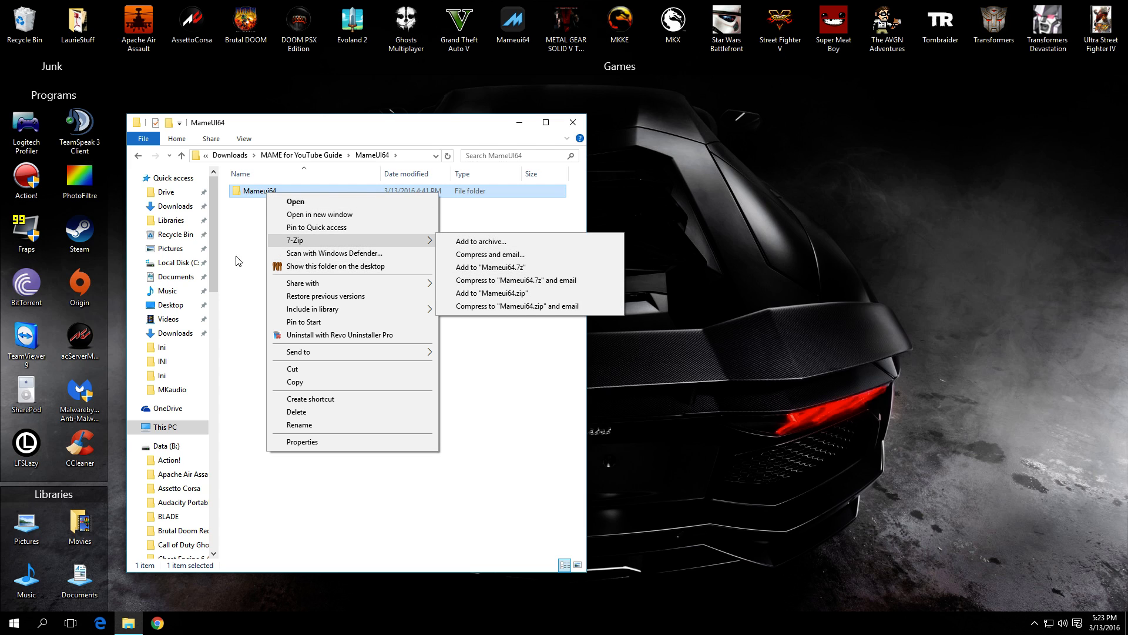
pyautogui.doubleClick(261, 191)
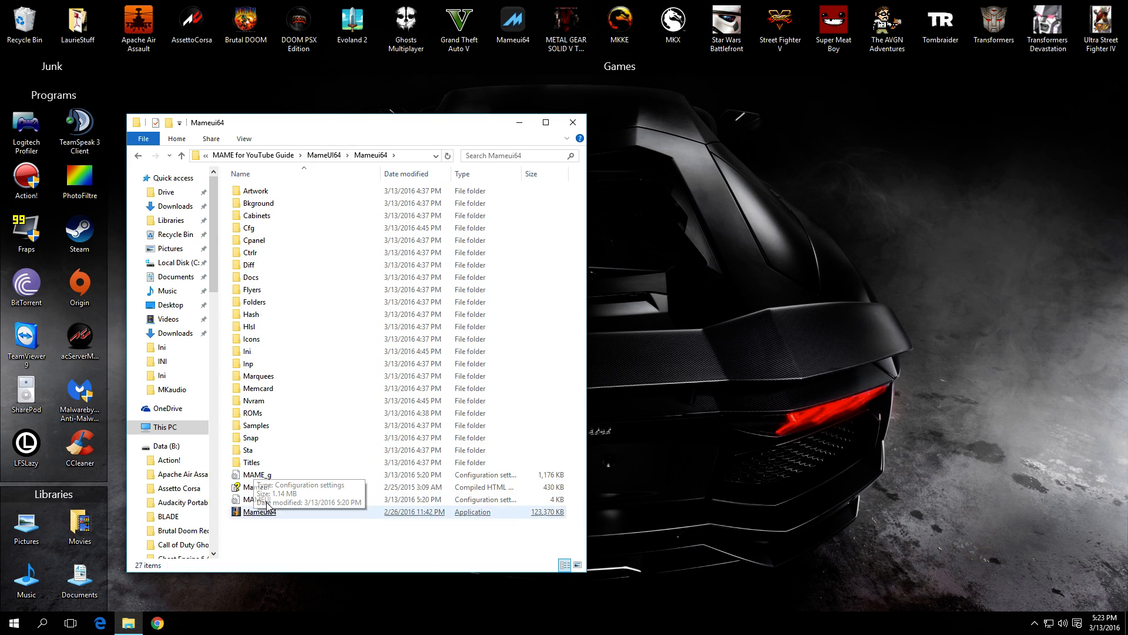
pyautogui.click(253, 412)
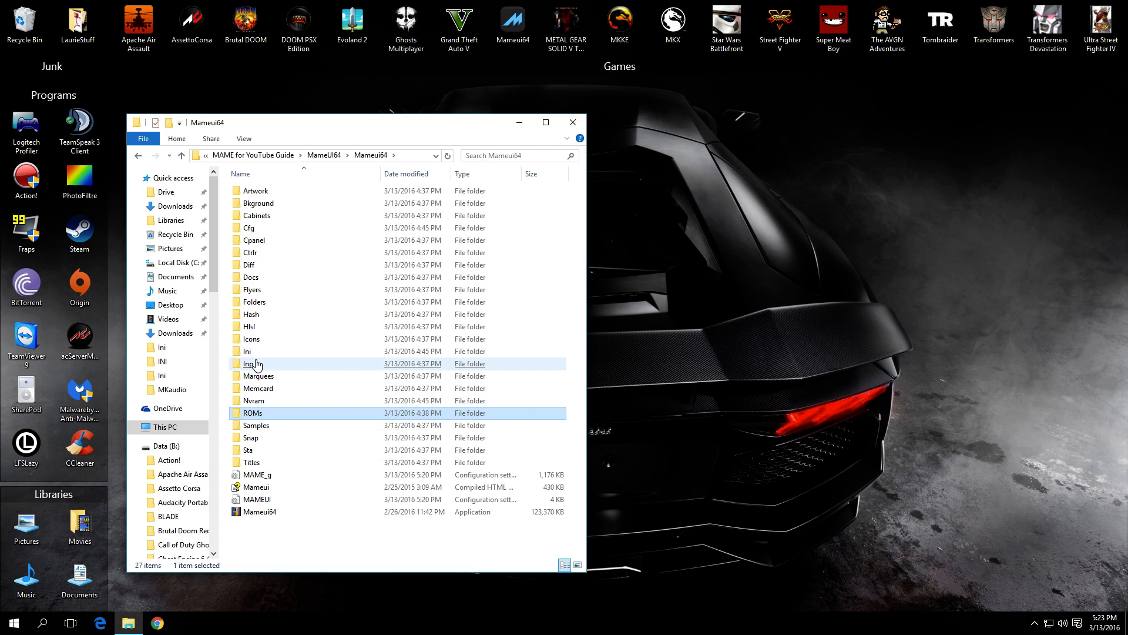
pyautogui.doubleClick(253, 363)
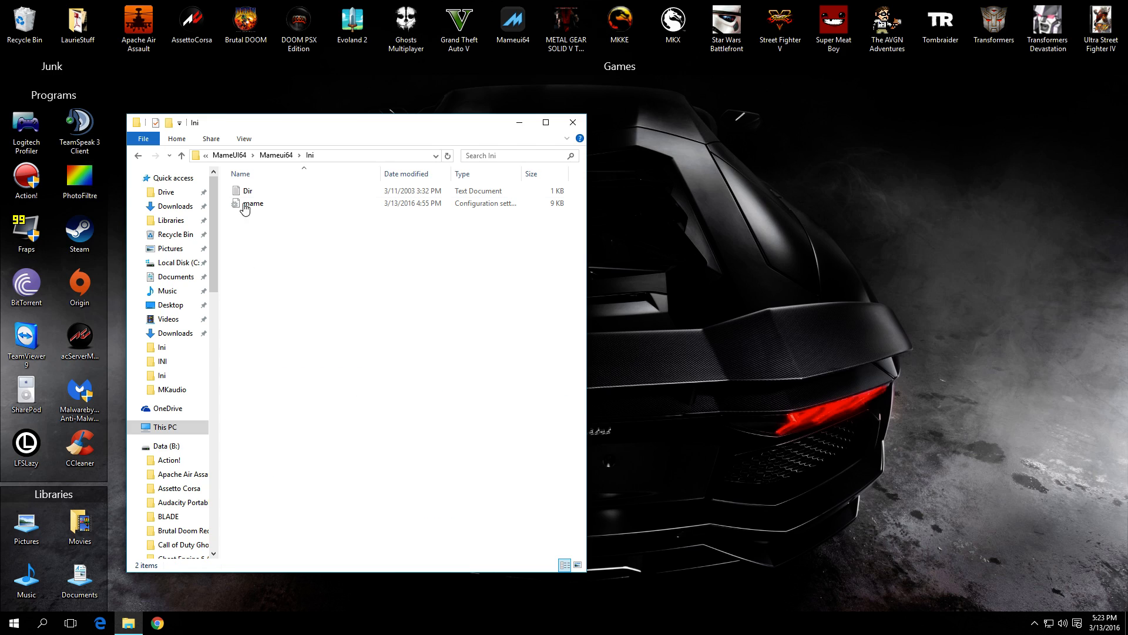
pyautogui.click(252, 204)
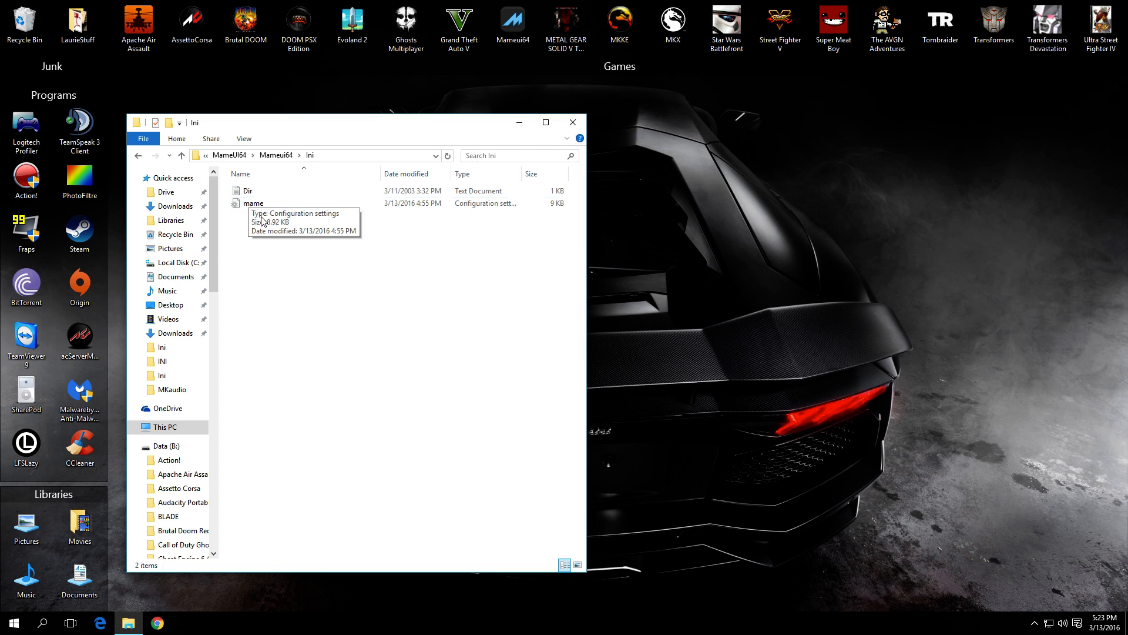
pyautogui.click(254, 203)
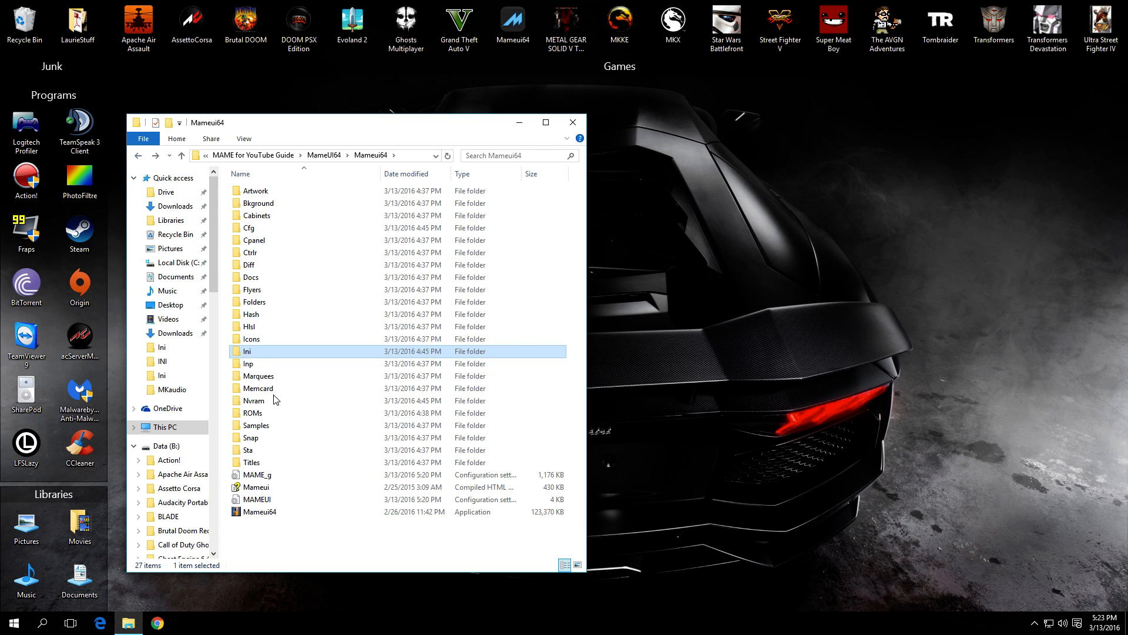
pyautogui.moveTo(244, 351)
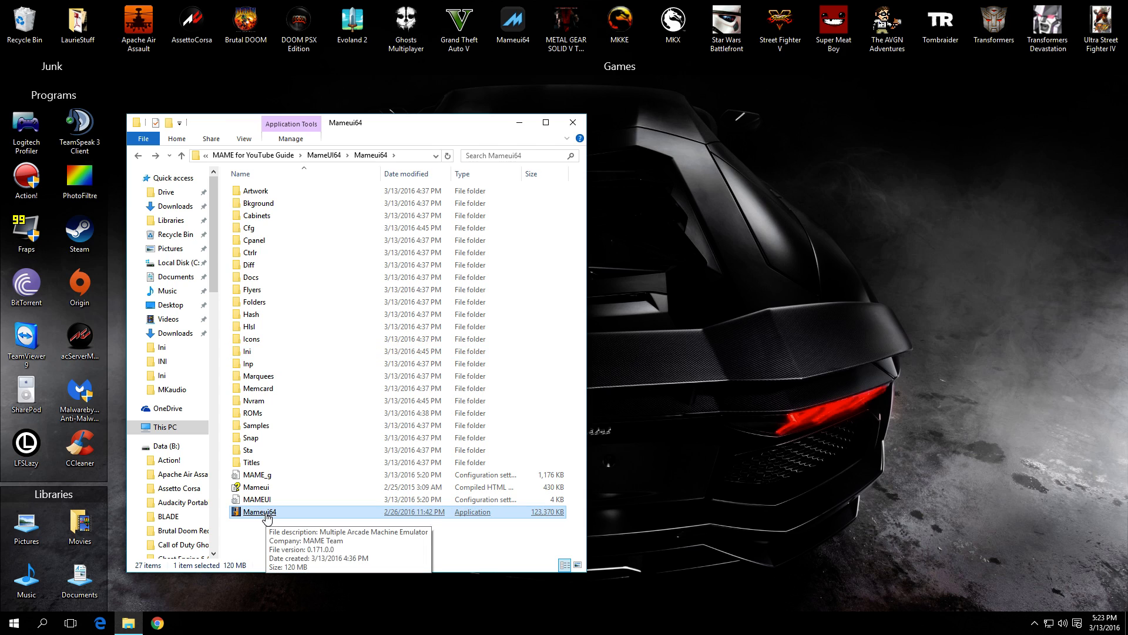
pyautogui.moveTo(238, 388)
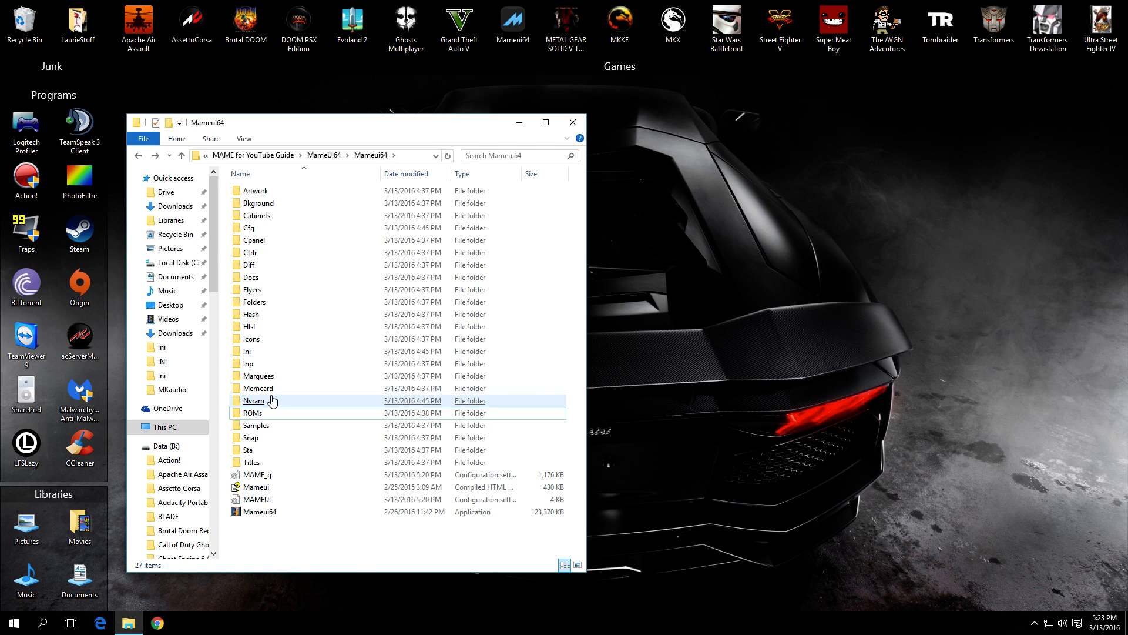
# Open the ROMs folder, check the mk2 and mk3 archives, leave mk2 selected and return to Chrome
pyautogui.click(251, 412)
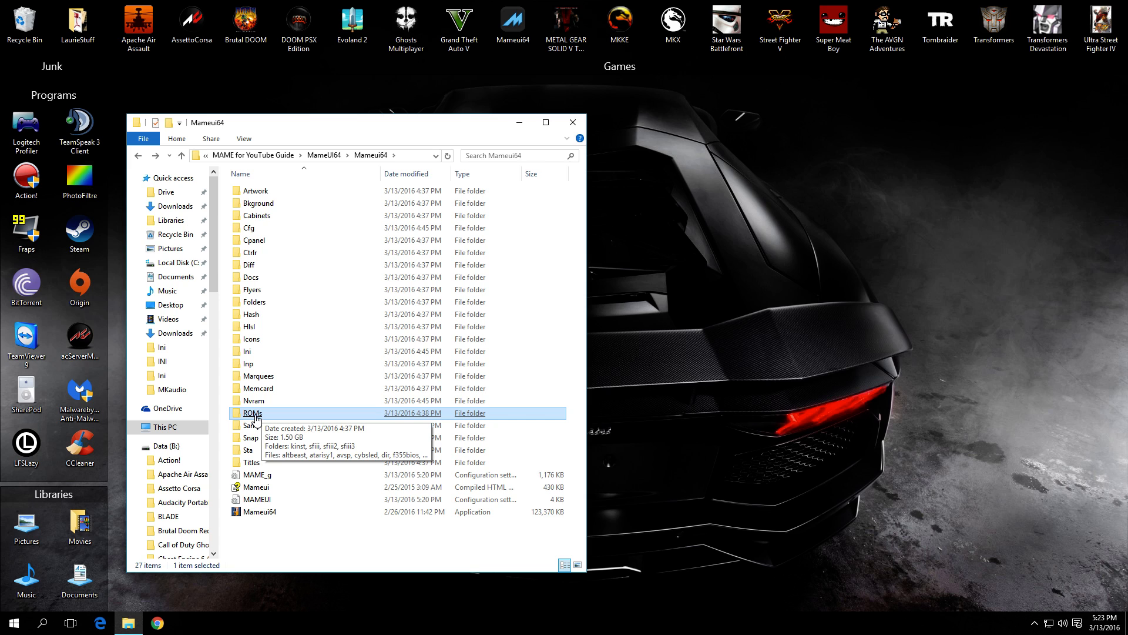
pyautogui.doubleClick(252, 413)
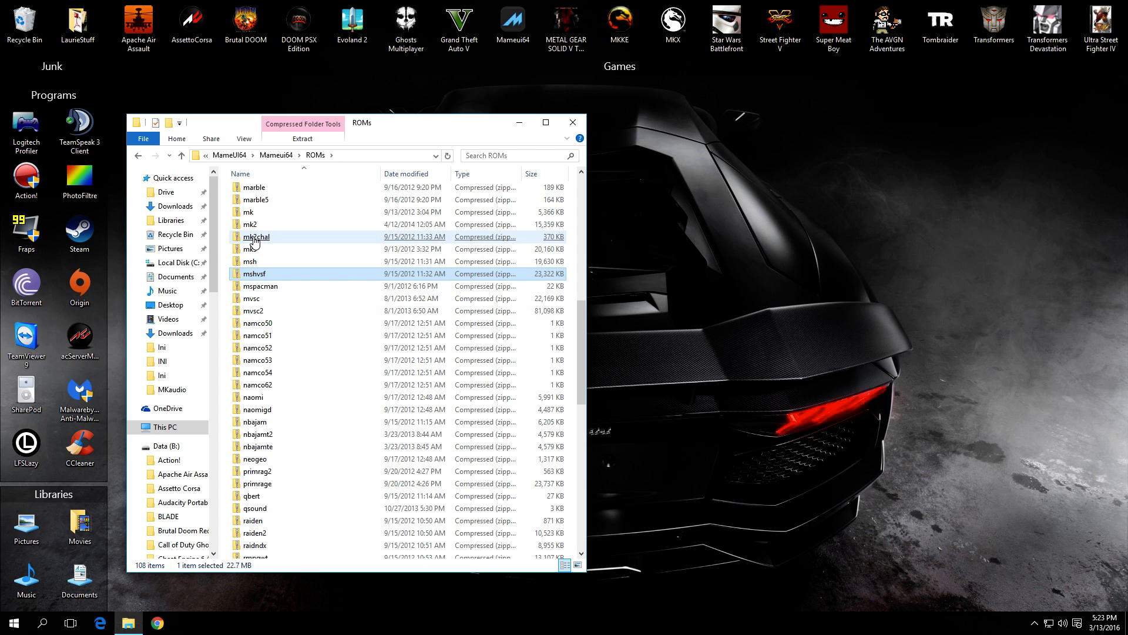
pyautogui.click(250, 224)
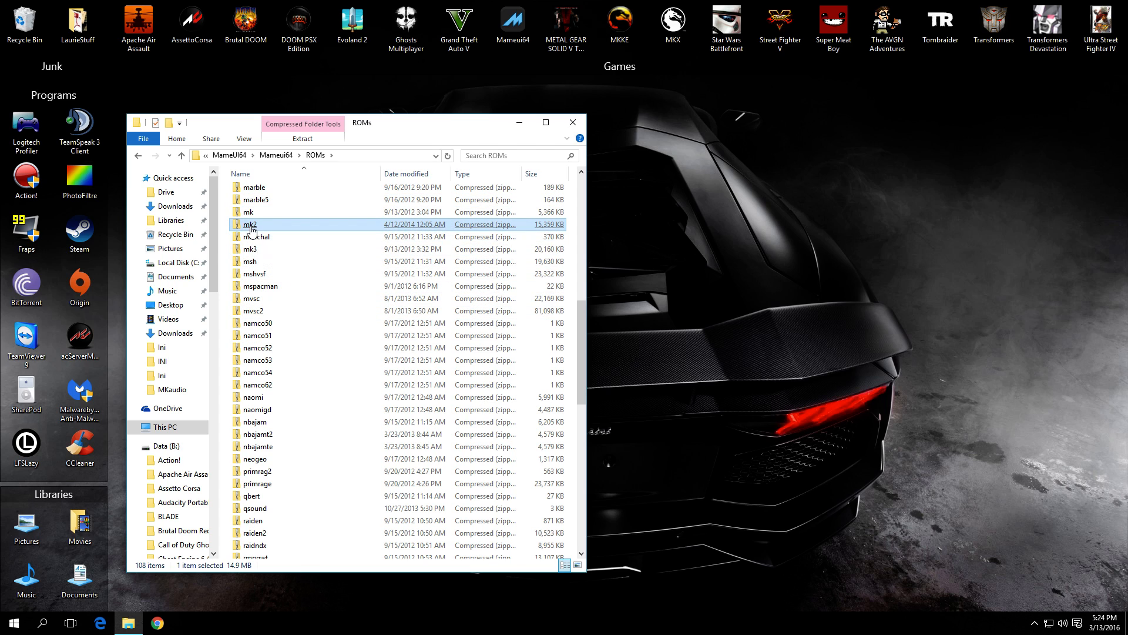
pyautogui.moveTo(250, 225)
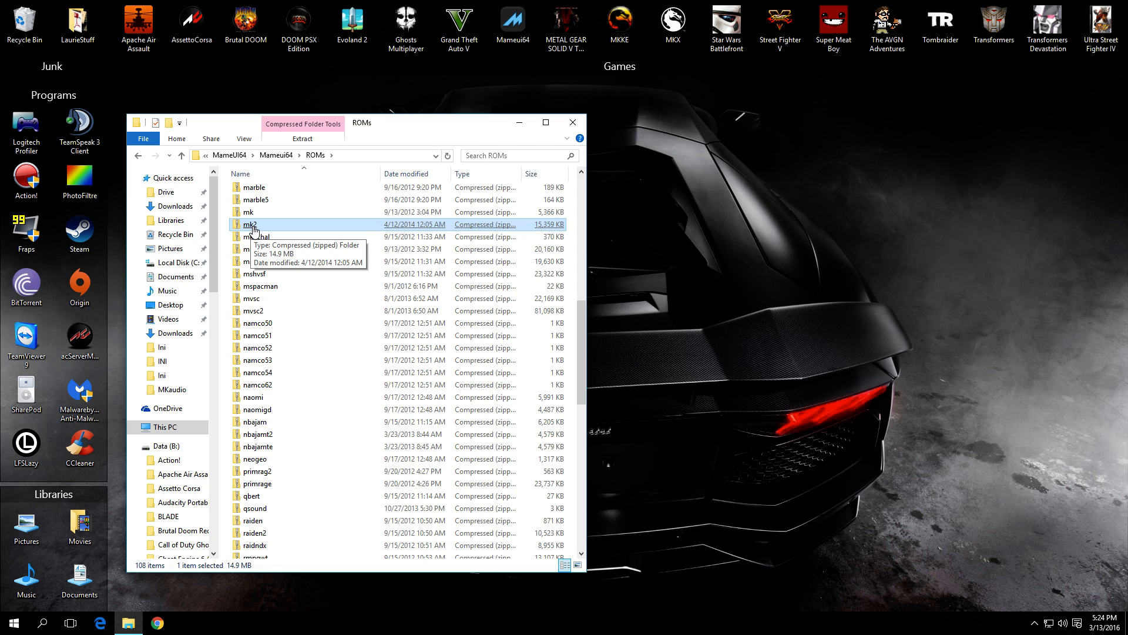
pyautogui.click(249, 248)
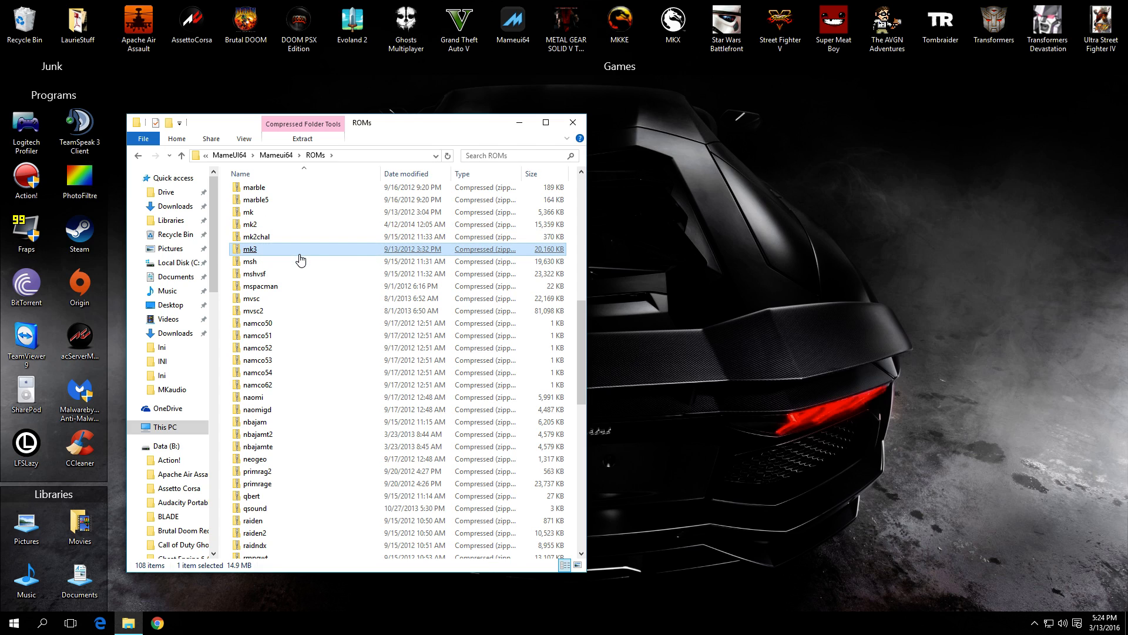
pyautogui.click(252, 224)
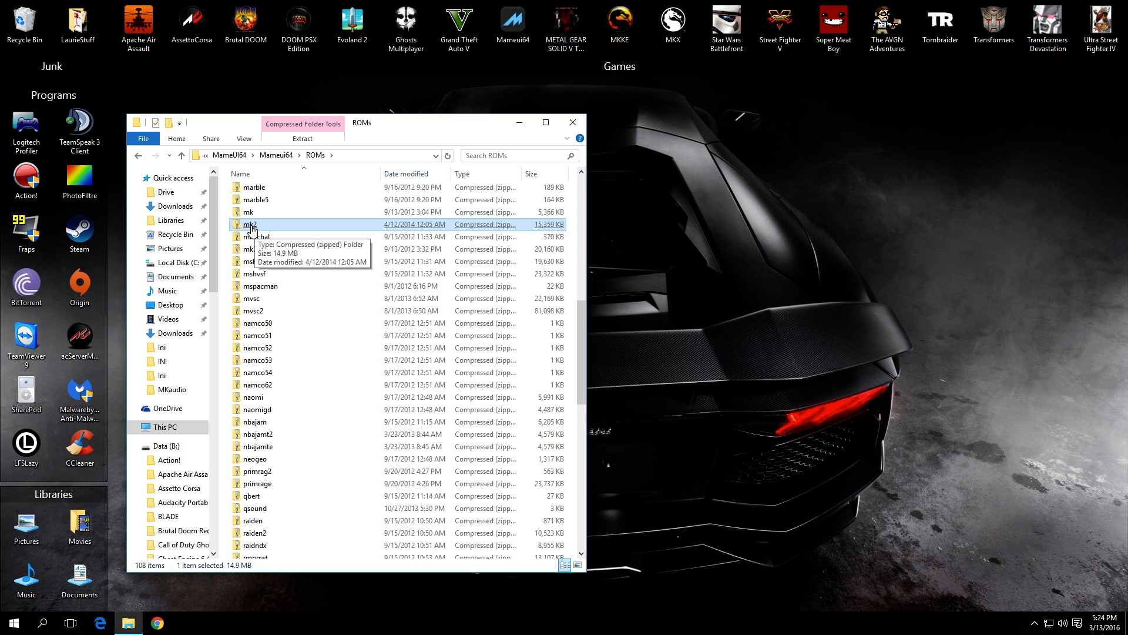
pyautogui.moveTo(261, 224)
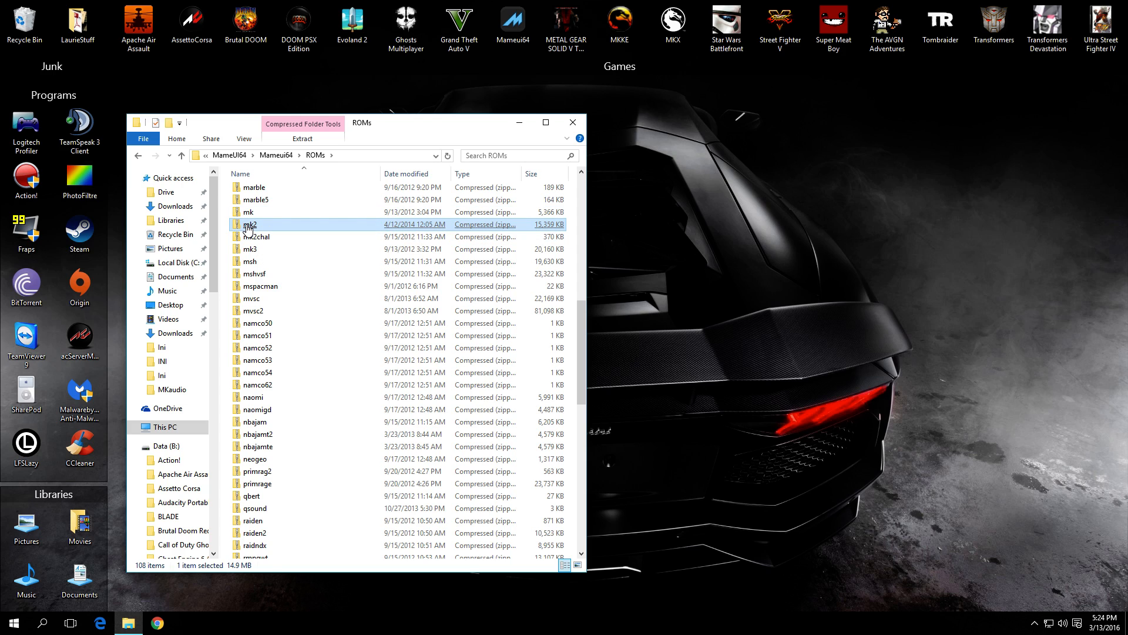
pyautogui.moveTo(249, 226)
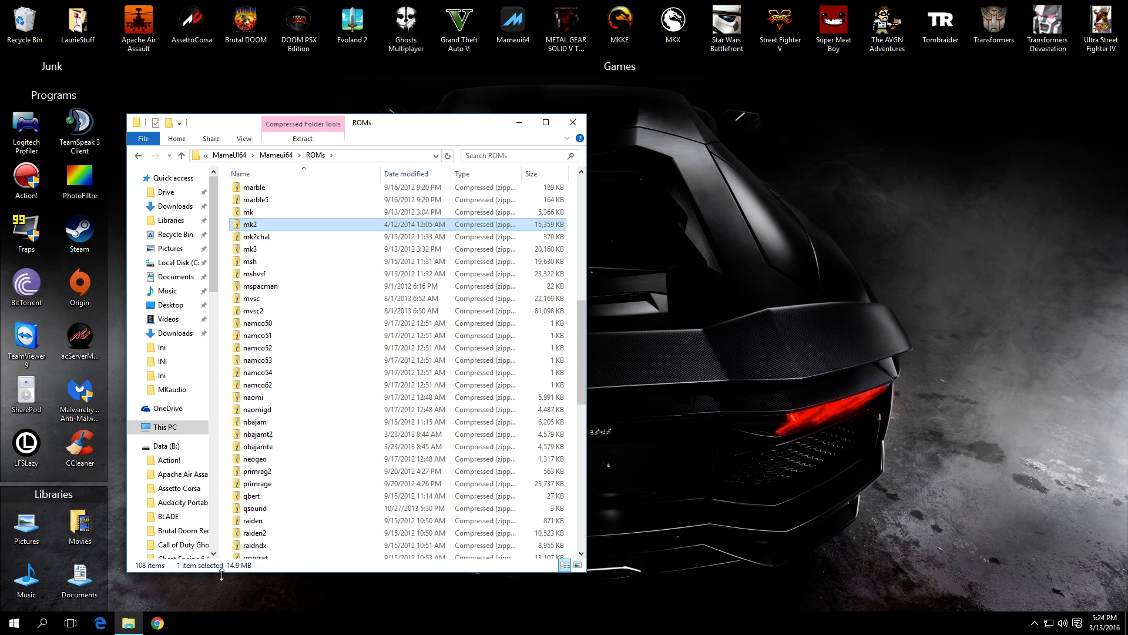
pyautogui.click(157, 623)
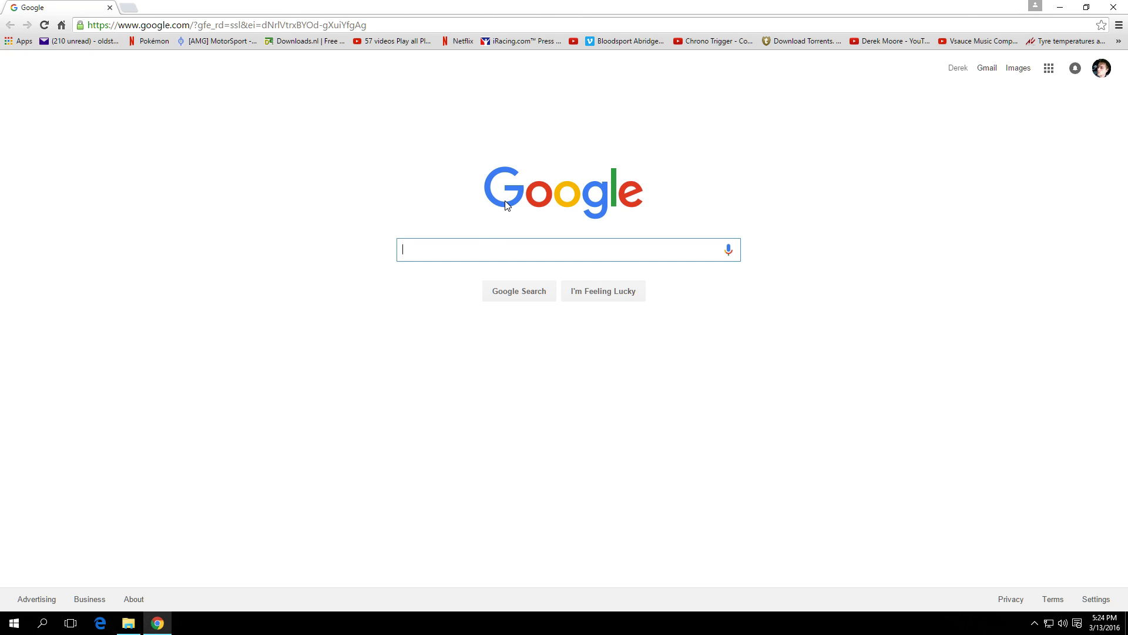
# Search Google for 'romnation', open ROMNation.NET past the ad page and list MAME ROMs under M
pyautogui.write('romnation')
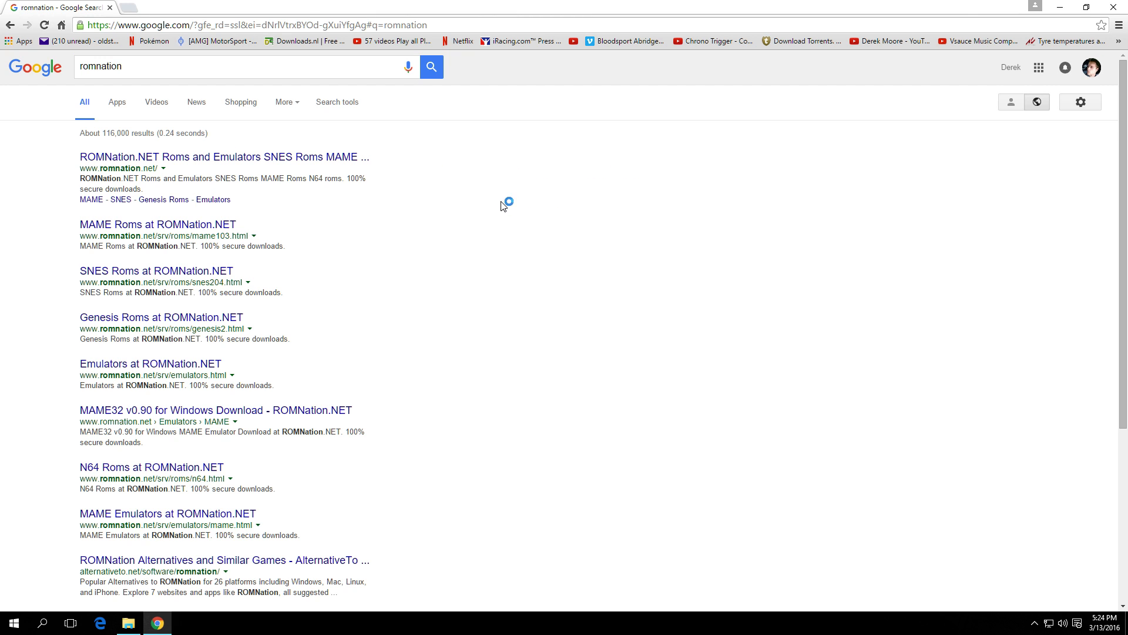
pyautogui.click(223, 156)
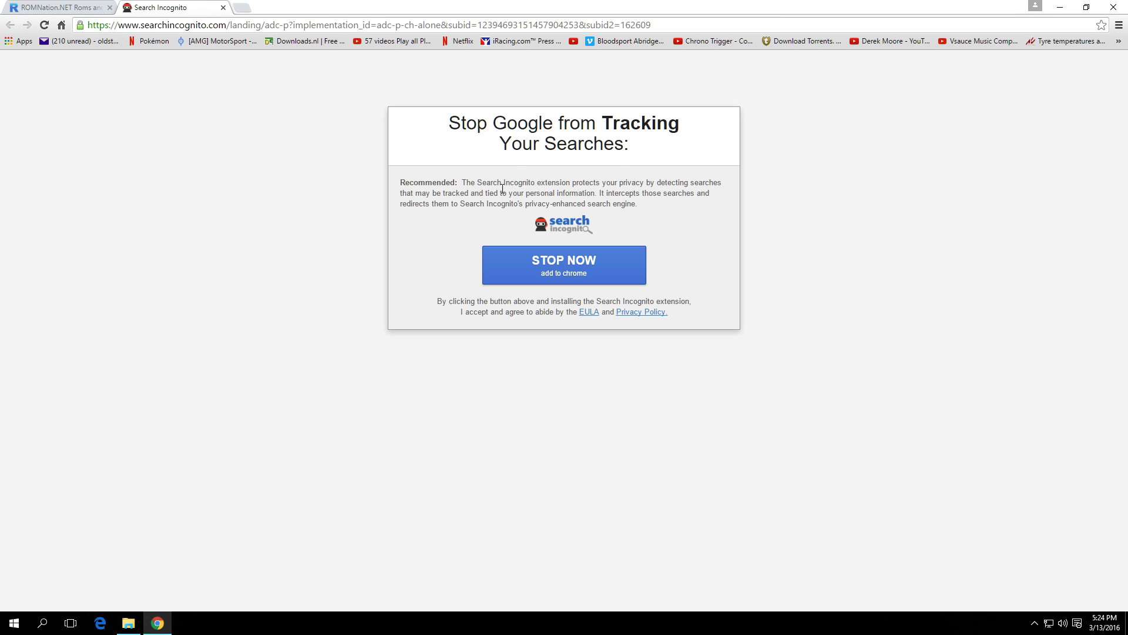
pyautogui.moveTo(396, 116)
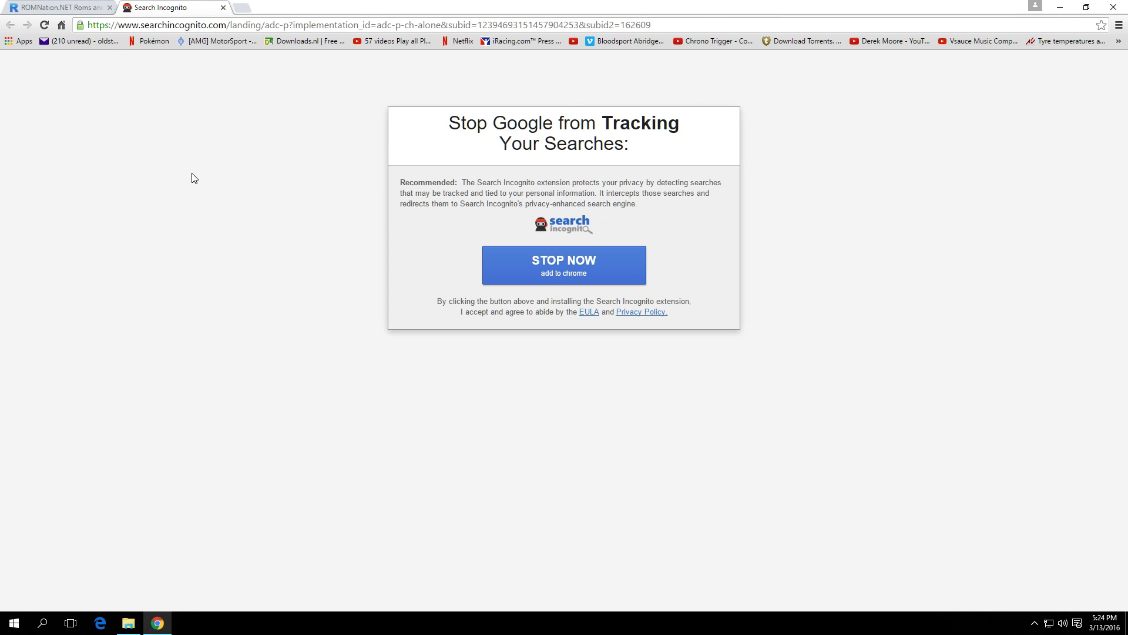
pyautogui.click(57, 7)
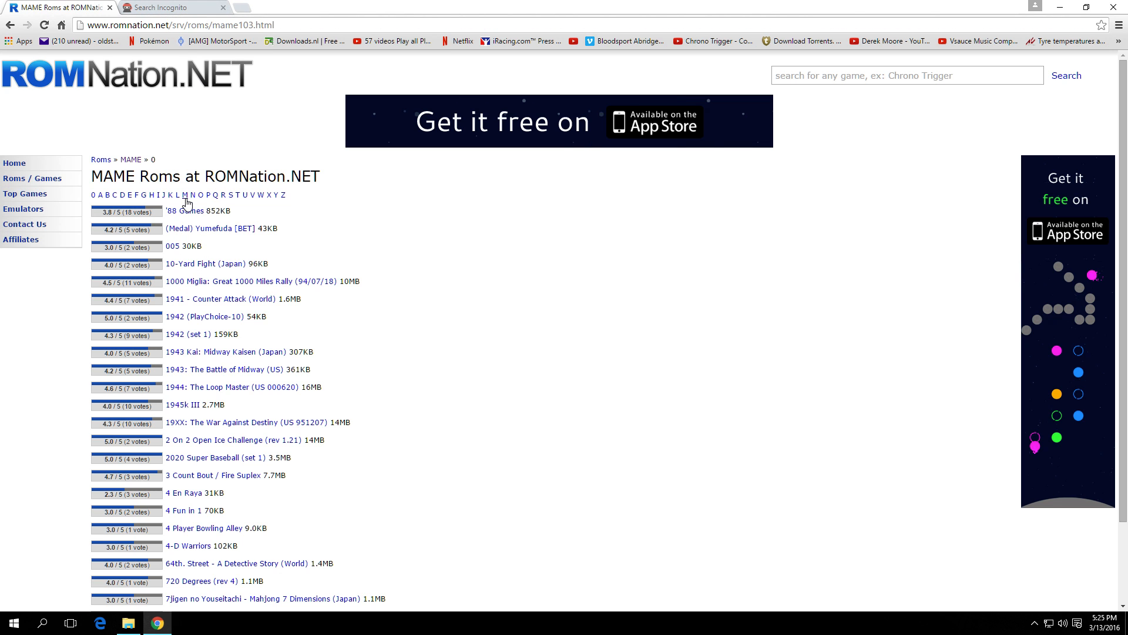
pyautogui.click(191, 196)
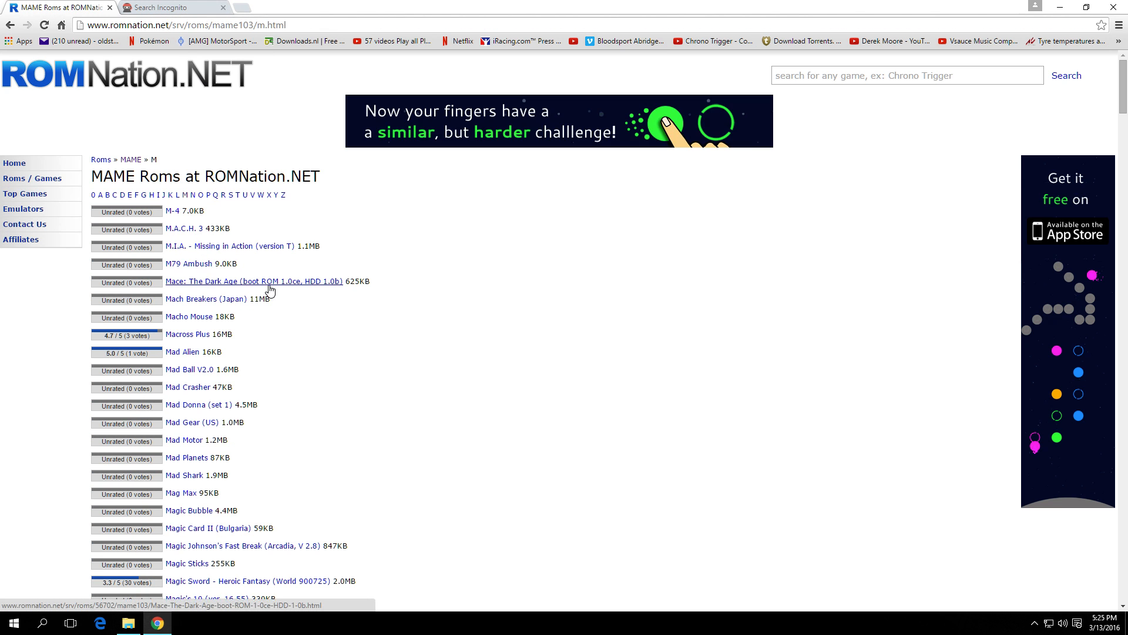
pyautogui.scroll(-3)
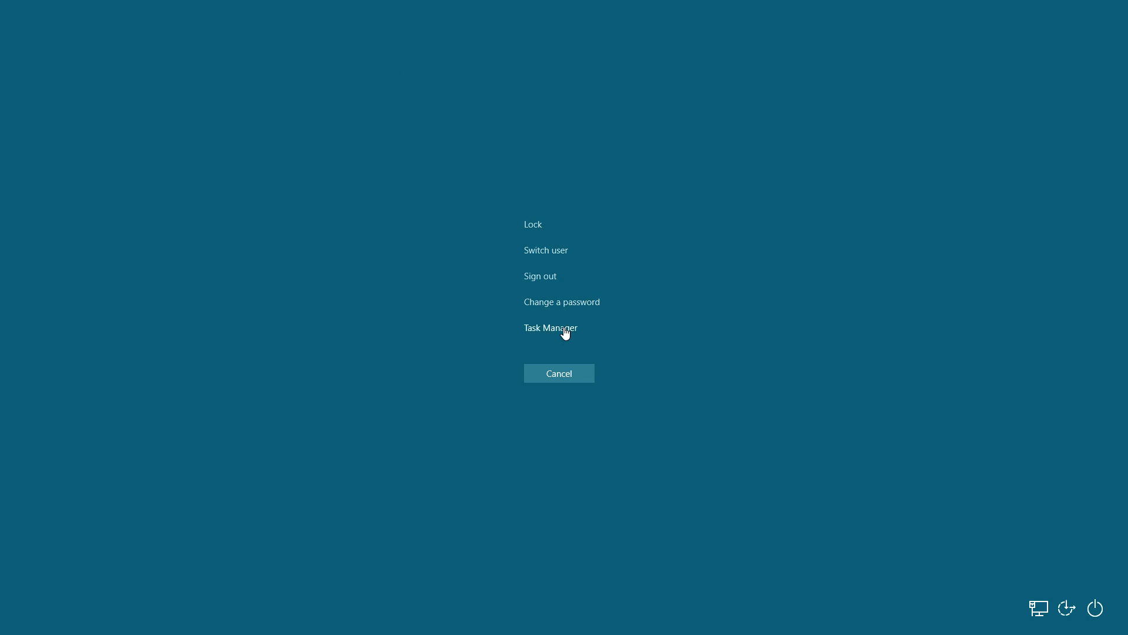
# Launch Task Manager from the security screen and close it, returning to the ROMs folder
pyautogui.click(550, 327)
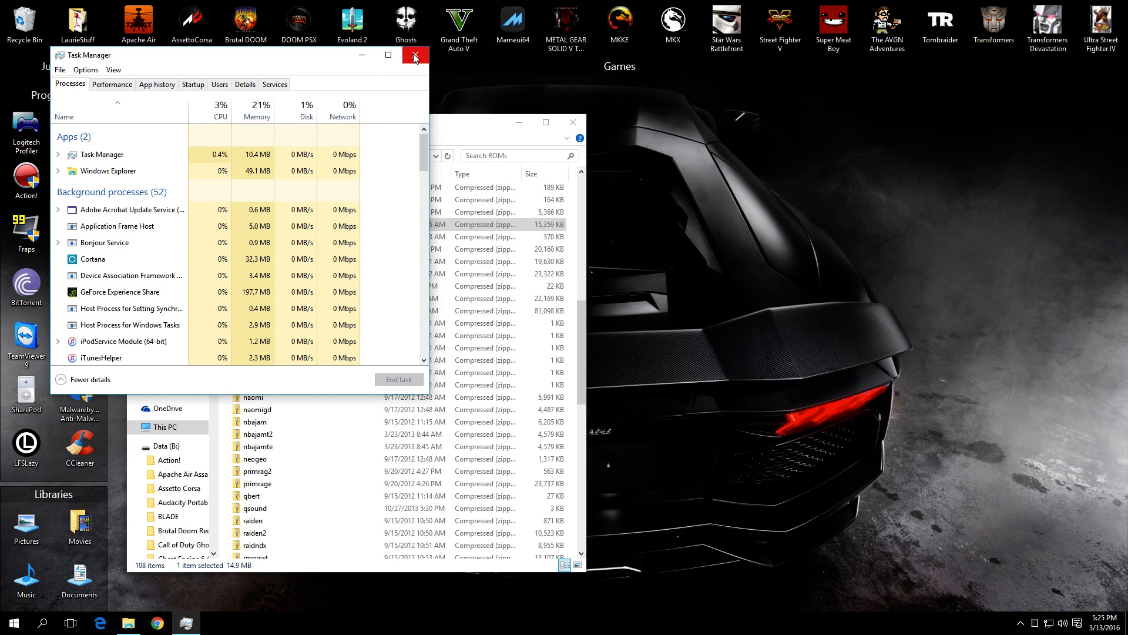
pyautogui.click(415, 55)
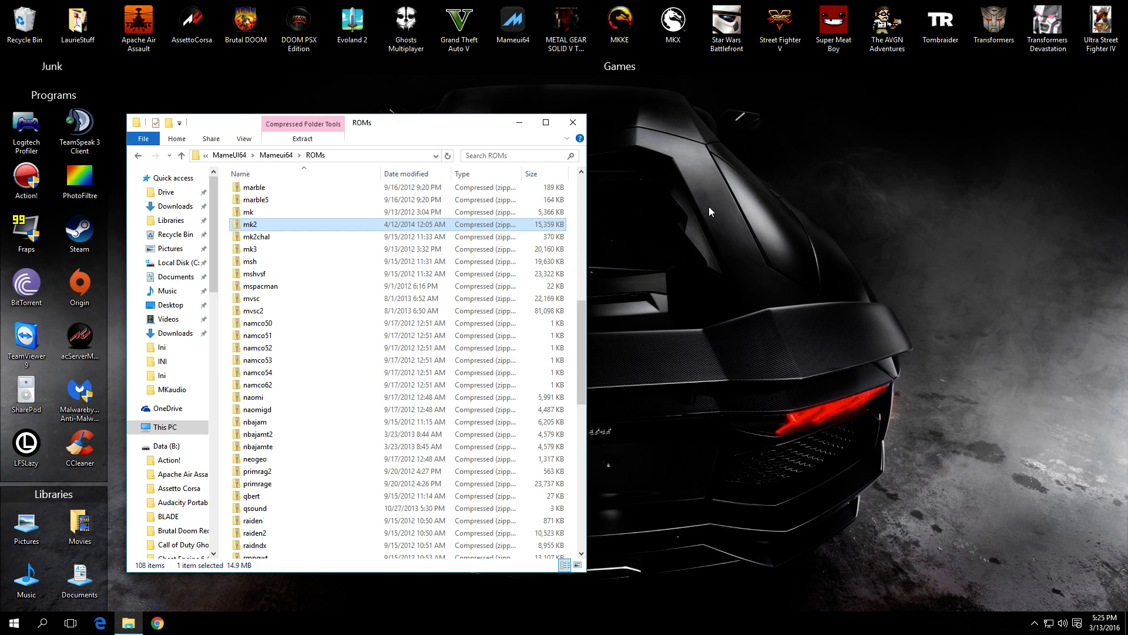
pyautogui.moveTo(567, 405)
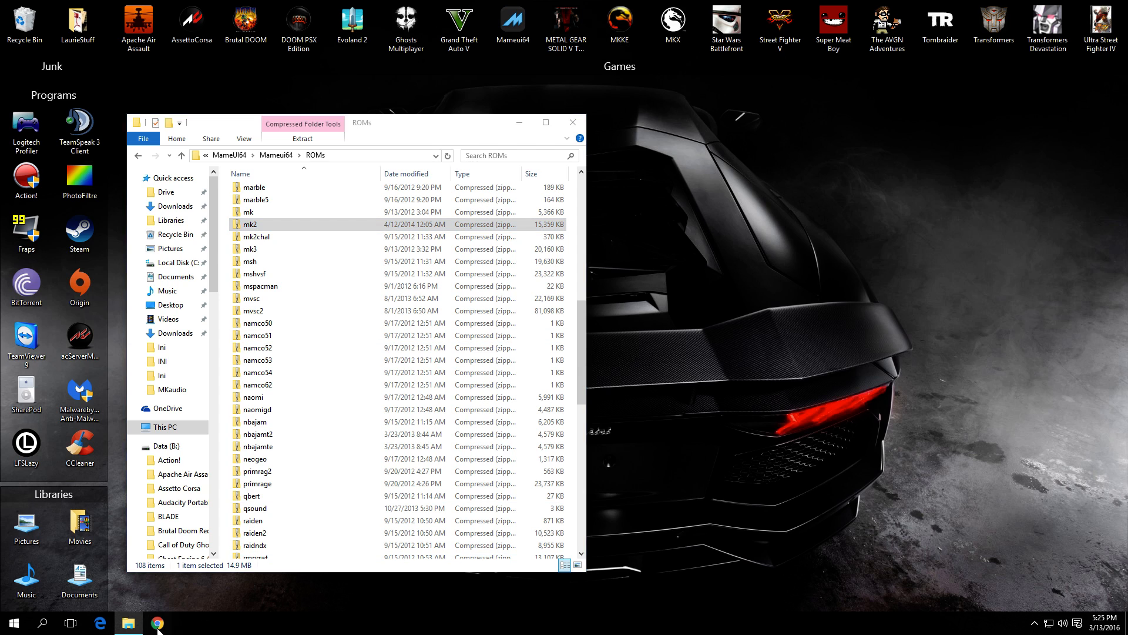
# Search Google for 'emu', open Emuparadise's MAME M list and choose Mortal Kombat II (rev L3.1)
pyautogui.click(156, 622)
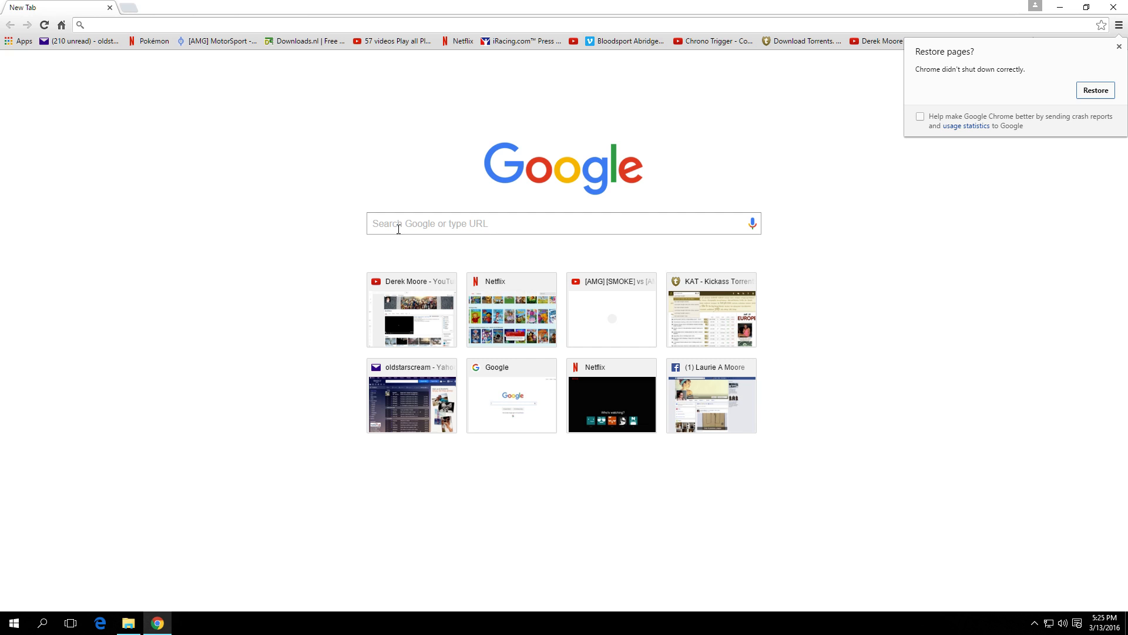
pyautogui.write('emuparadise ma')
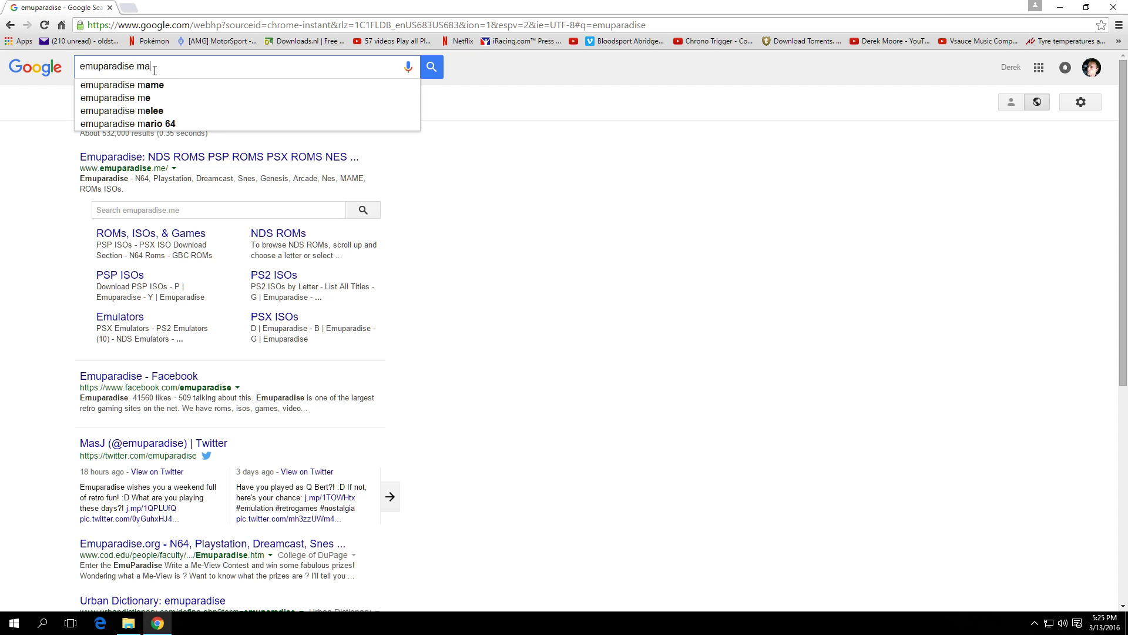
pyautogui.click(143, 85)
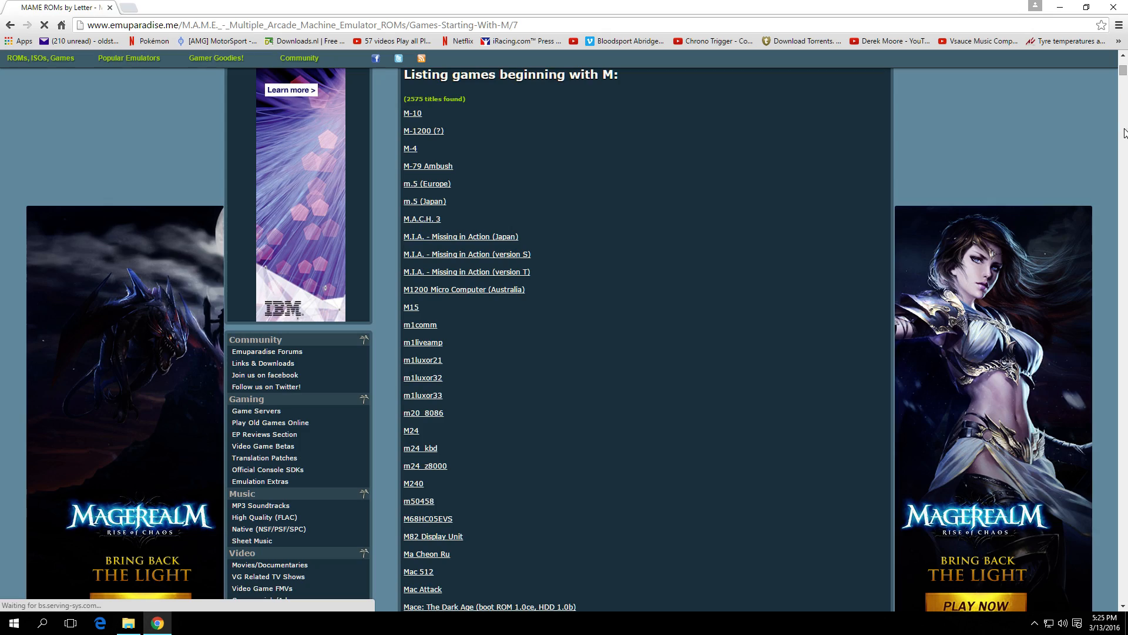
pyautogui.scroll(-3)
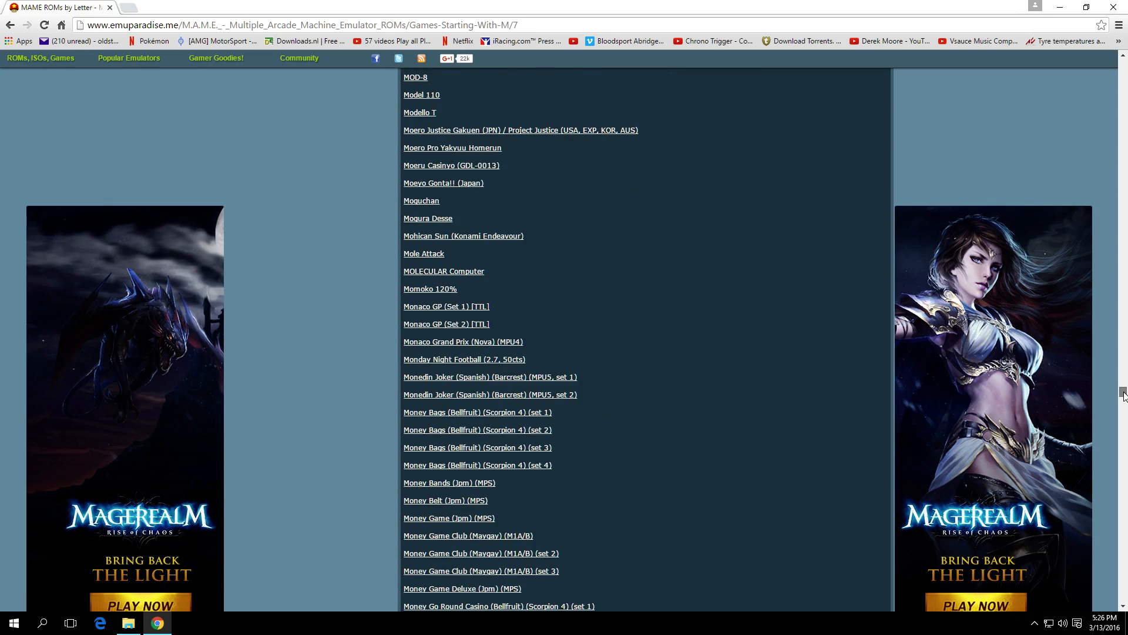
pyautogui.scroll(-3)
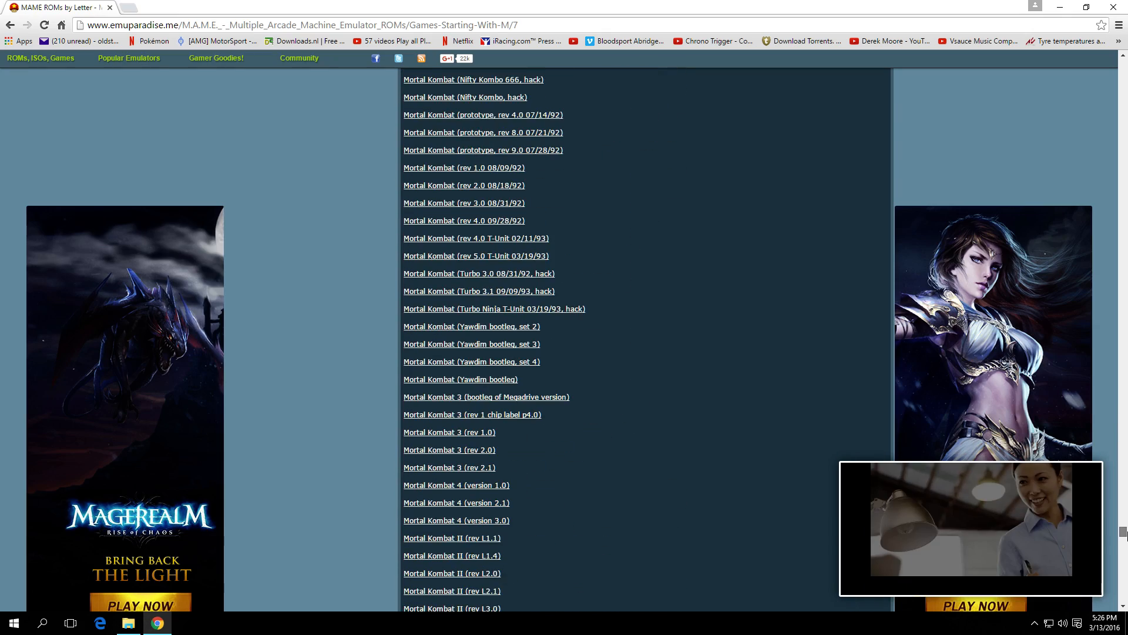
pyautogui.scroll(-3)
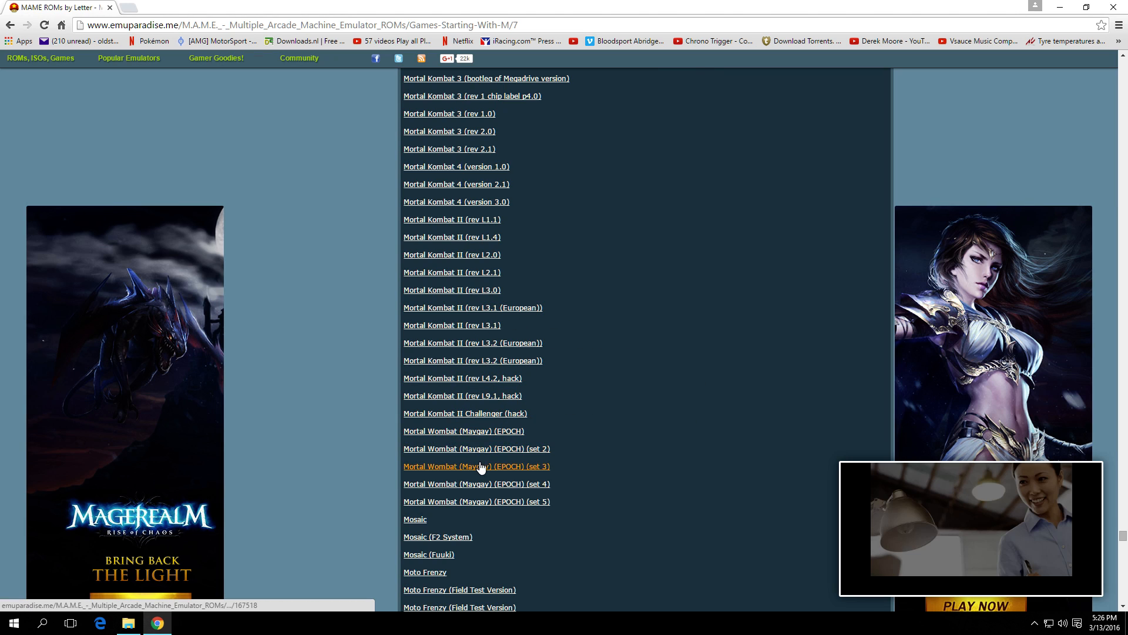
pyautogui.moveTo(462, 377)
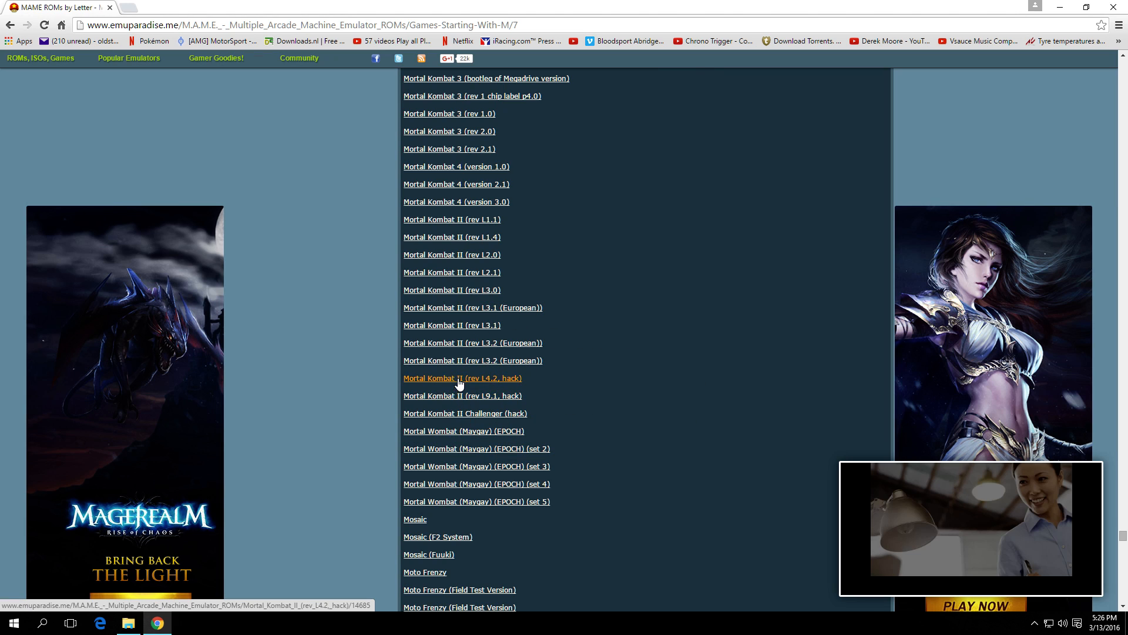
pyautogui.moveTo(472, 360)
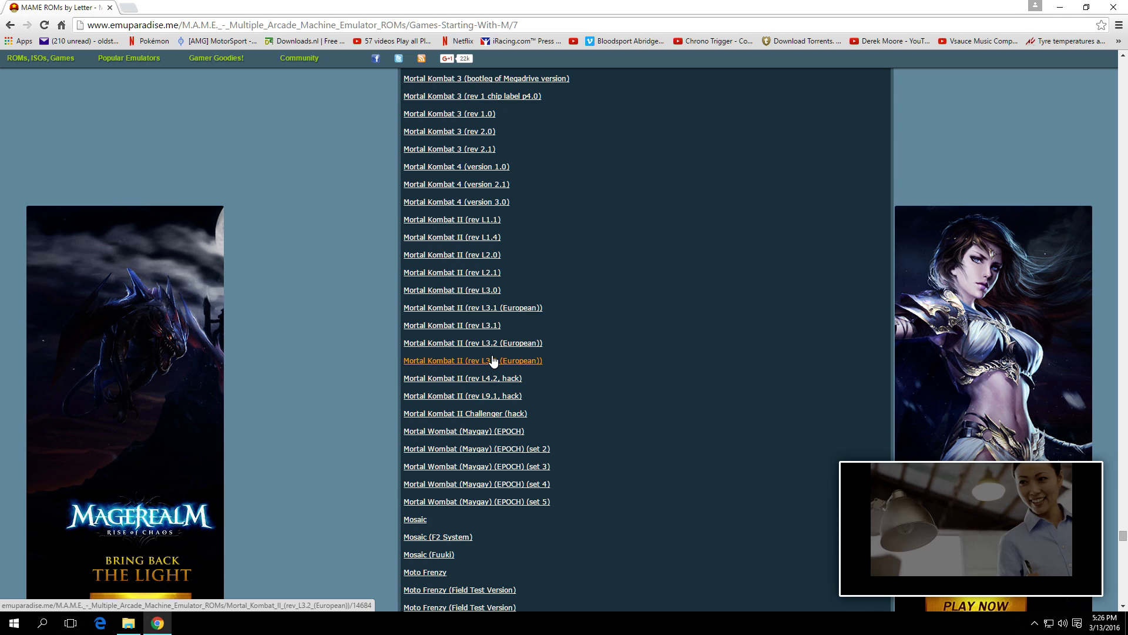
pyautogui.moveTo(451, 324)
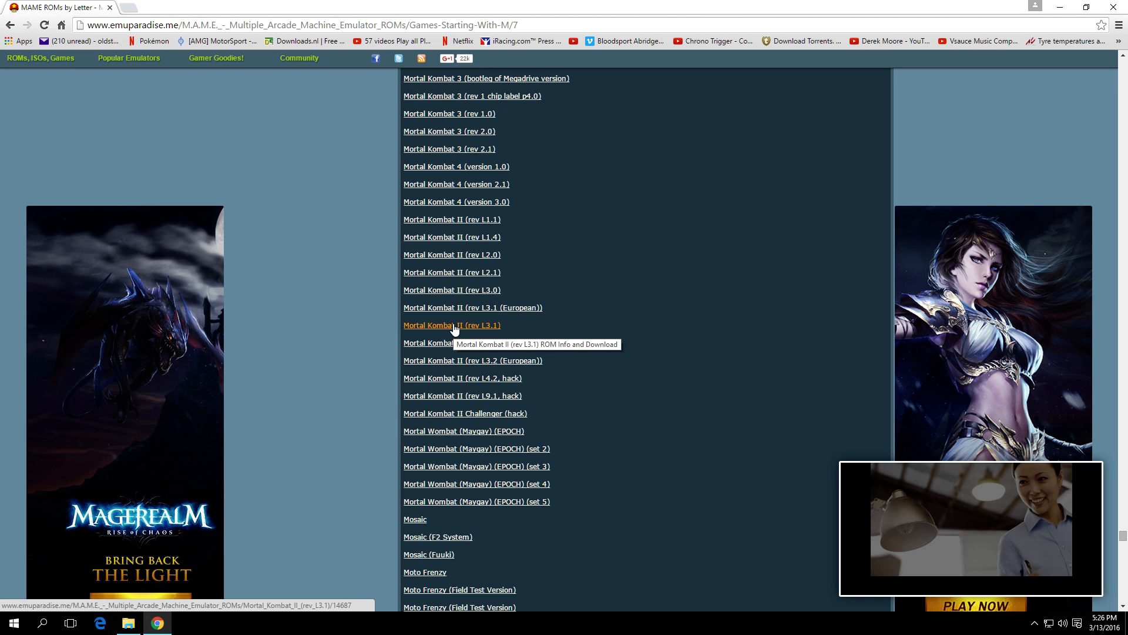
pyautogui.click(452, 324)
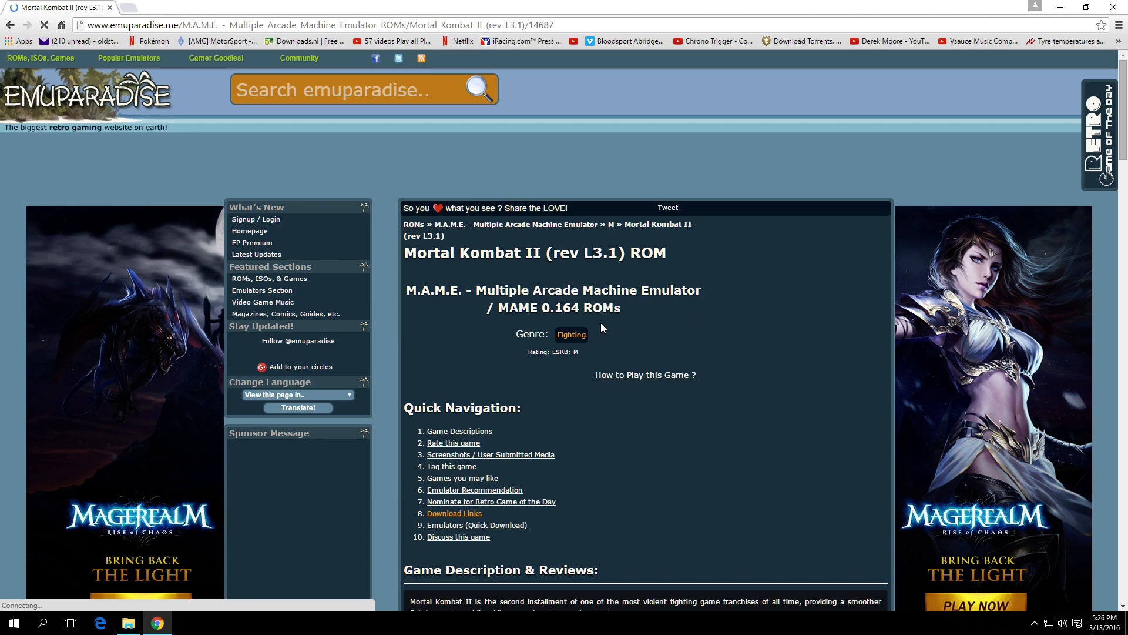
# Under Direct Download Links, start the Mortal Kombat II (rev L3.1) mk2.zip download
pyautogui.scroll(-3)
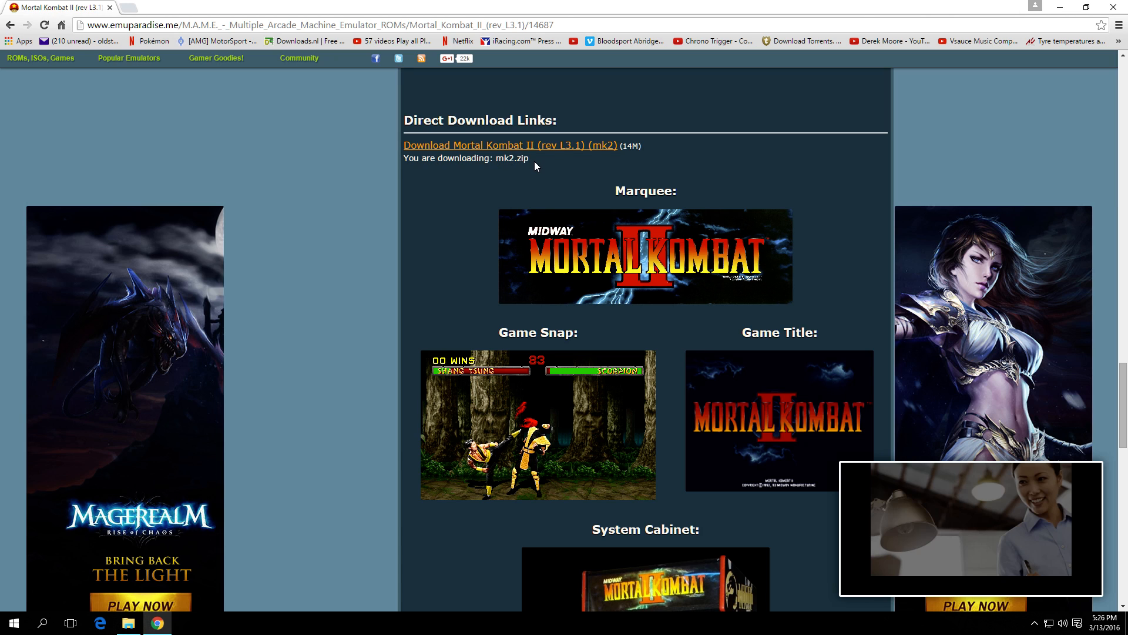
pyautogui.moveTo(505, 148)
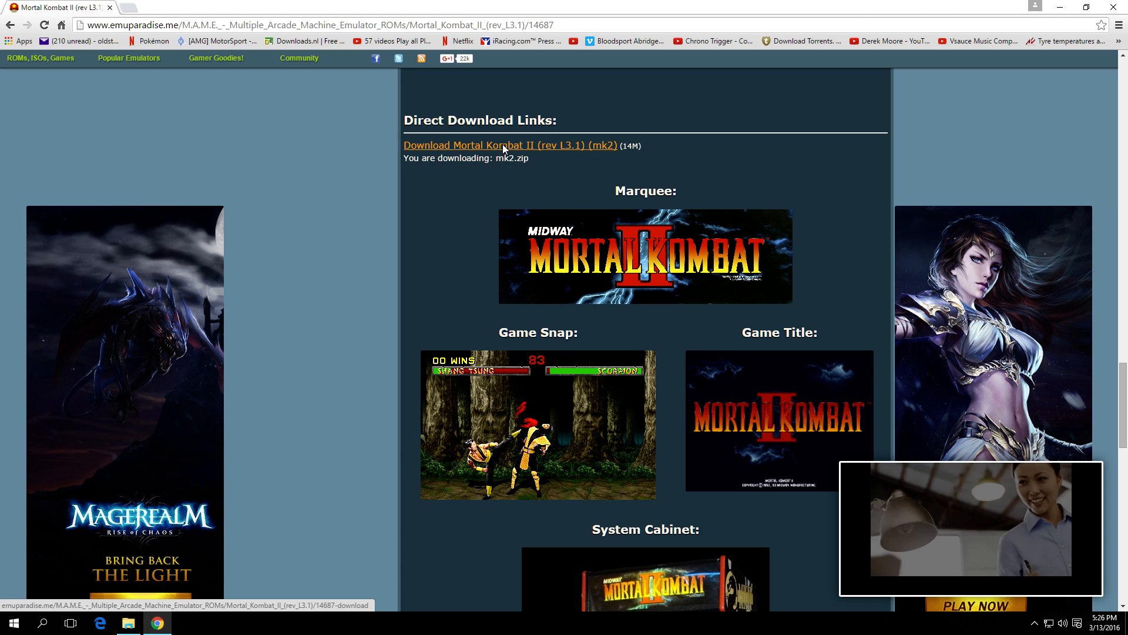
pyautogui.click(509, 145)
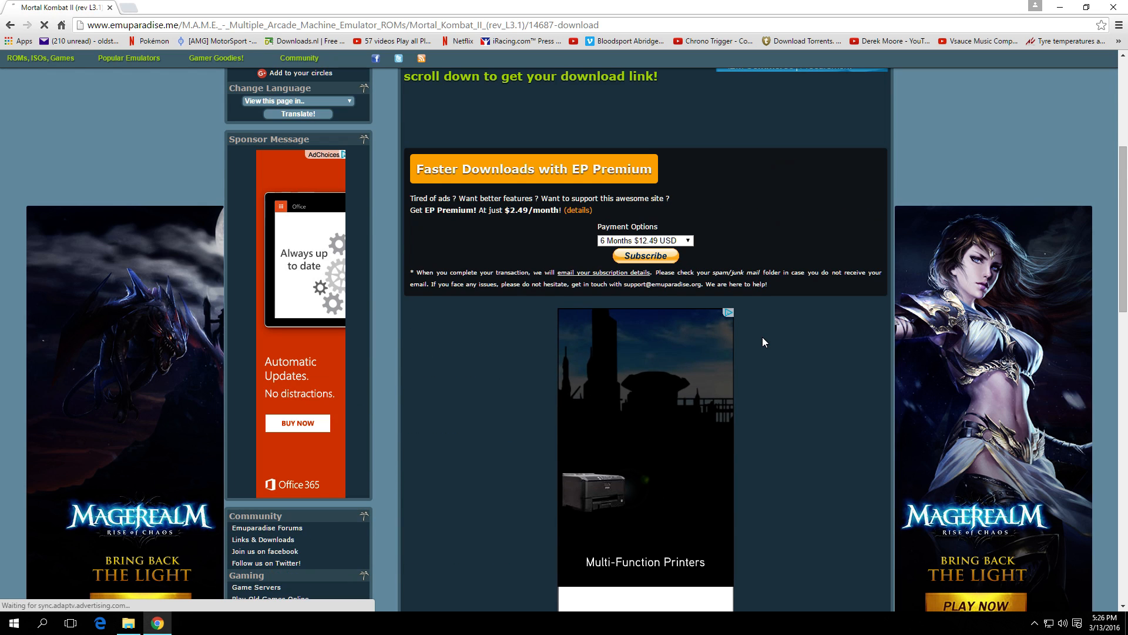
pyautogui.scroll(-3)
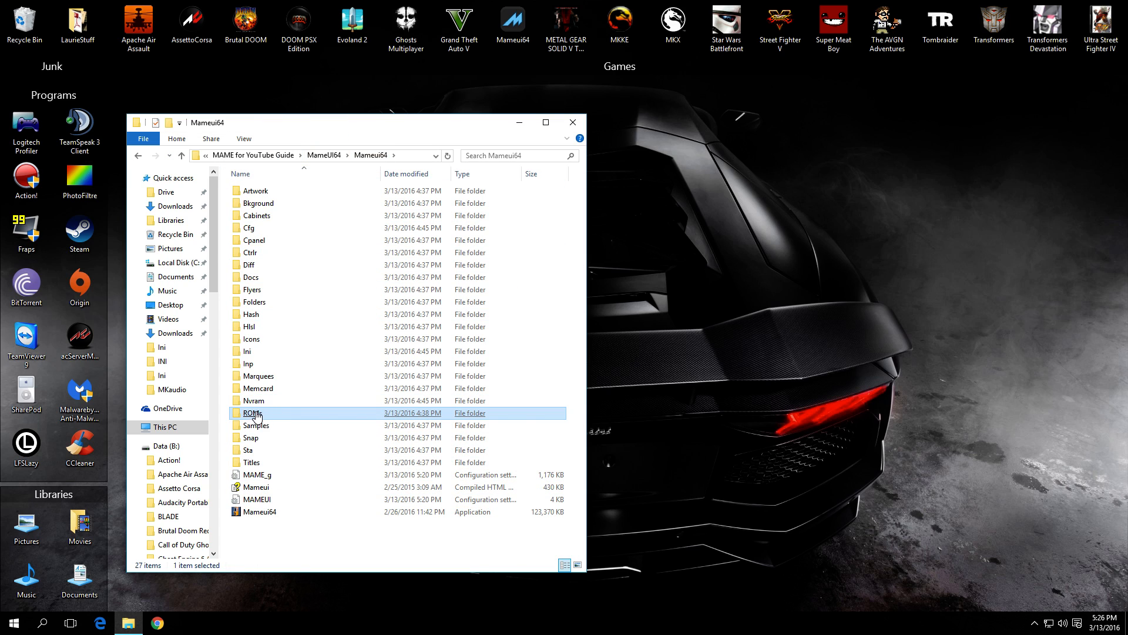
pyautogui.moveTo(251, 414)
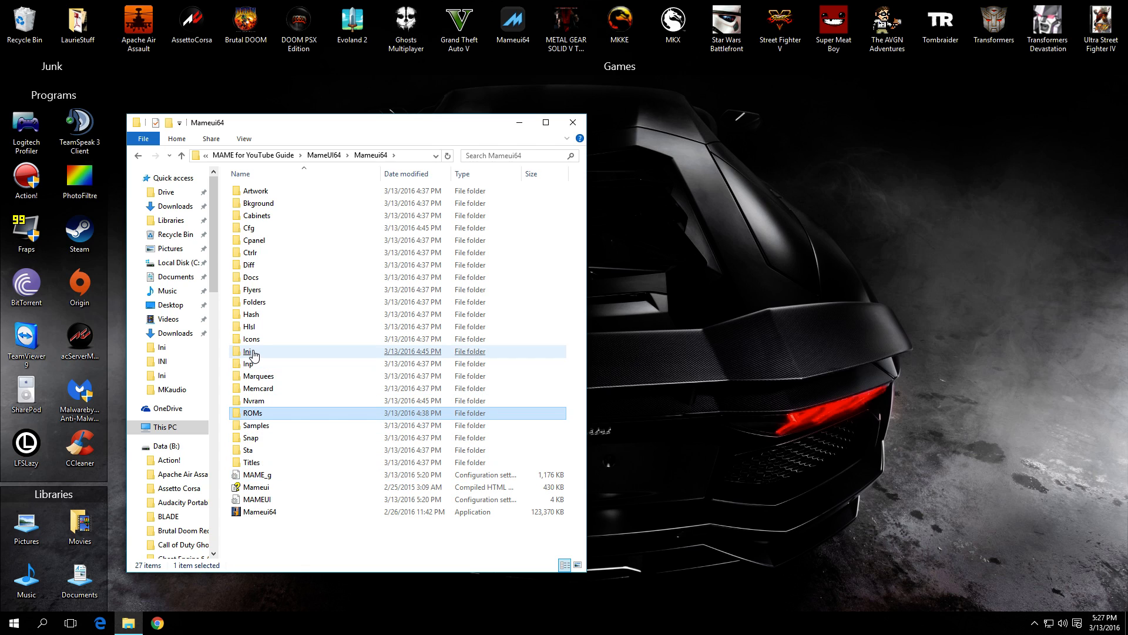
# Launch the Mameui64 application from the Mameui64 folder
pyautogui.click(258, 511)
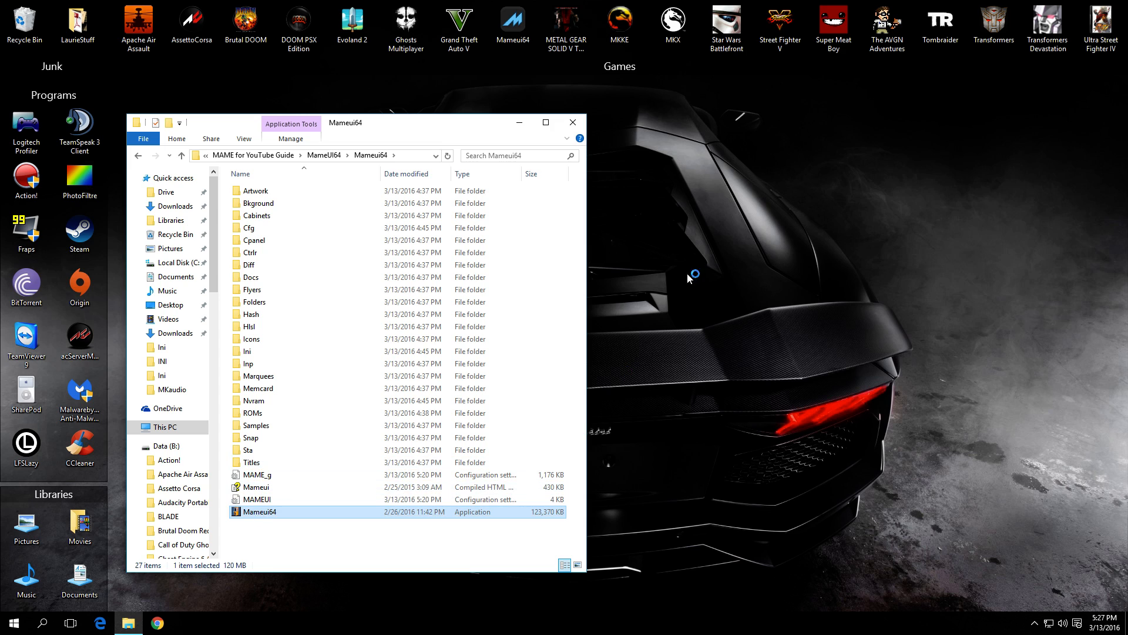
pyautogui.doubleClick(259, 511)
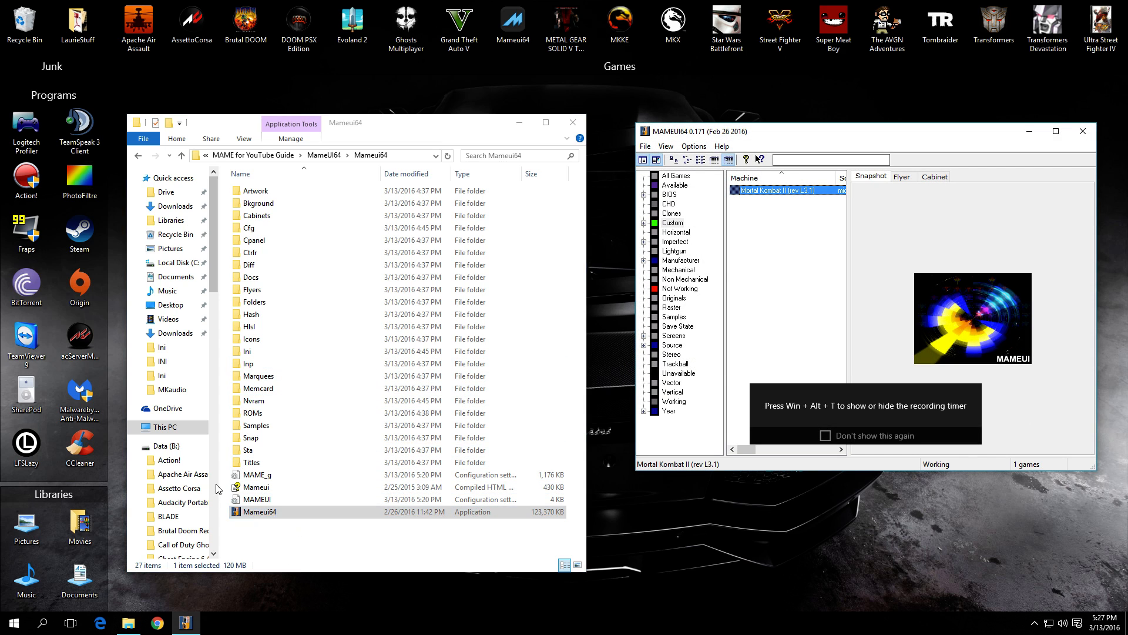
# Dismiss the preview notice, select Mortal Kombat II, switch to All Games and check the File menu
pyautogui.click(258, 500)
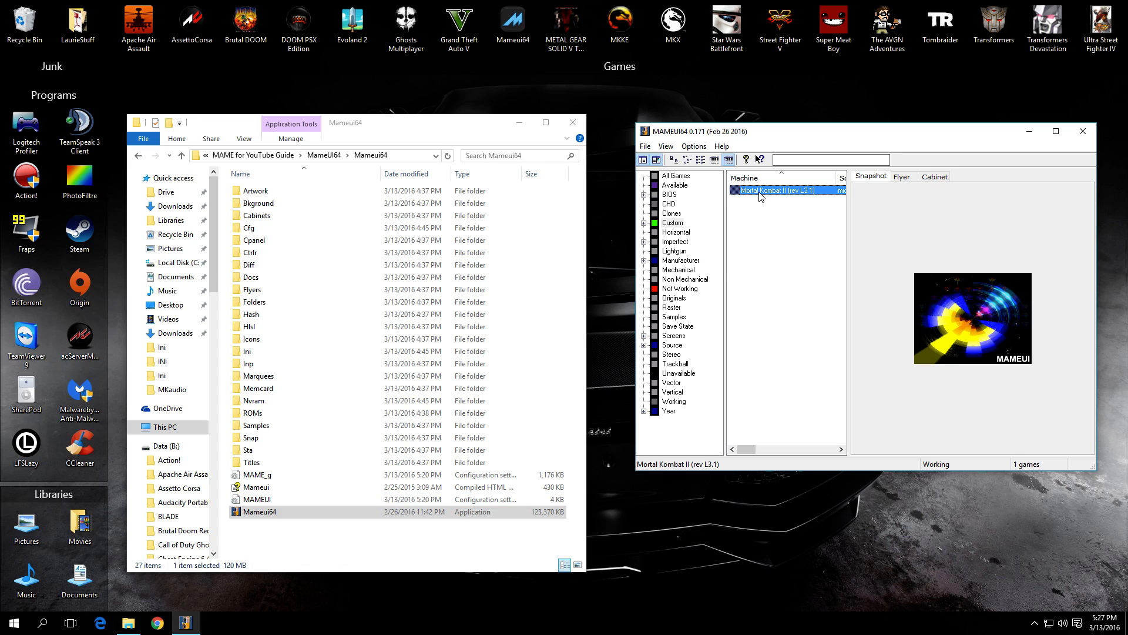
pyautogui.click(675, 176)
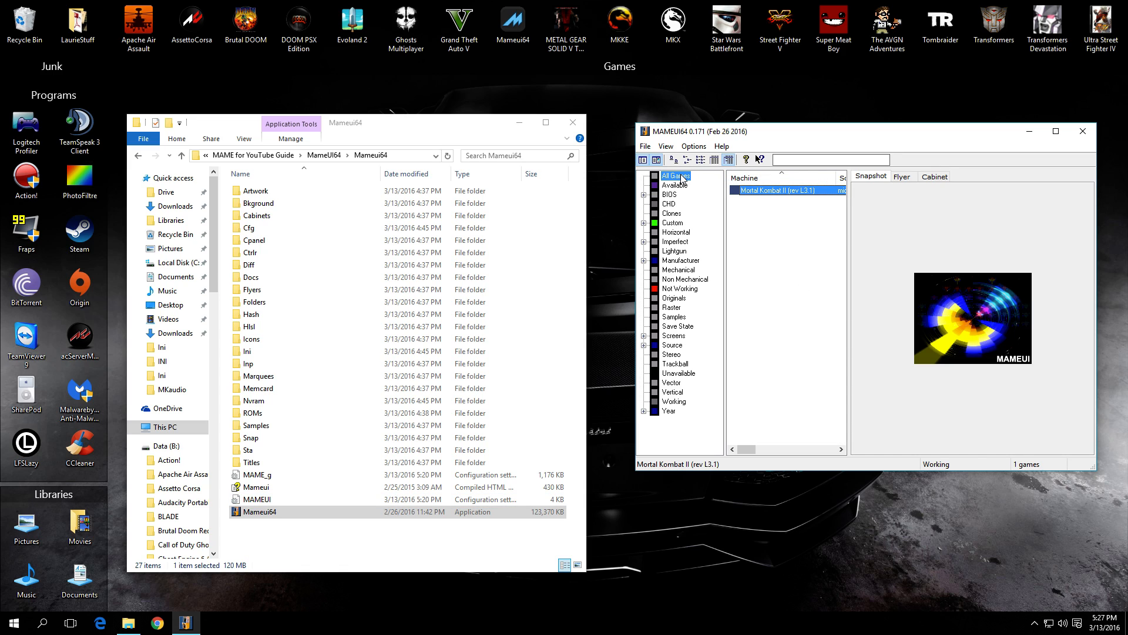
pyautogui.click(675, 175)
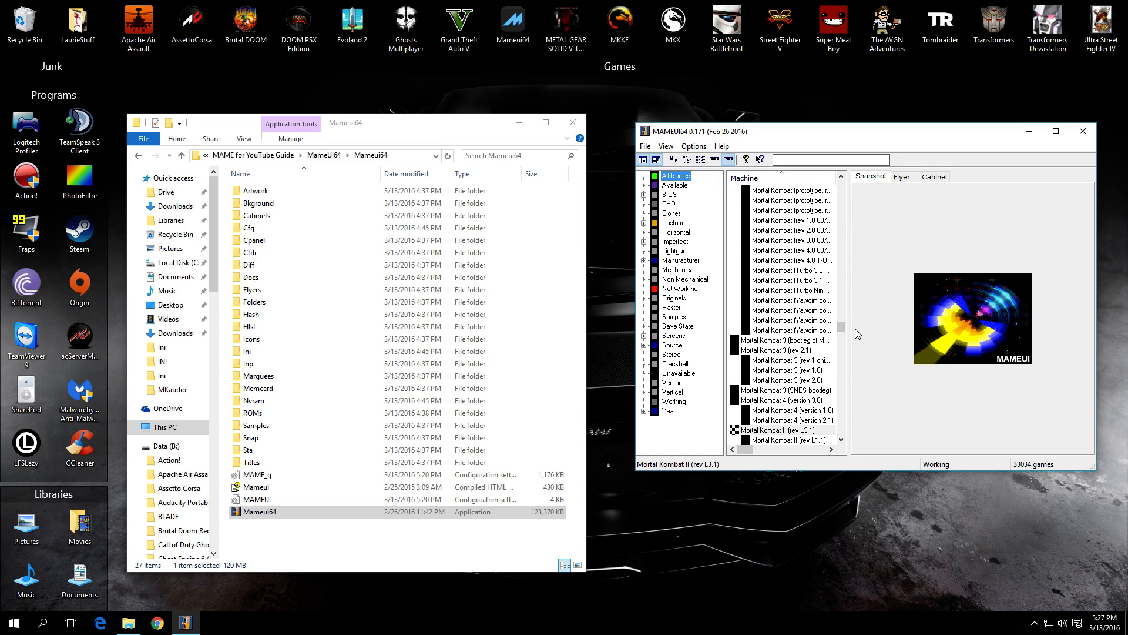
pyautogui.moveTo(867, 256)
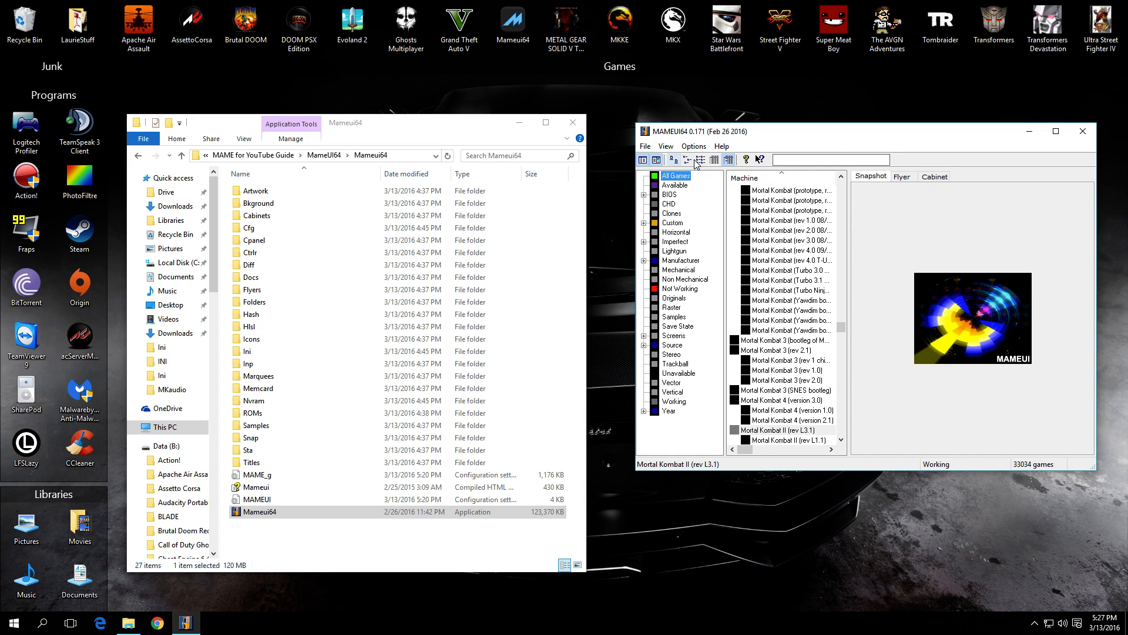
pyautogui.click(644, 145)
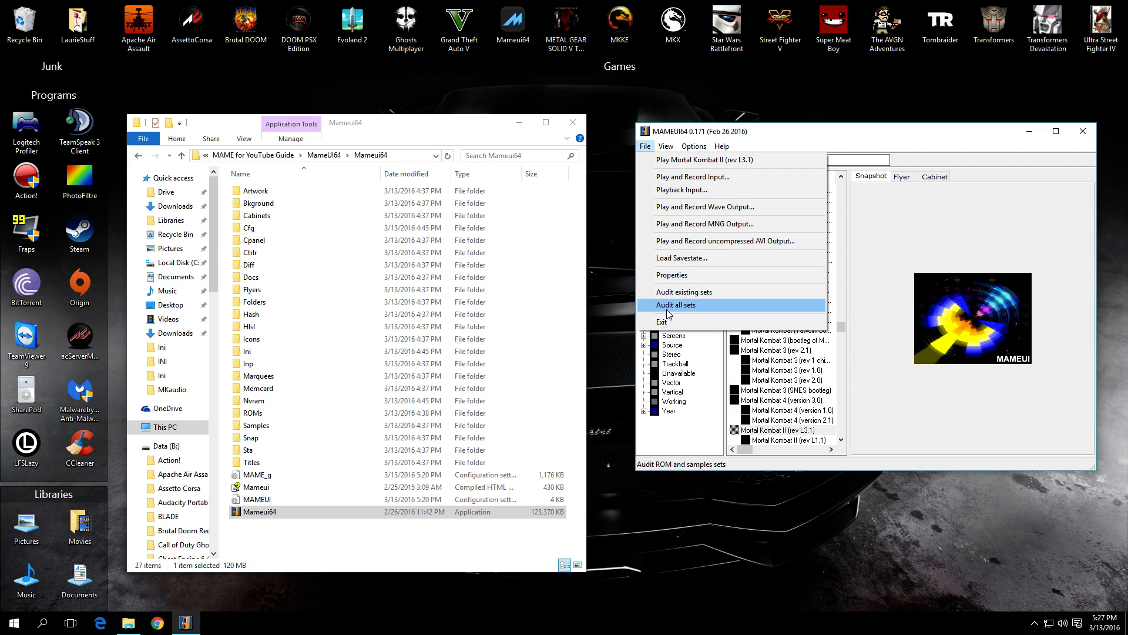
pyautogui.moveTo(698, 291)
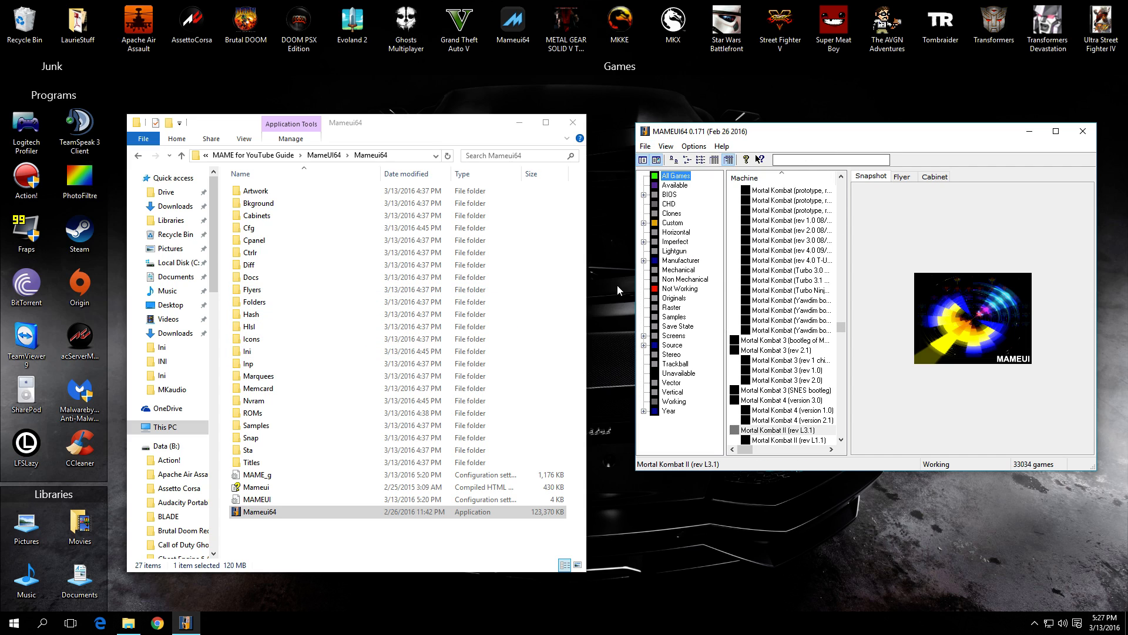
pyautogui.moveTo(790, 335)
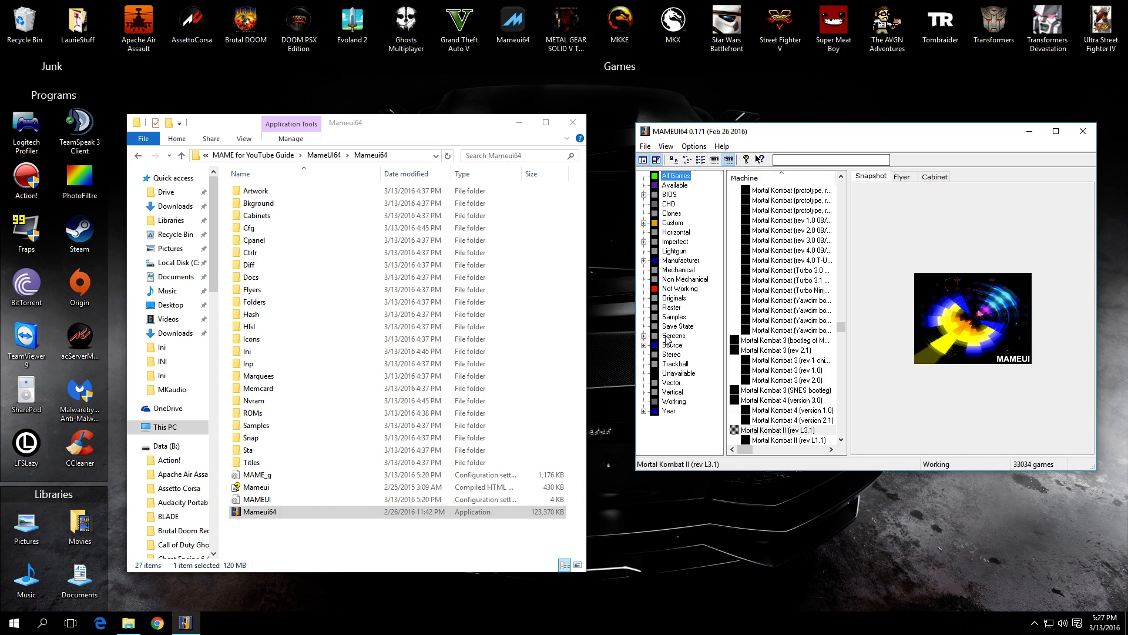
pyautogui.moveTo(668, 215)
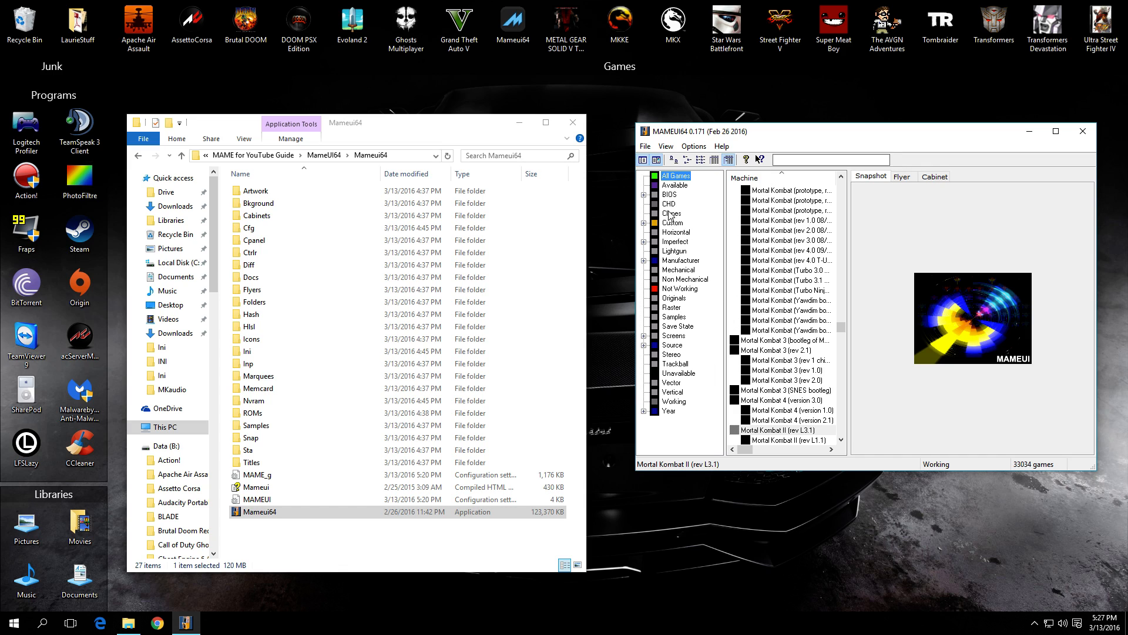
pyautogui.moveTo(766, 373)
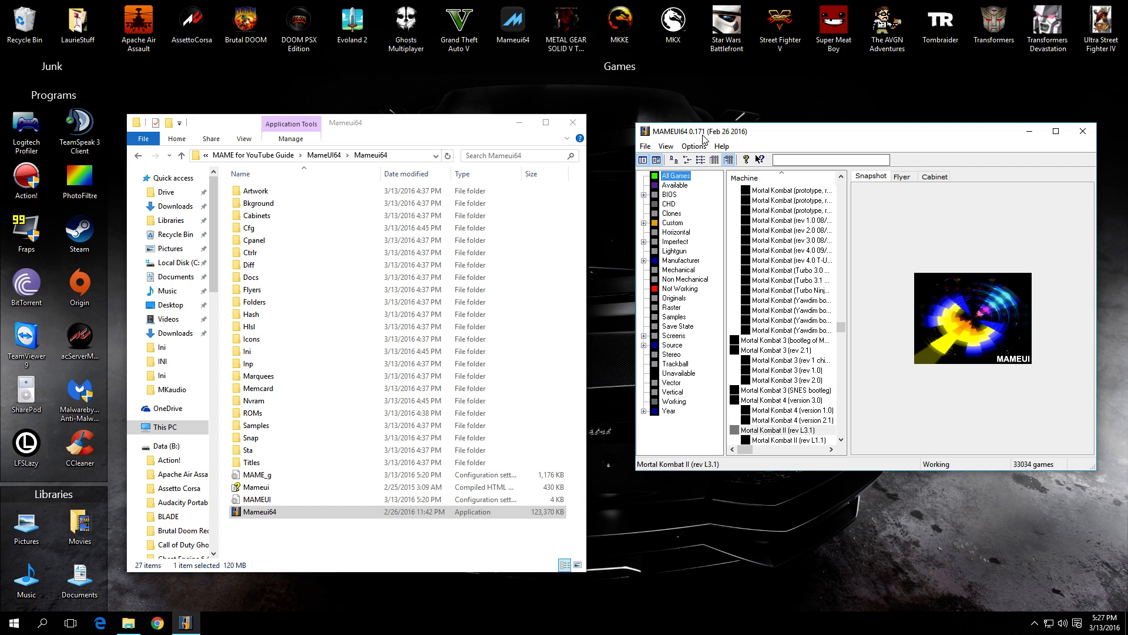
pyautogui.moveTo(783, 289)
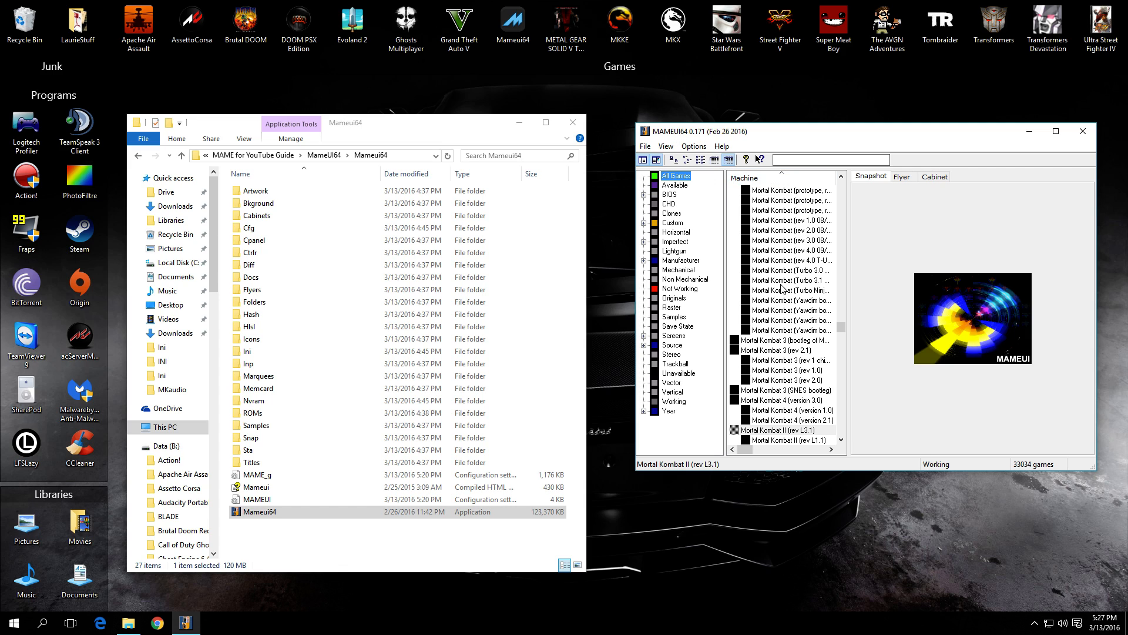
pyautogui.moveTo(702, 144)
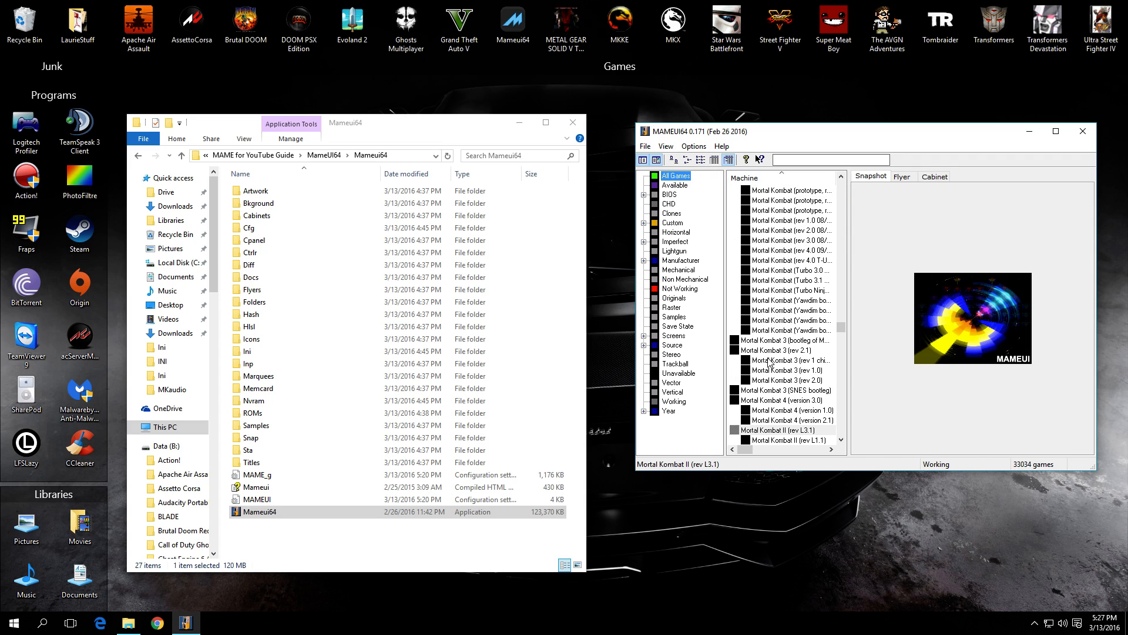
pyautogui.moveTo(769, 363)
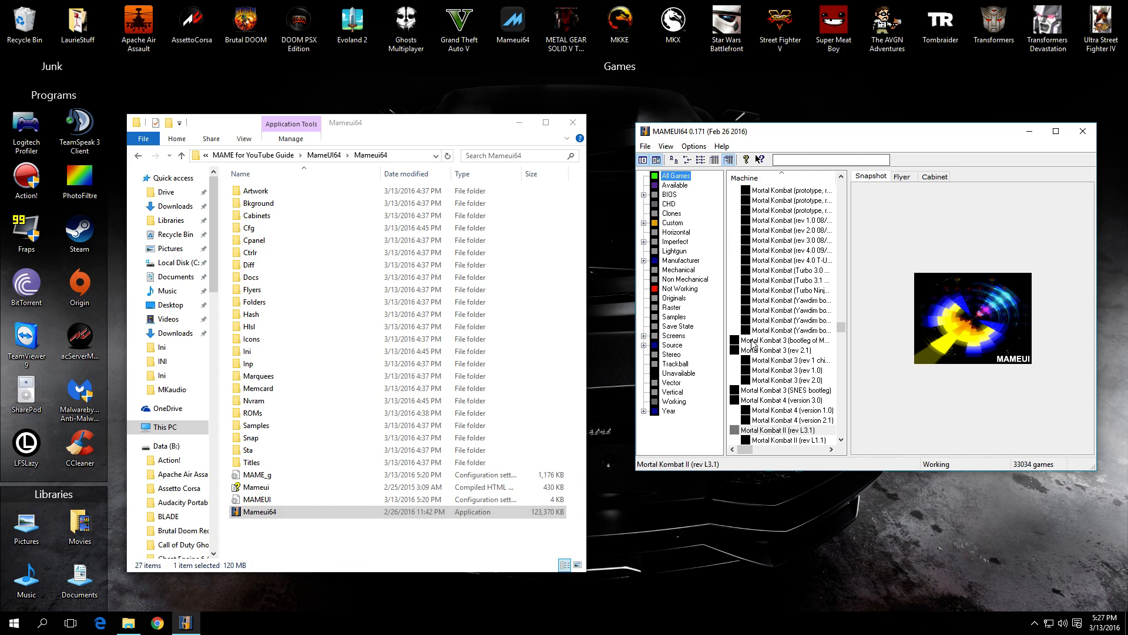
pyautogui.moveTo(742, 207)
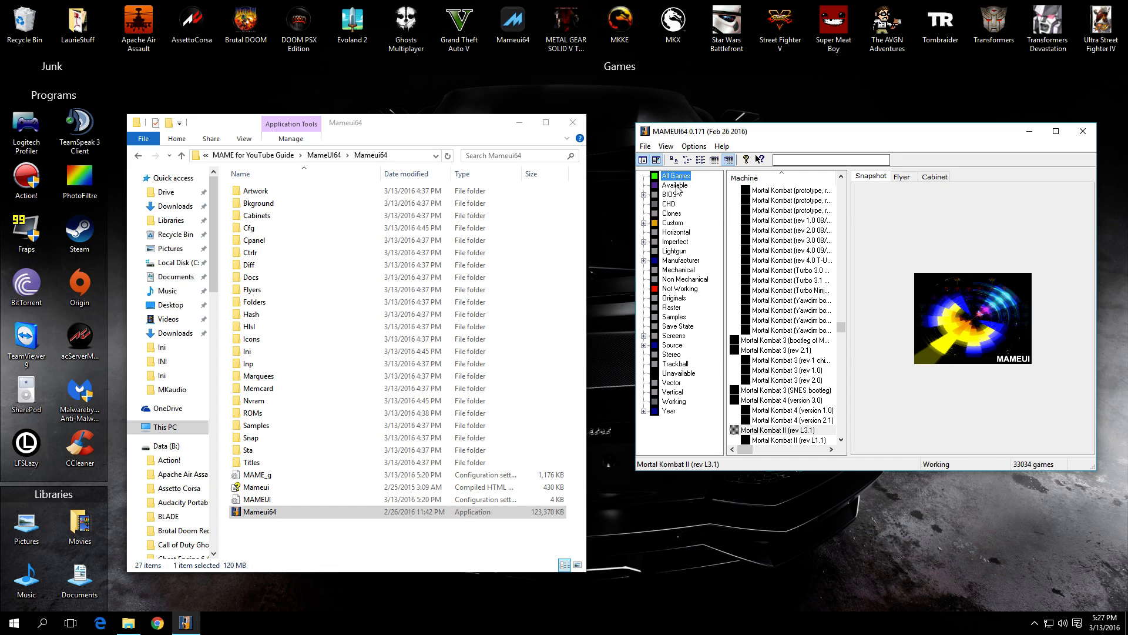
# Switch to the Custom folder listing only Mortal Kombat II and bring up the Options menu
pyautogui.click(674, 184)
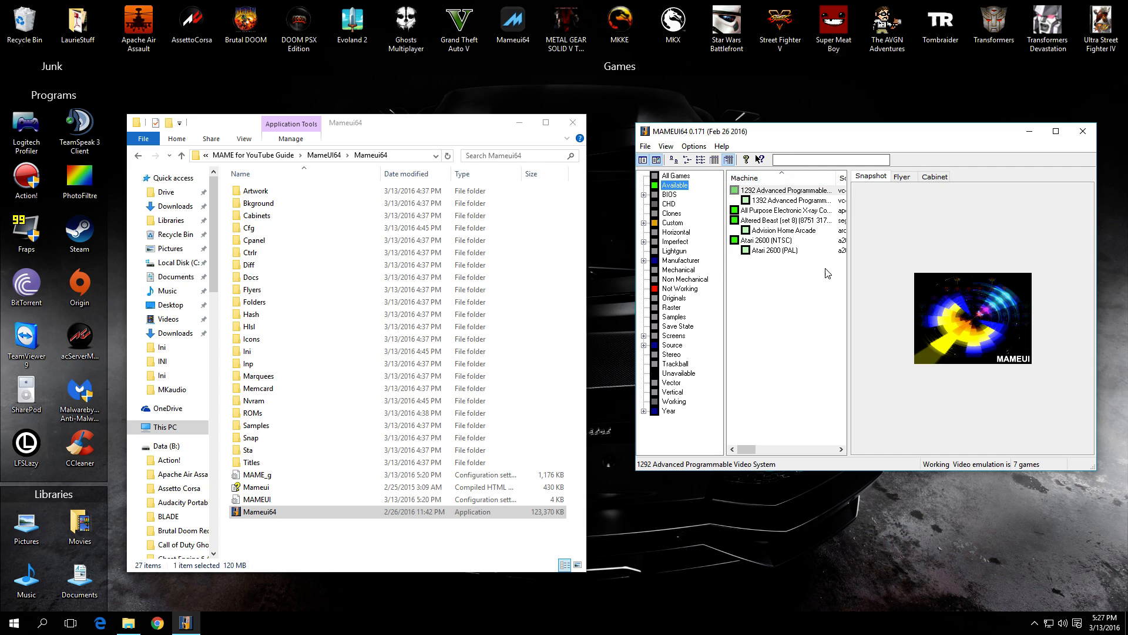
pyautogui.moveTo(816, 239)
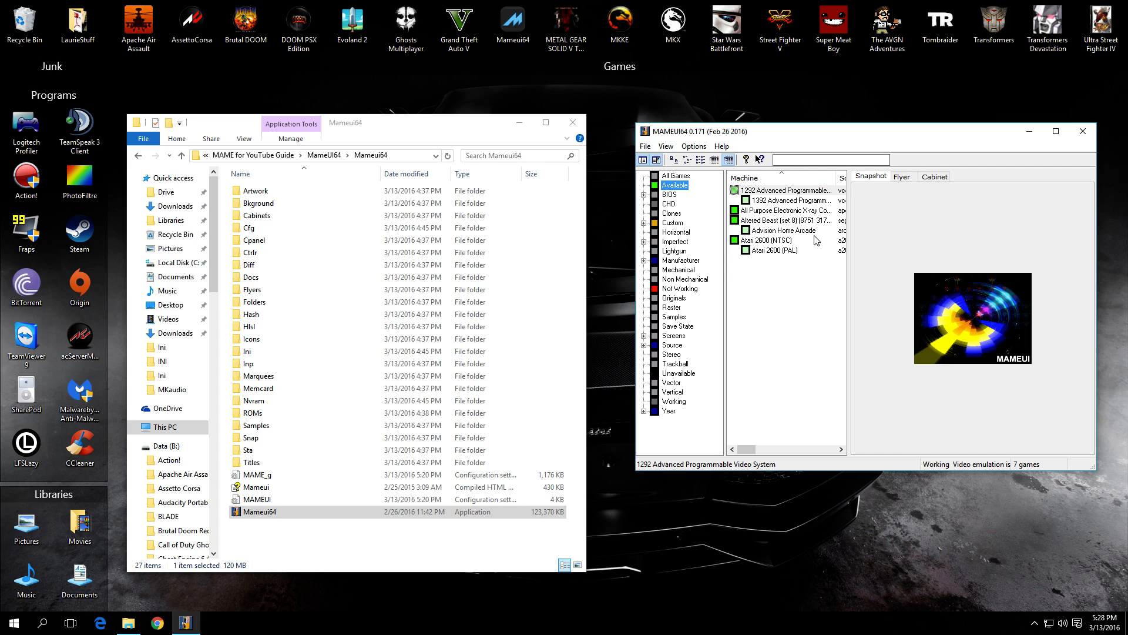
pyautogui.moveTo(382, 134)
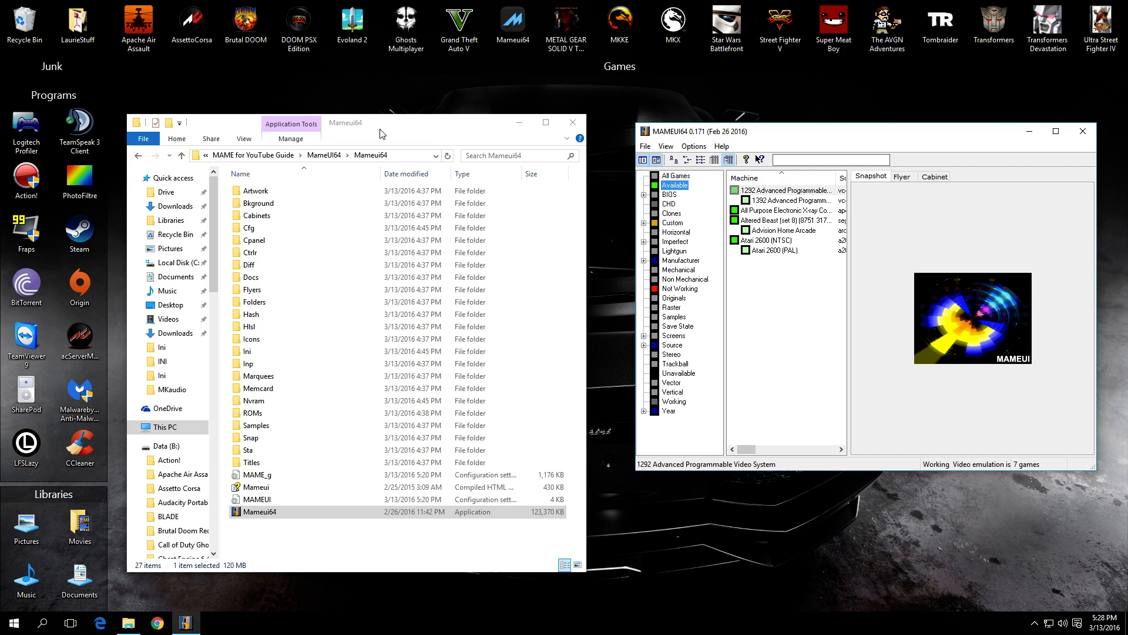
pyautogui.moveTo(753, 302)
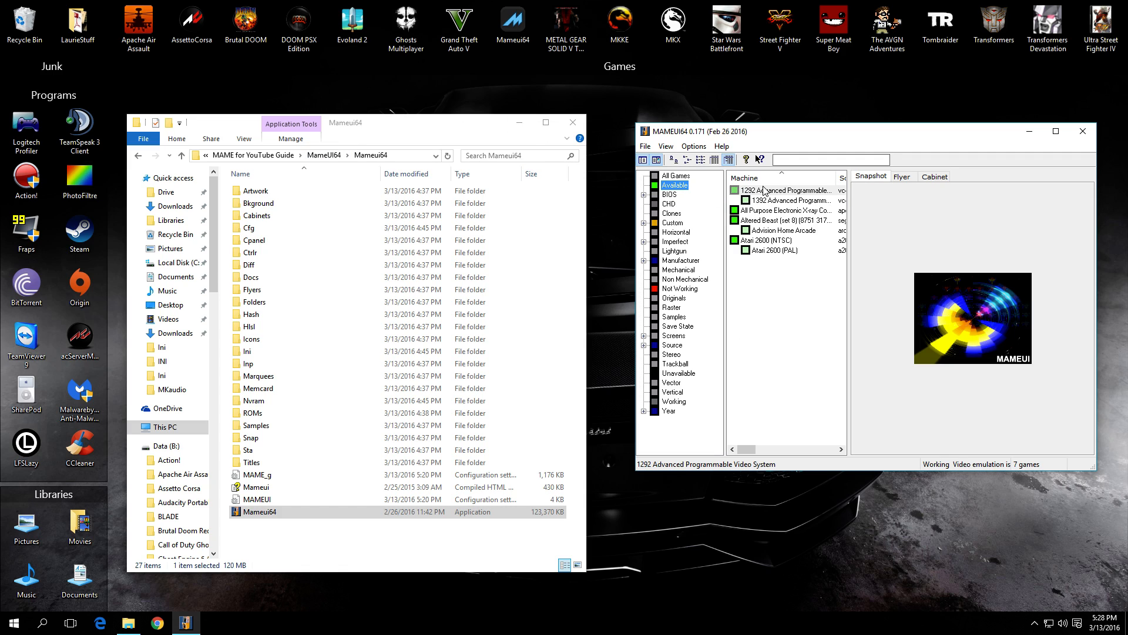
pyautogui.moveTo(791, 296)
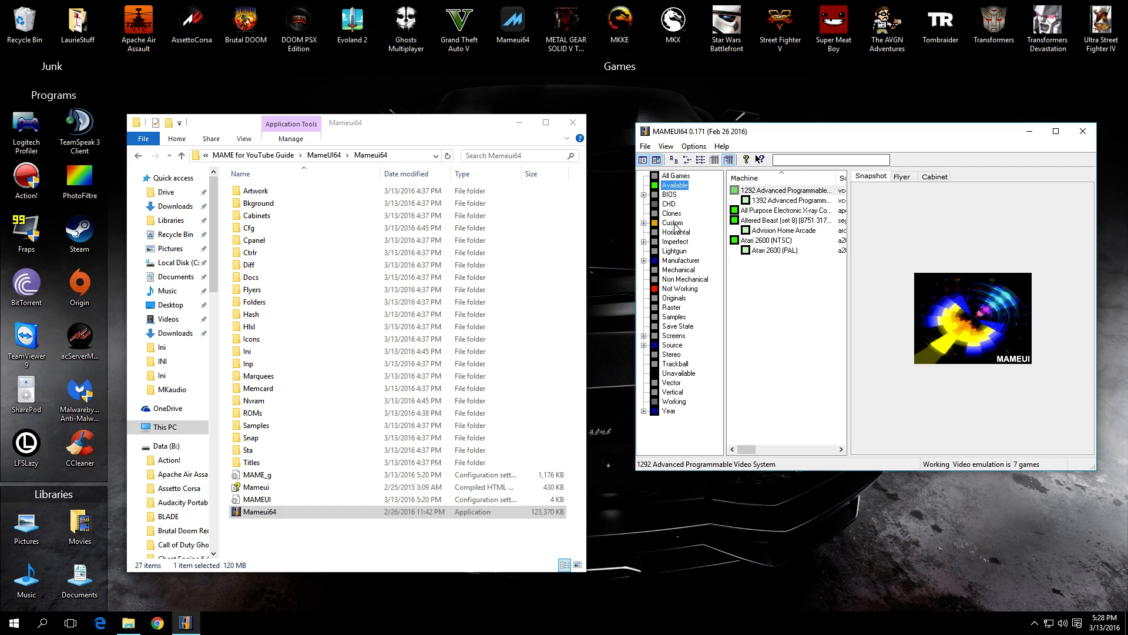
pyautogui.click(671, 223)
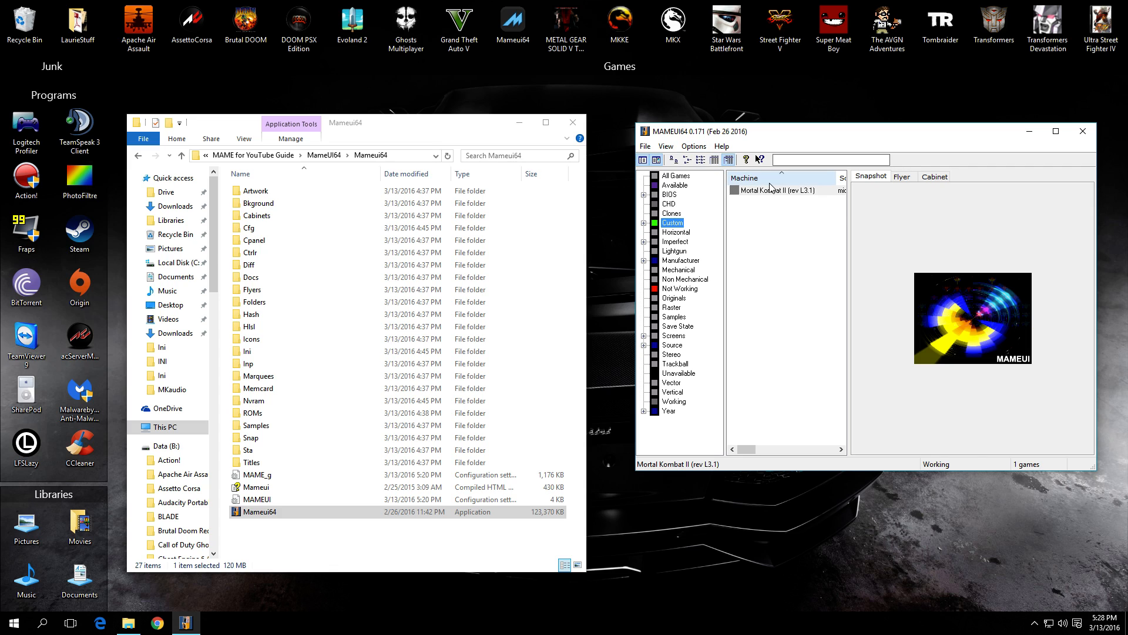
pyautogui.click(694, 145)
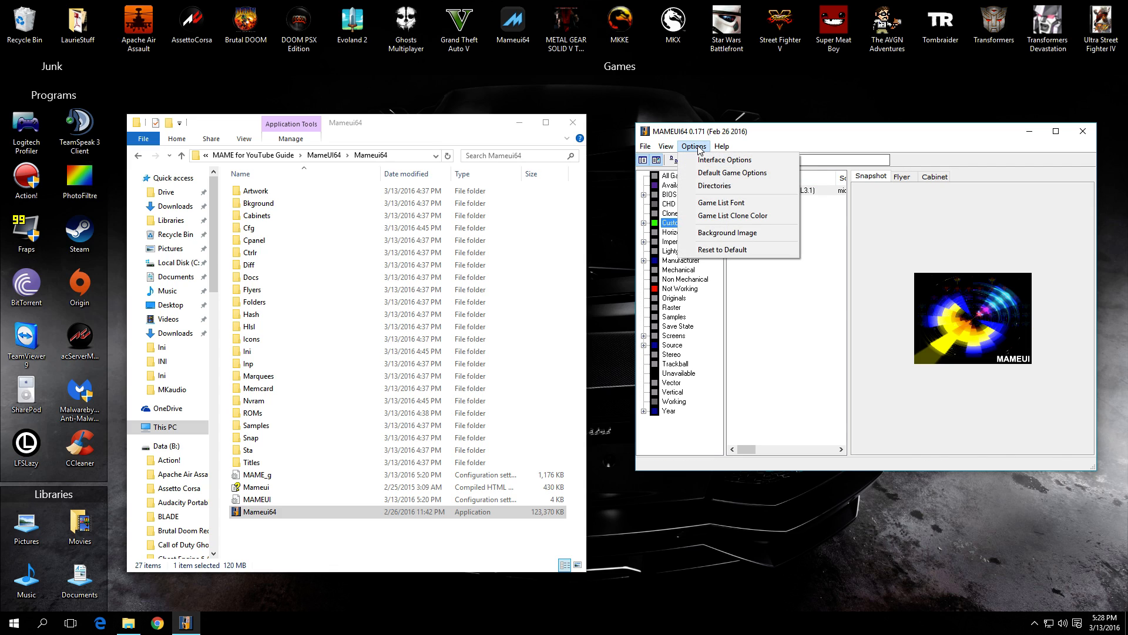
pyautogui.moveTo(732, 173)
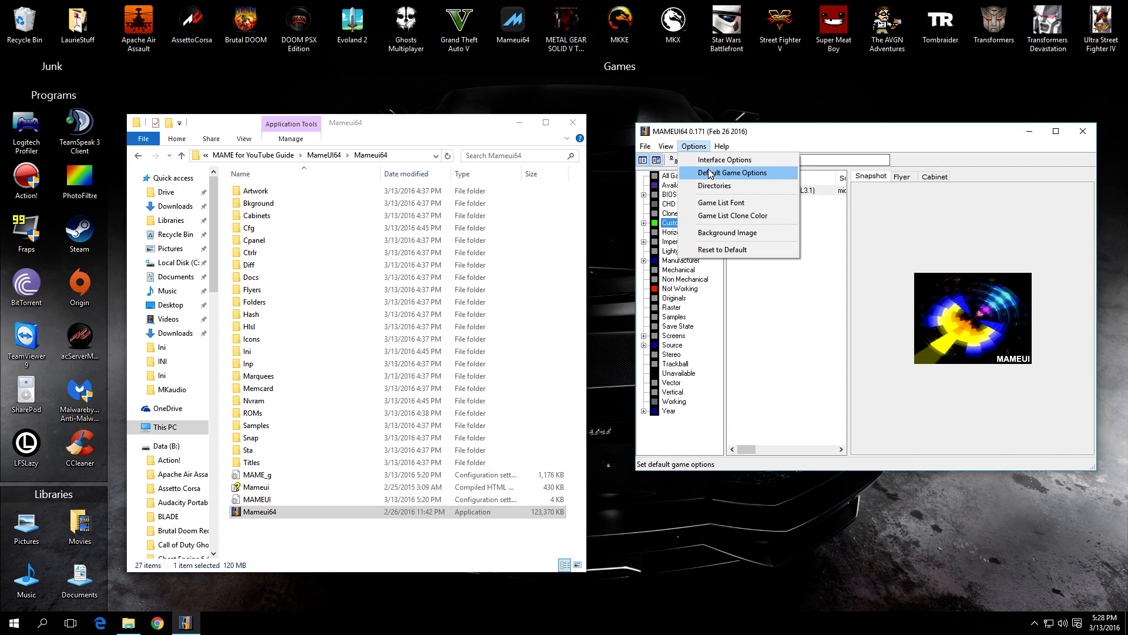
# Review default game settings, then apply Mortal Kombat II's properties to create an mk2 ini file
pyautogui.click(732, 173)
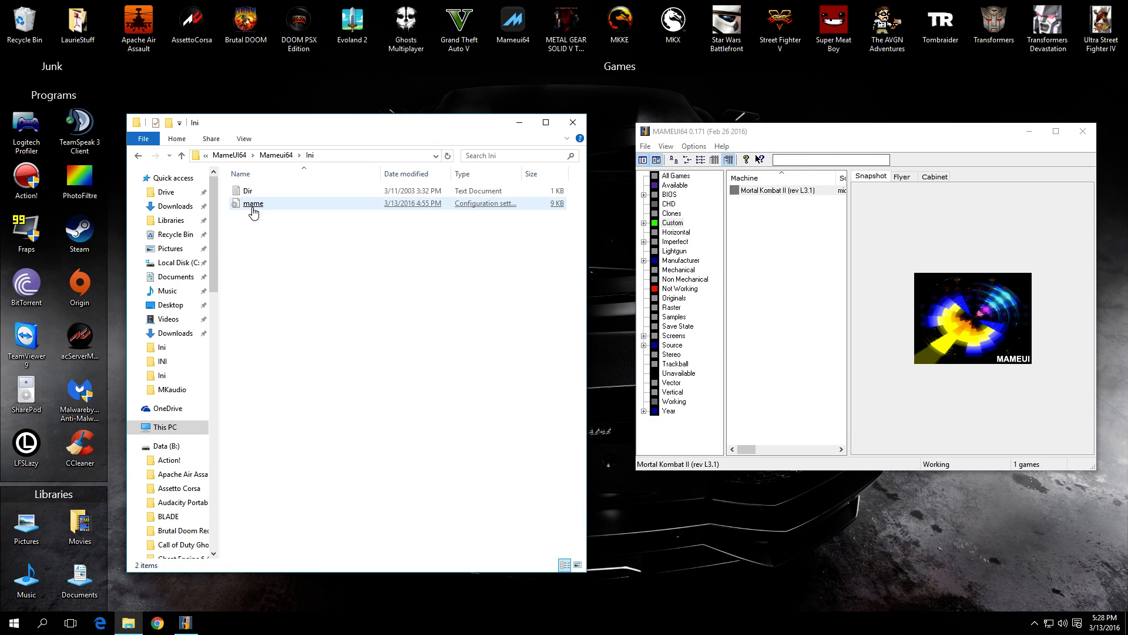
pyautogui.click(253, 204)
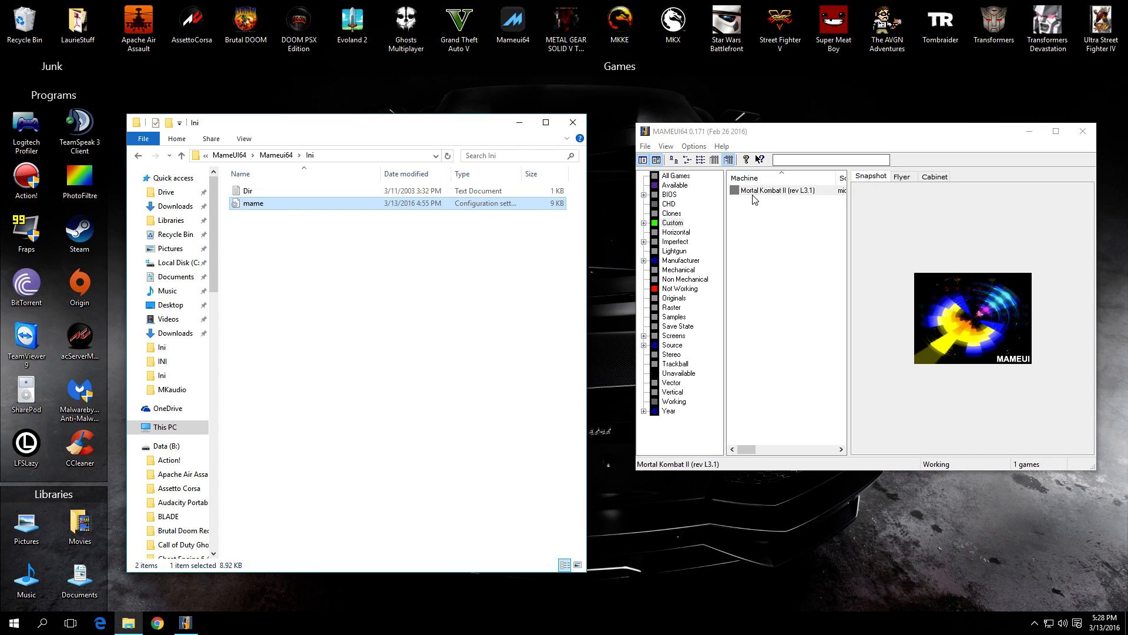
pyautogui.moveTo(254, 207)
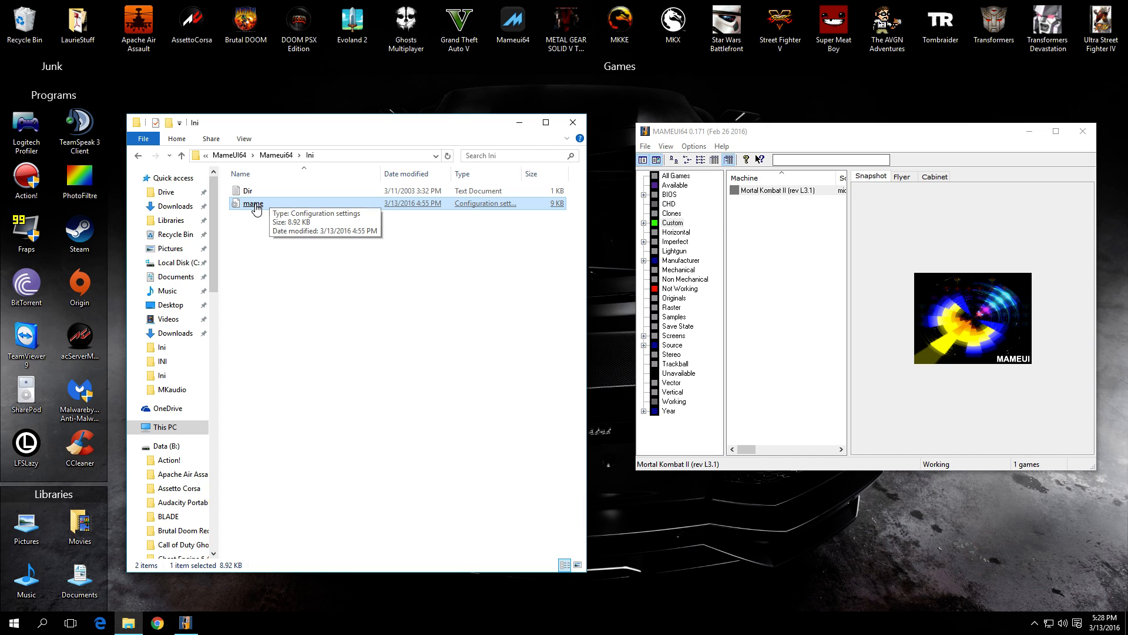
pyautogui.moveTo(758, 195)
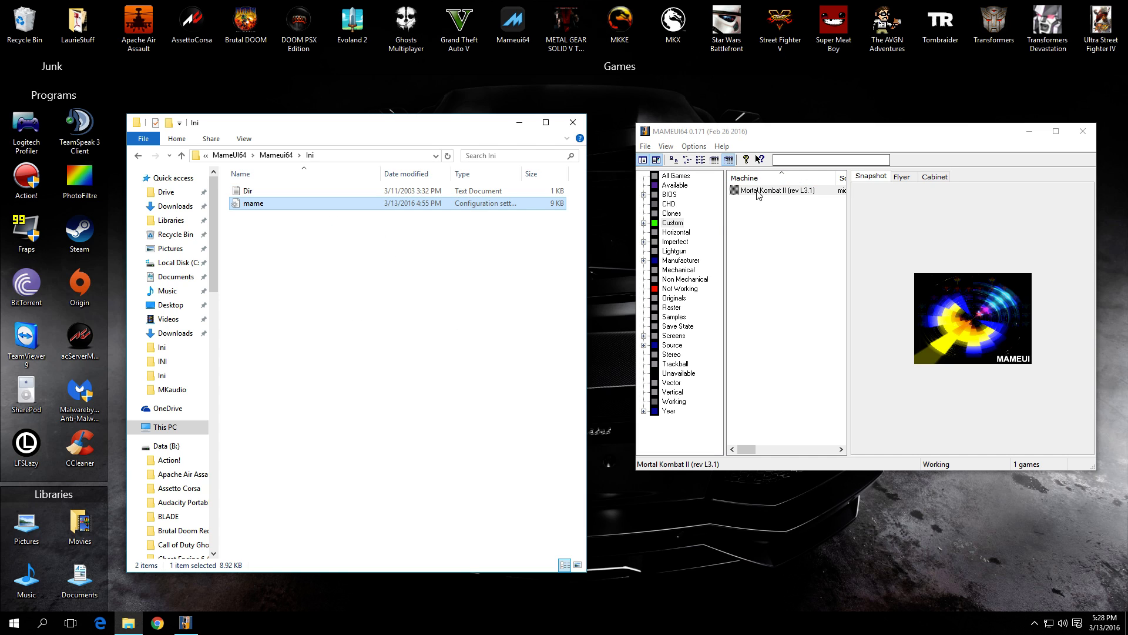
pyautogui.rightClick(773, 191)
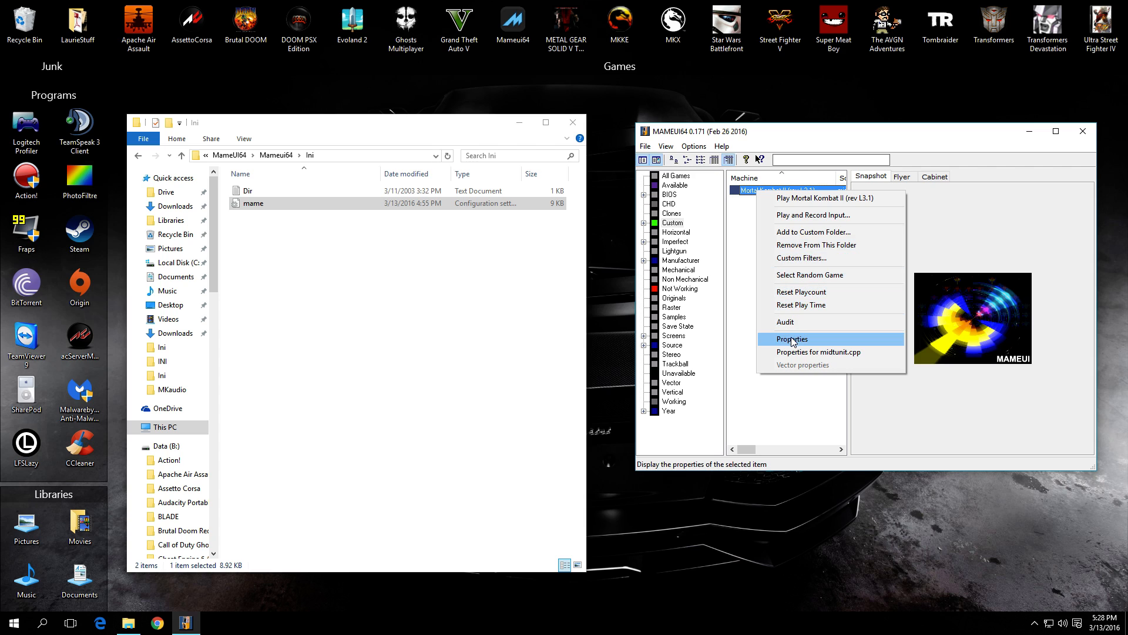
pyautogui.click(791, 339)
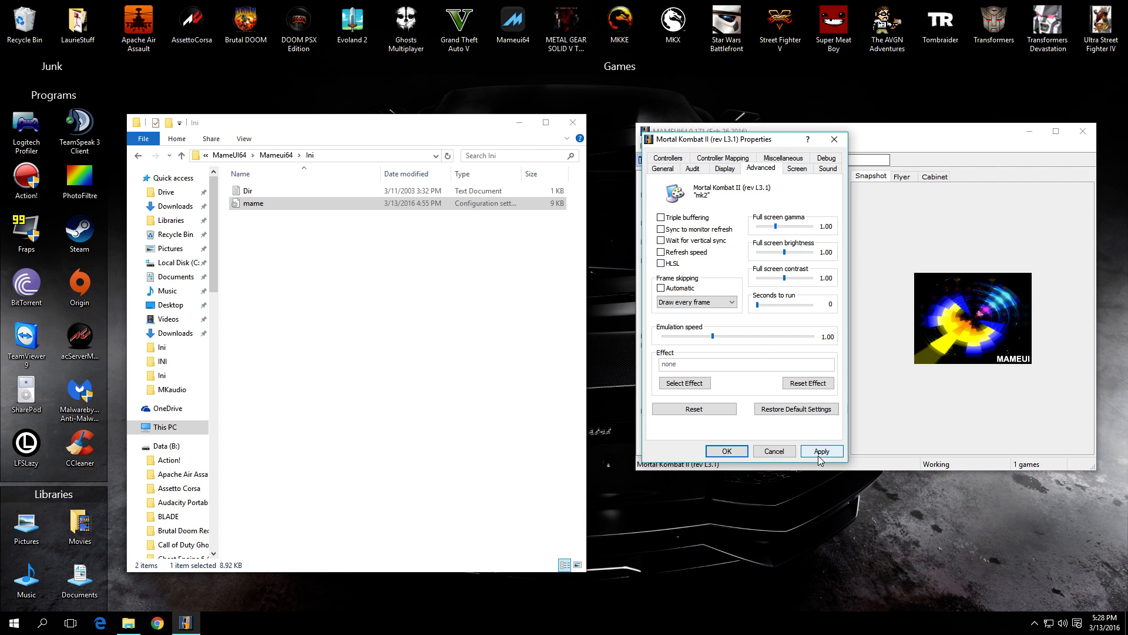
pyautogui.click(726, 450)
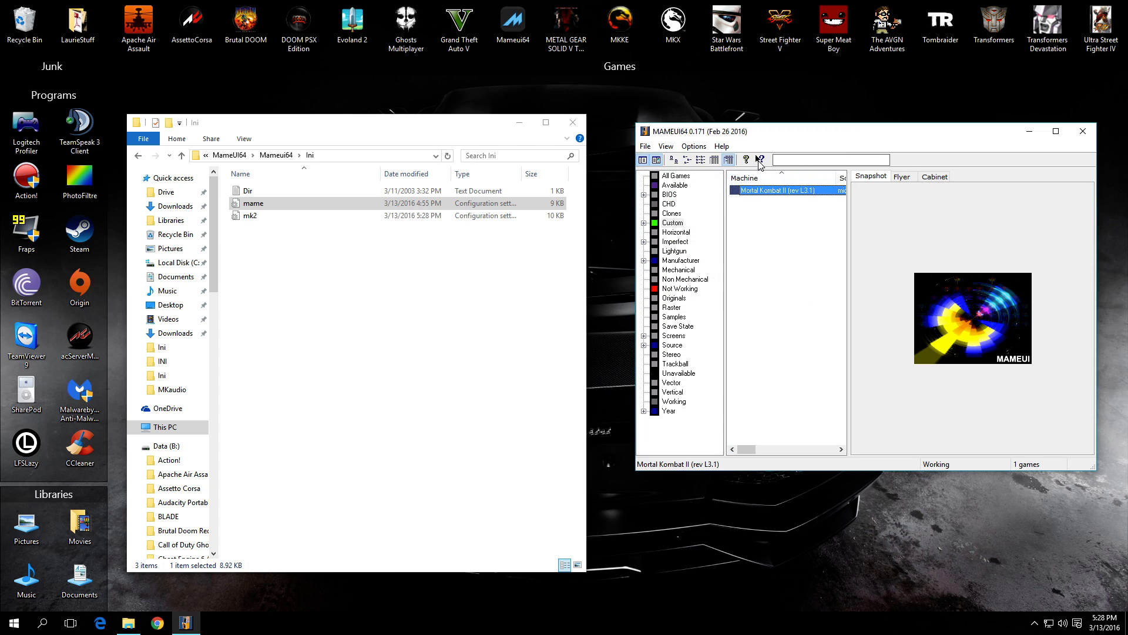
pyautogui.doubleClick(765, 188)
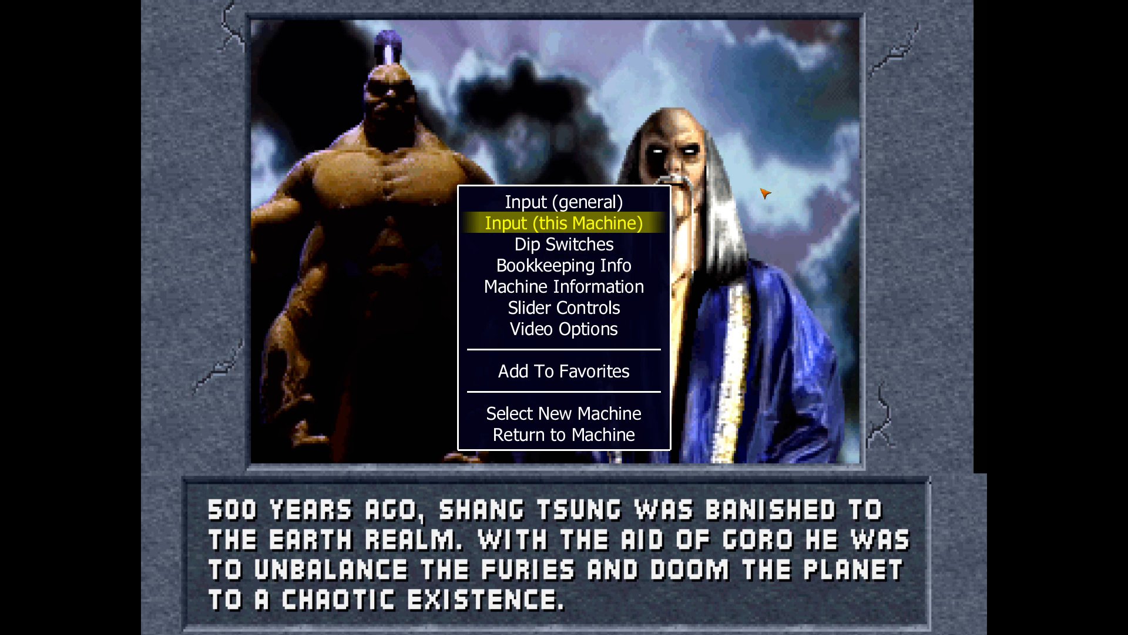
pyautogui.click(563, 222)
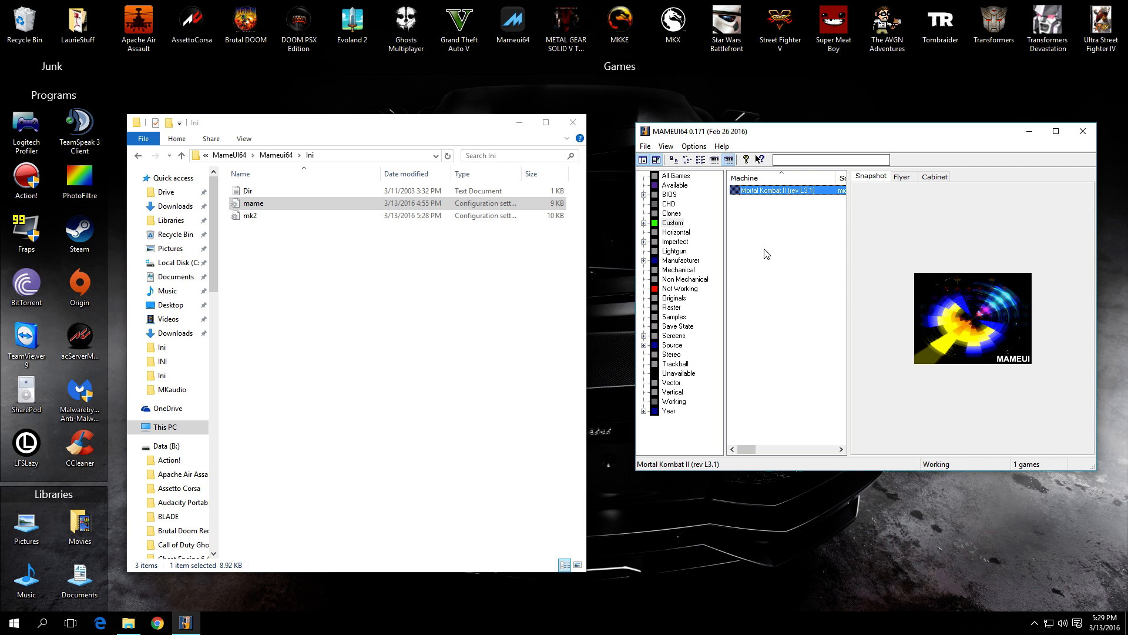
pyautogui.moveTo(391, 134)
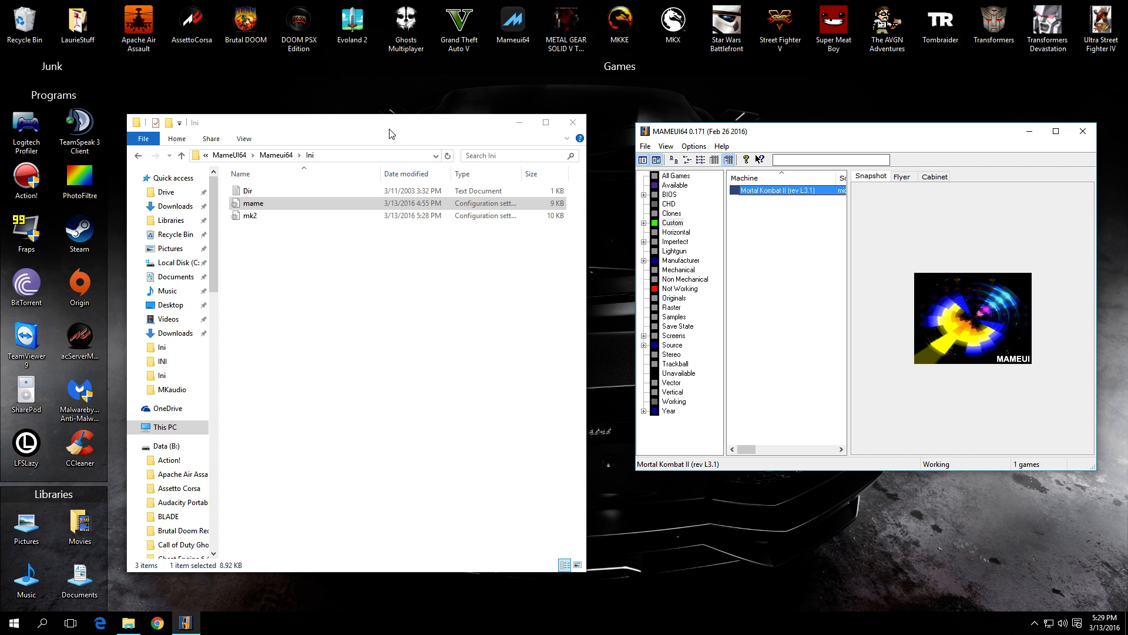
# Review MAMEUI64's Default Game Options from the Options menu and dismiss them
pyautogui.rightClick(773, 188)
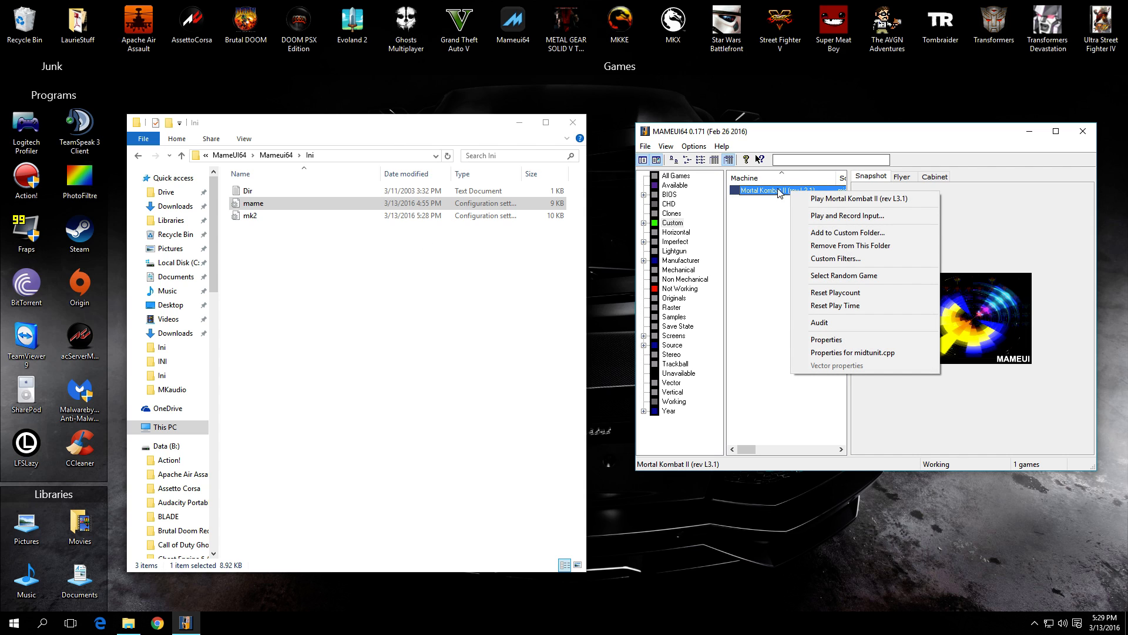
pyautogui.click(693, 146)
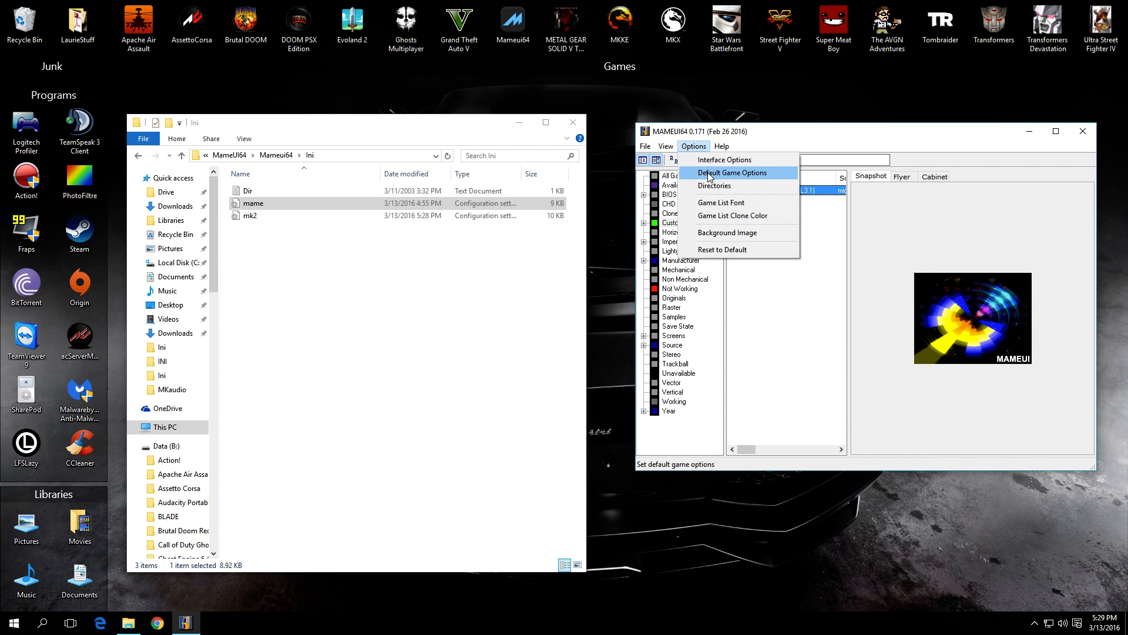
pyautogui.click(730, 173)
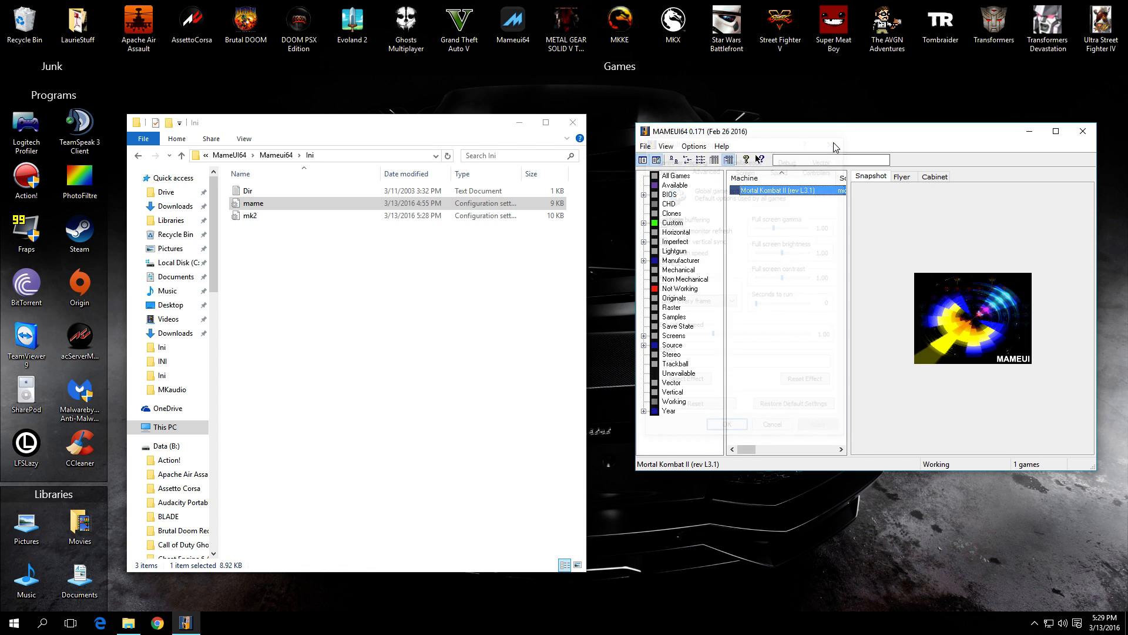
pyautogui.rightClick(752, 189)
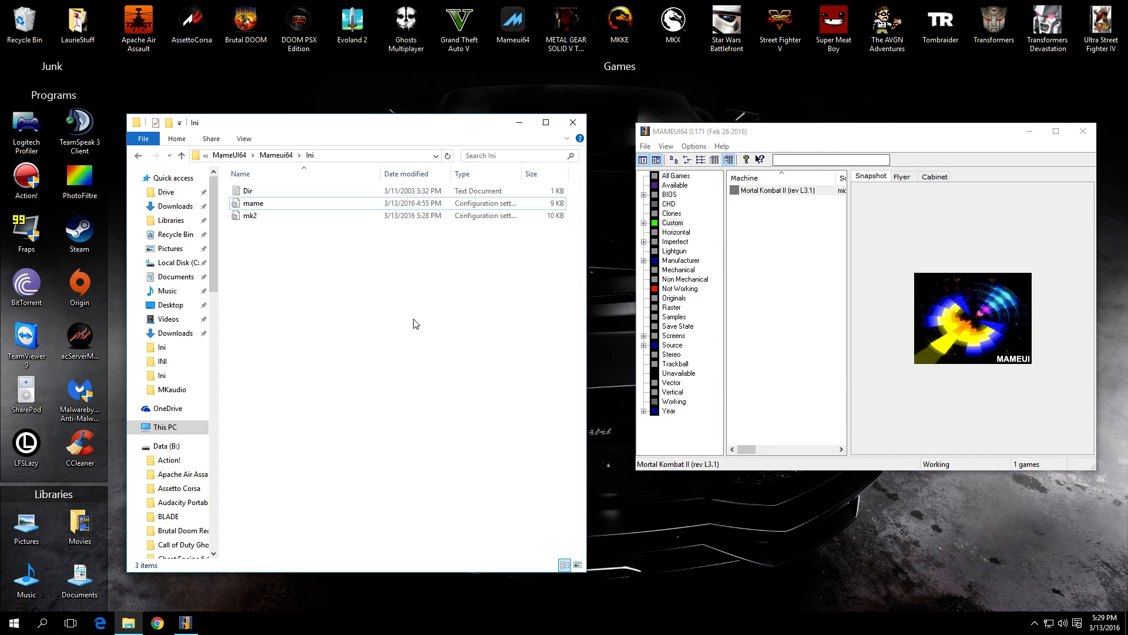
# Delete the mk2 configuration file from the Ini folder in Explorer
pyautogui.rightClick(249, 215)
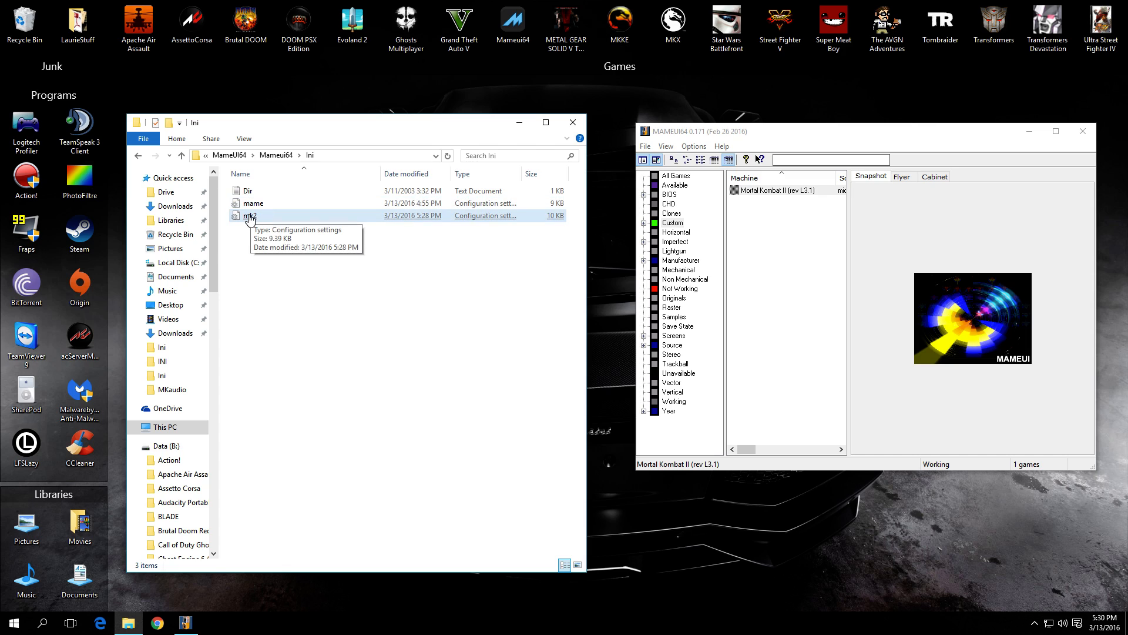
pyautogui.click(251, 215)
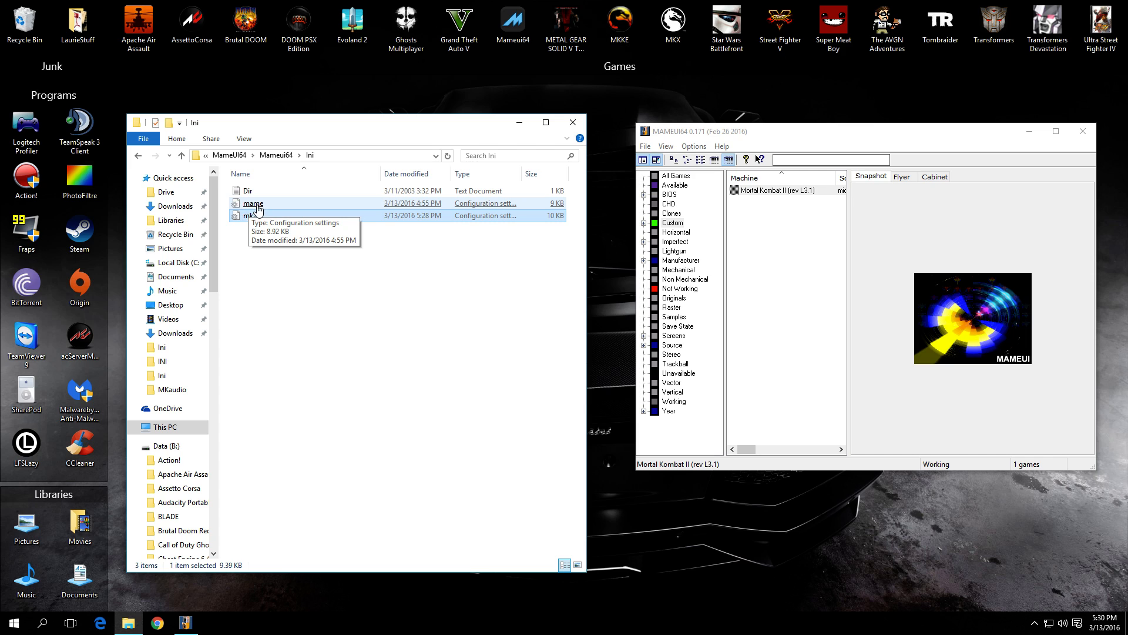
pyautogui.rightClick(248, 217)
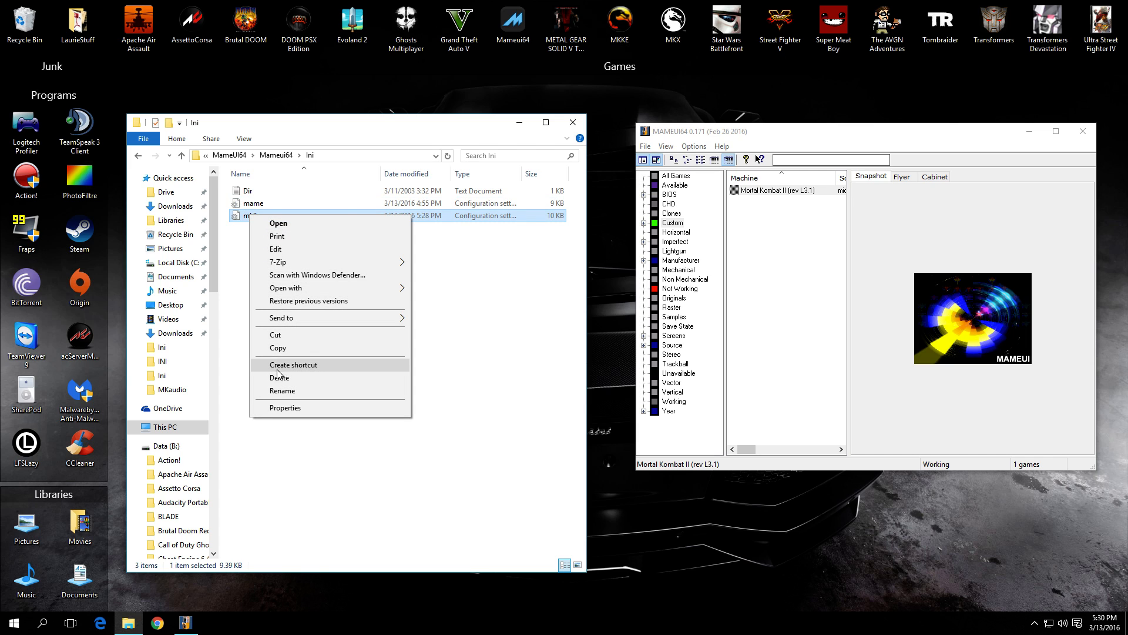
pyautogui.click(279, 378)
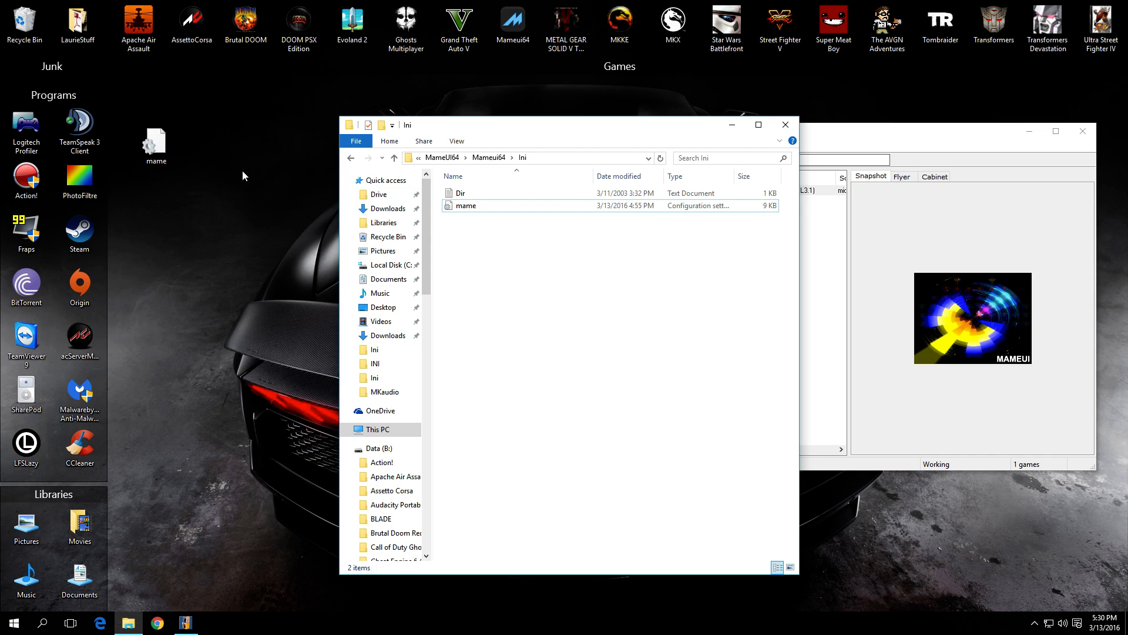
pyautogui.moveTo(238, 226)
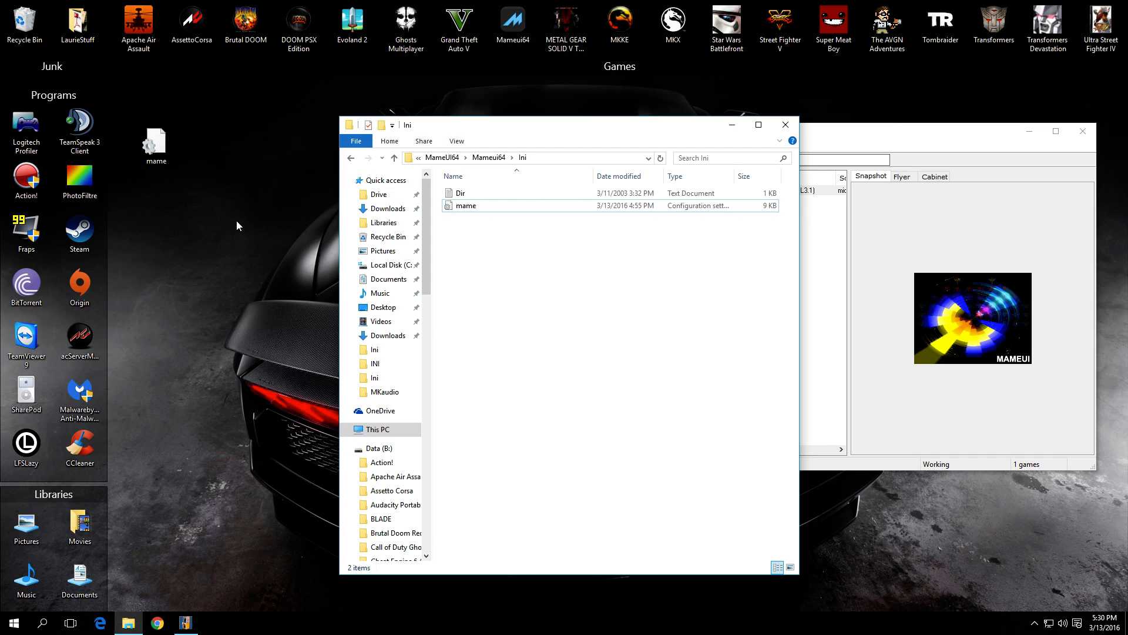
pyautogui.moveTo(251, 124)
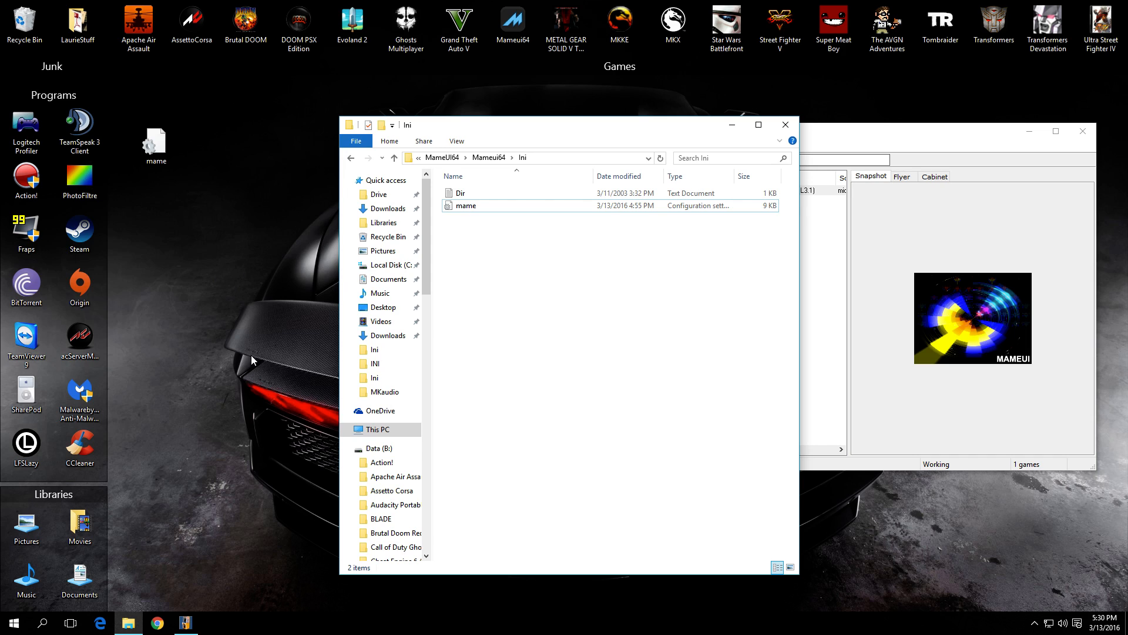
pyautogui.moveTo(232, 390)
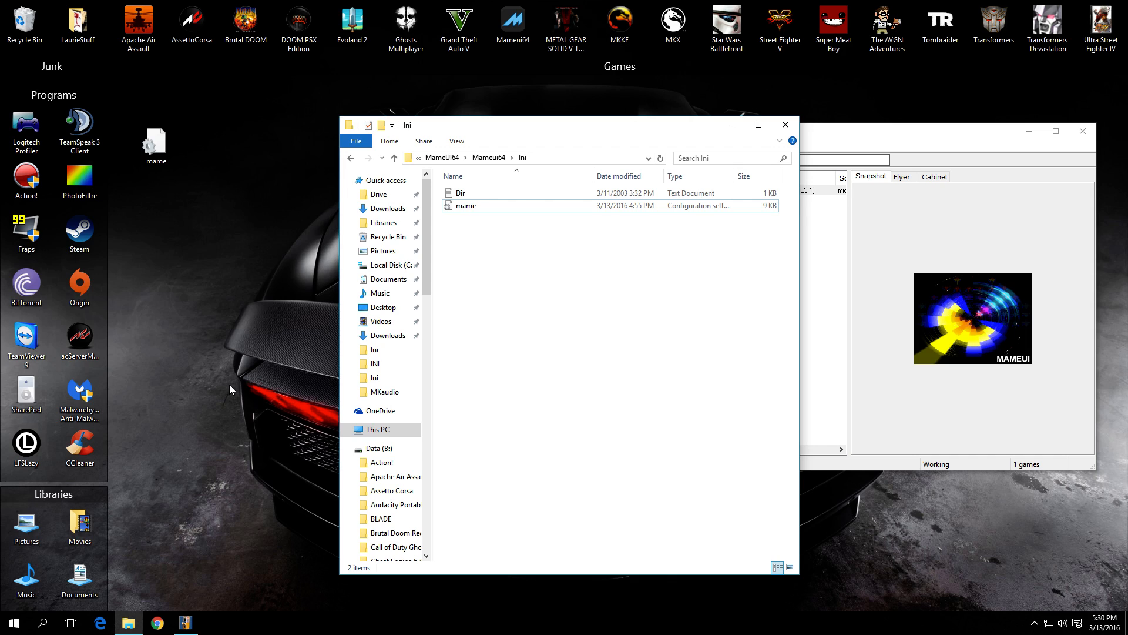
pyautogui.moveTo(211, 329)
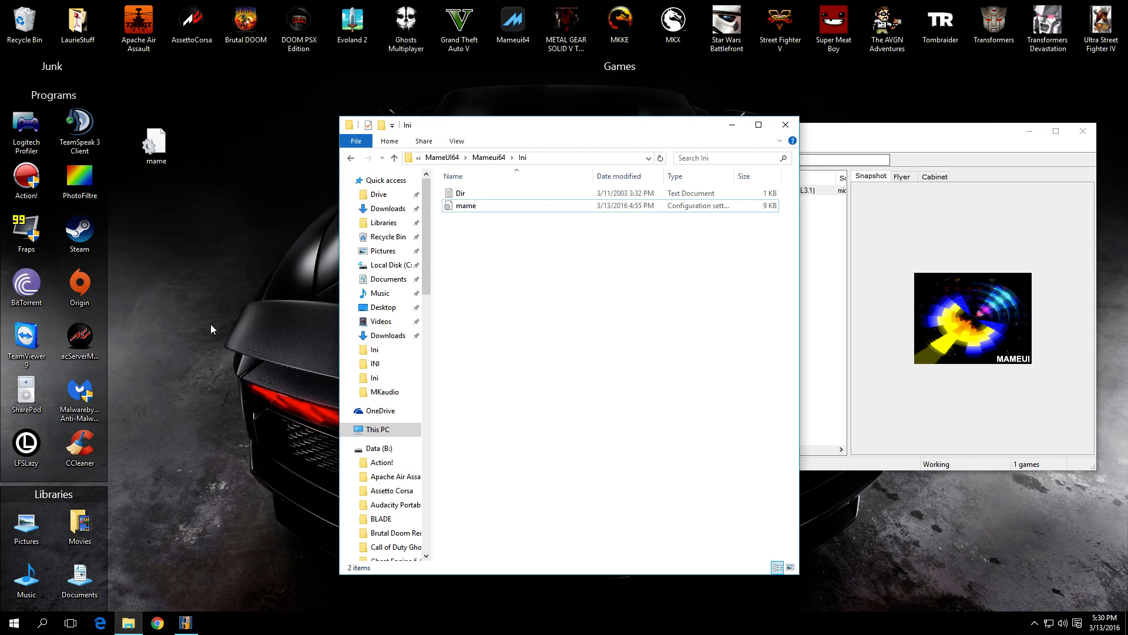
pyautogui.moveTo(218, 396)
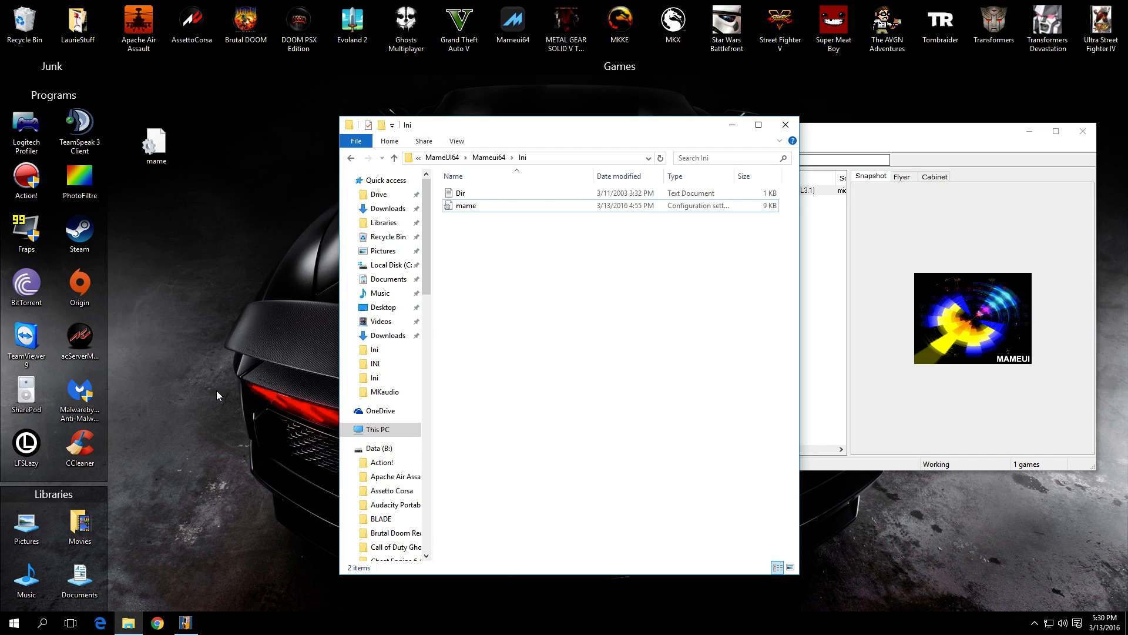
# Load mame.ini in Notepad, scroll through its settings and bring up edit options for the selected text
pyautogui.click(155, 140)
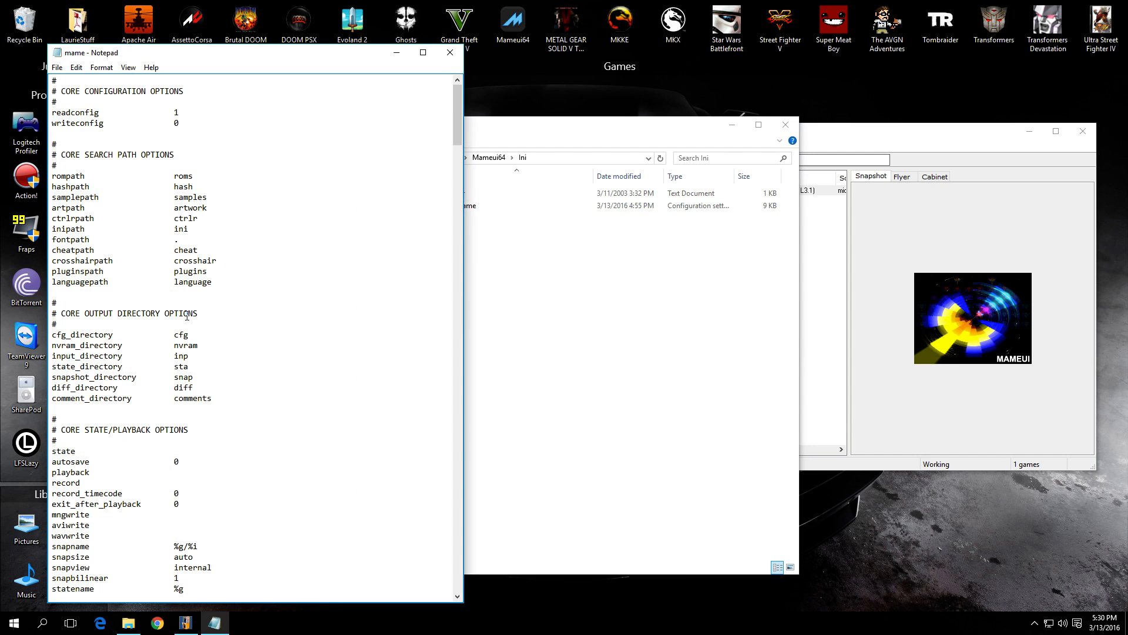
pyautogui.moveTo(231, 373)
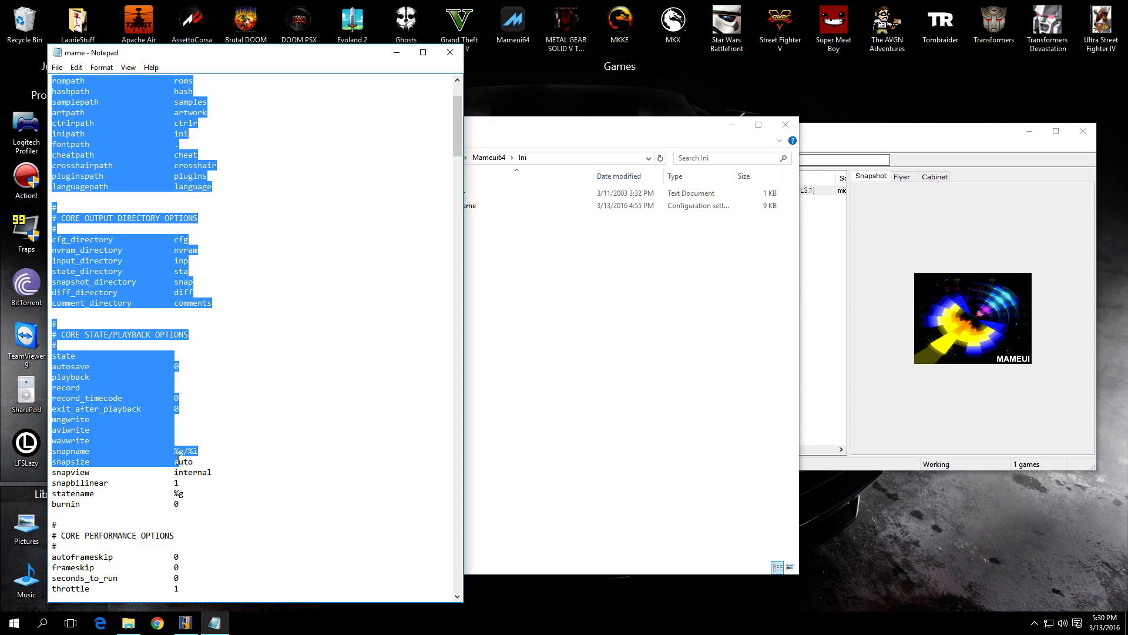
pyautogui.scroll(-3)
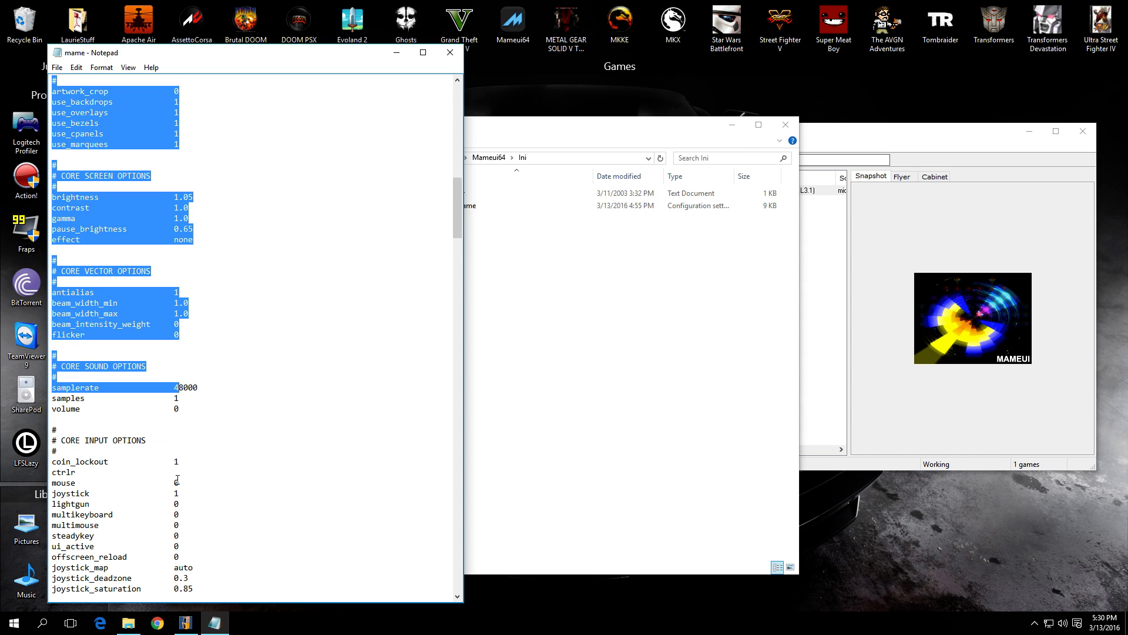
pyautogui.scroll(-3)
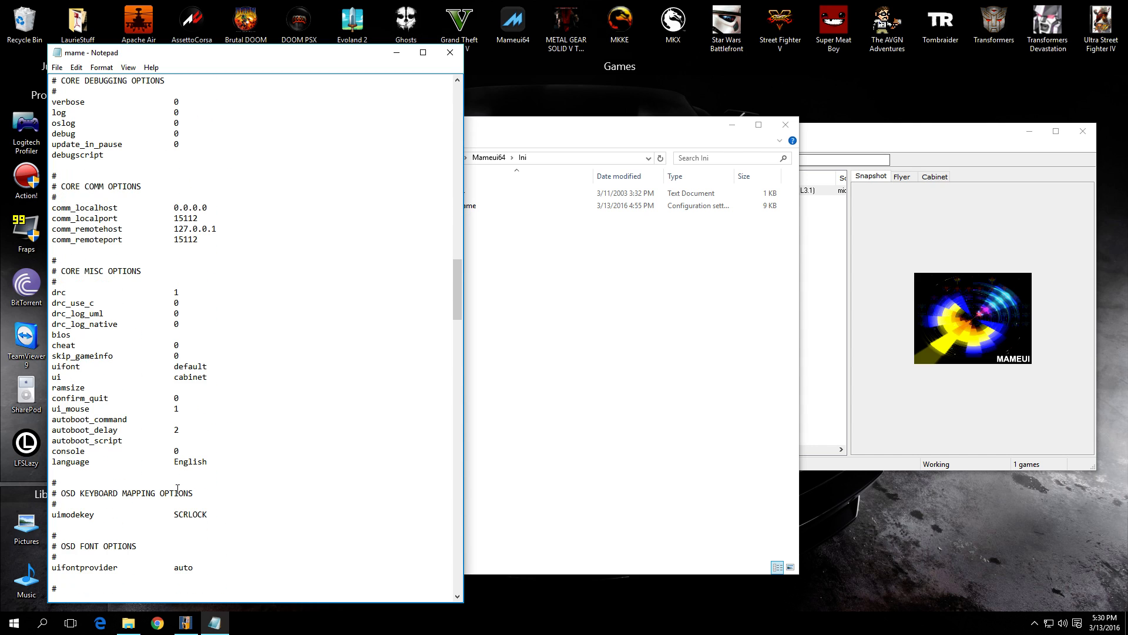
pyautogui.scroll(-3)
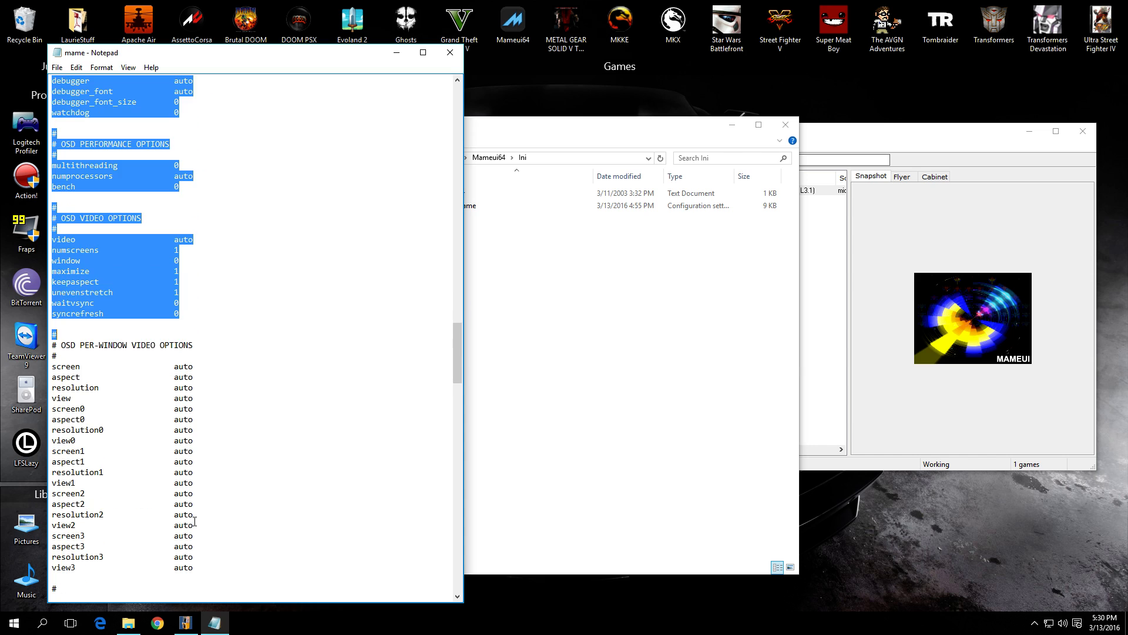
pyautogui.scroll(-3)
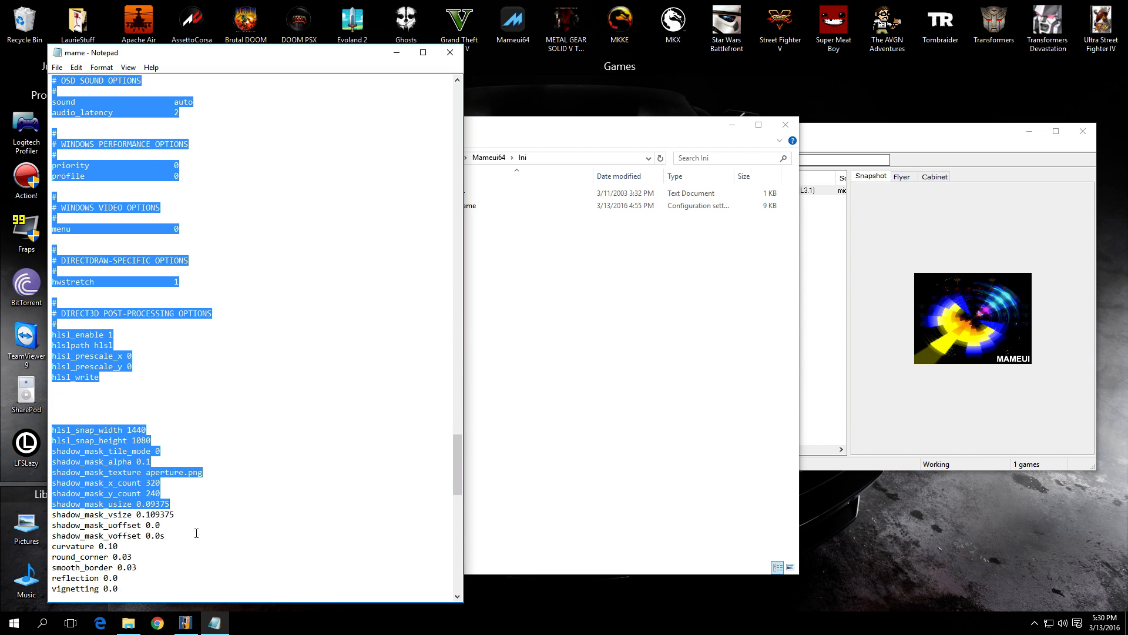
pyautogui.scroll(-3)
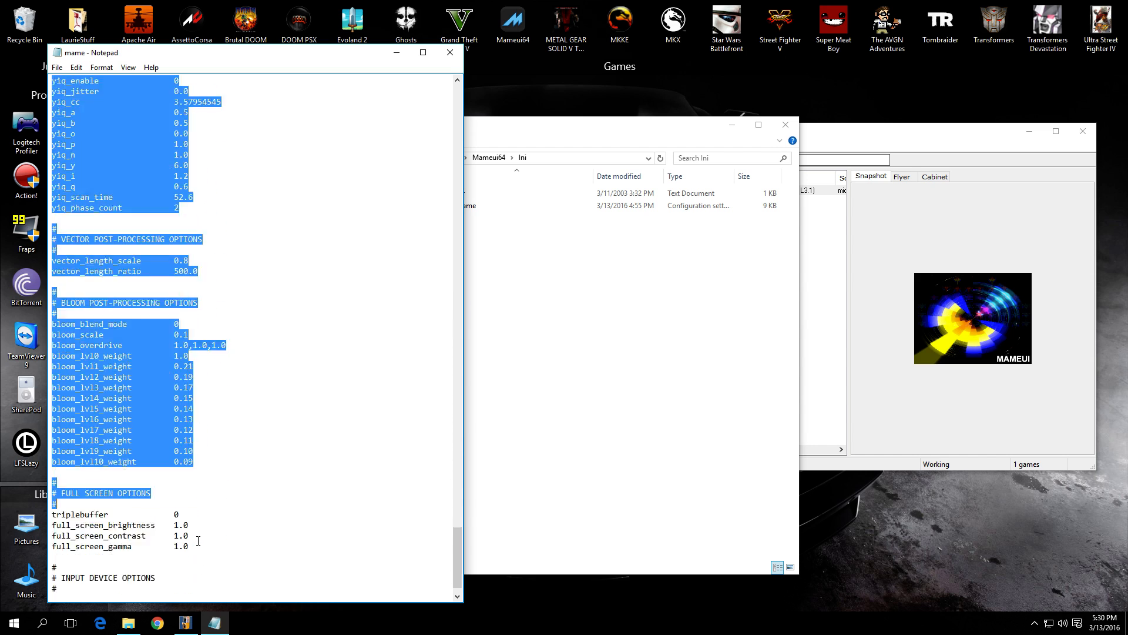
pyautogui.scroll(-3)
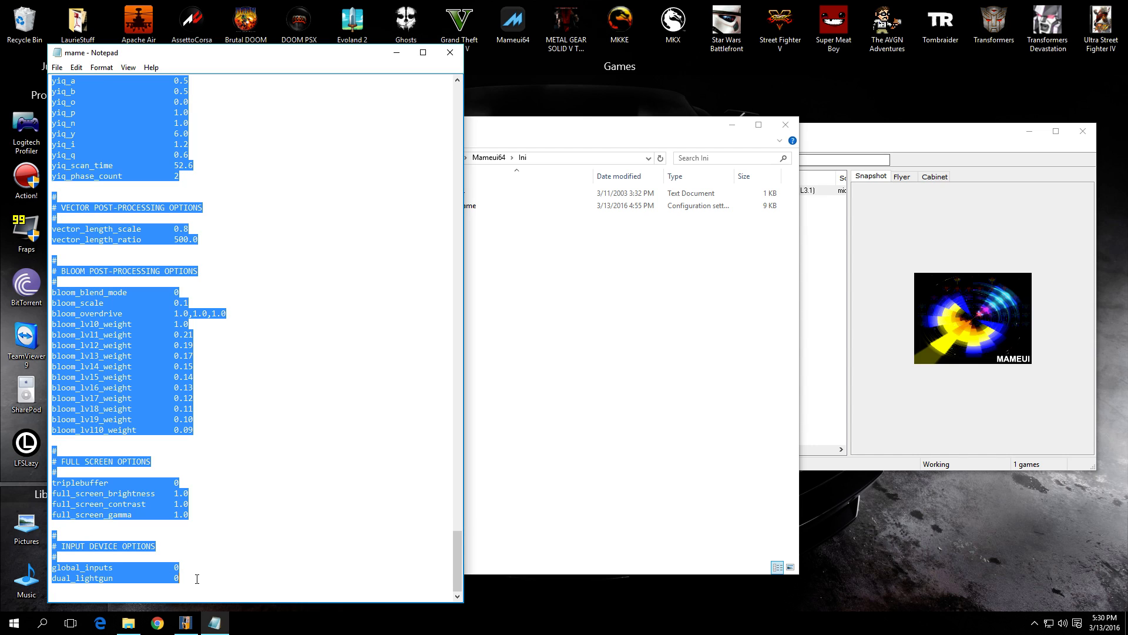
pyautogui.rightClick(162, 582)
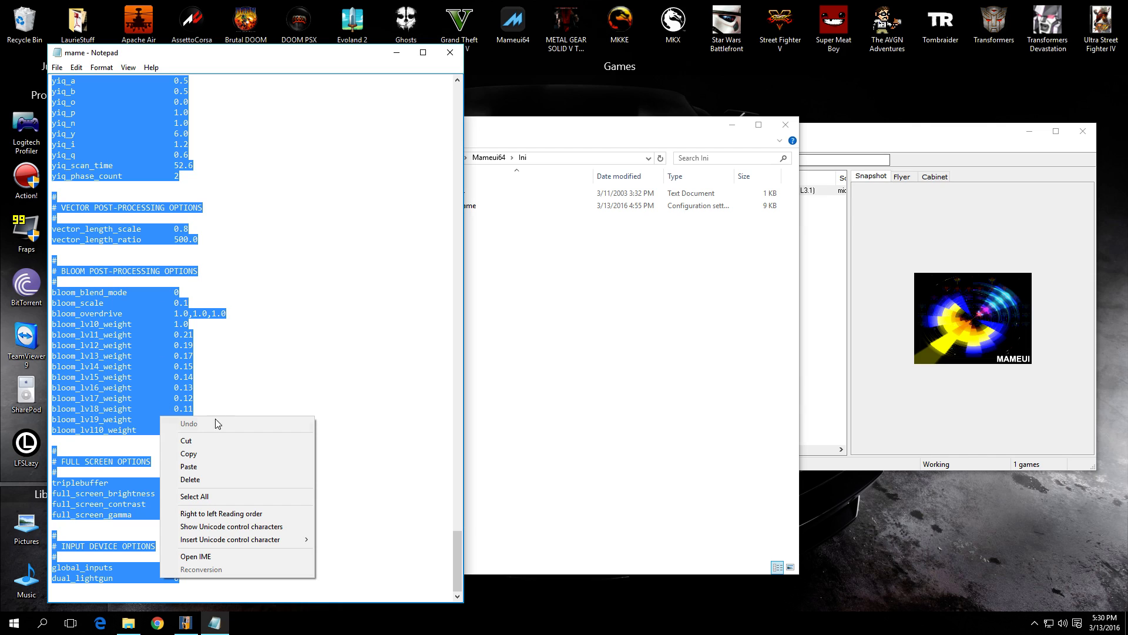
pyautogui.moveTo(221, 514)
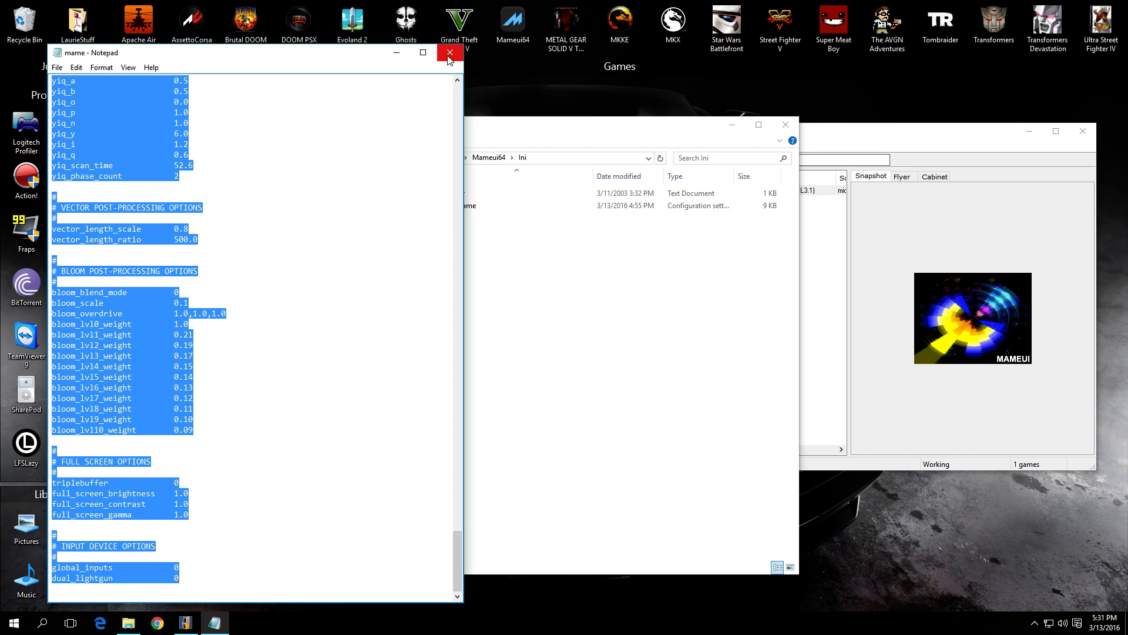
# Reload mame.ini from the Ini folder and save it with its current settings
pyautogui.click(448, 52)
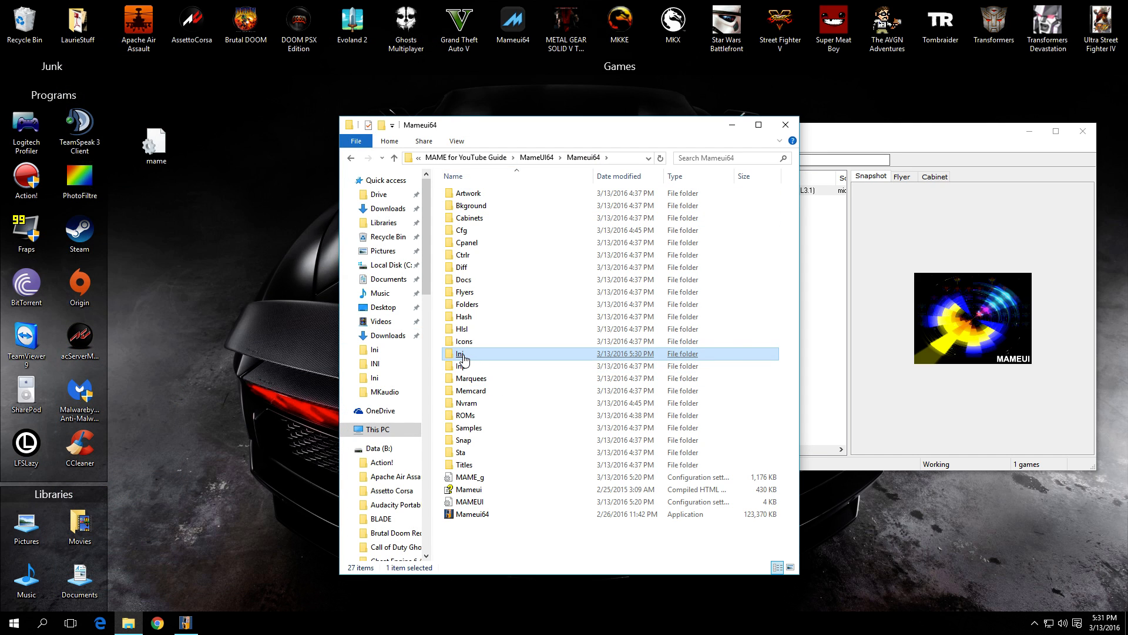
pyautogui.doubleClick(460, 354)
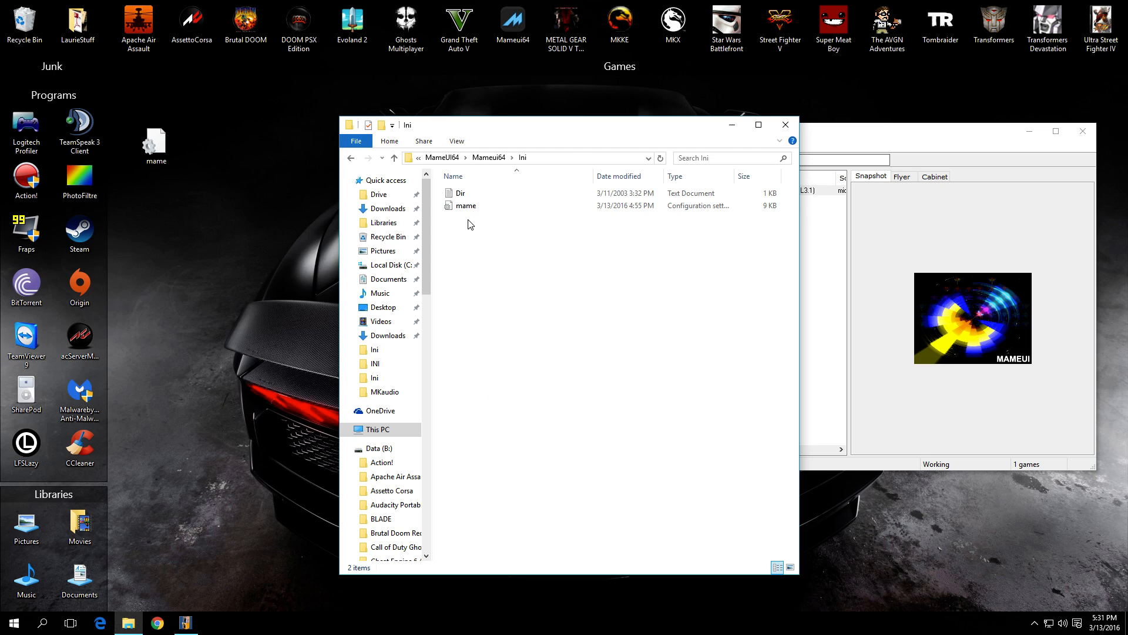
pyautogui.click(466, 205)
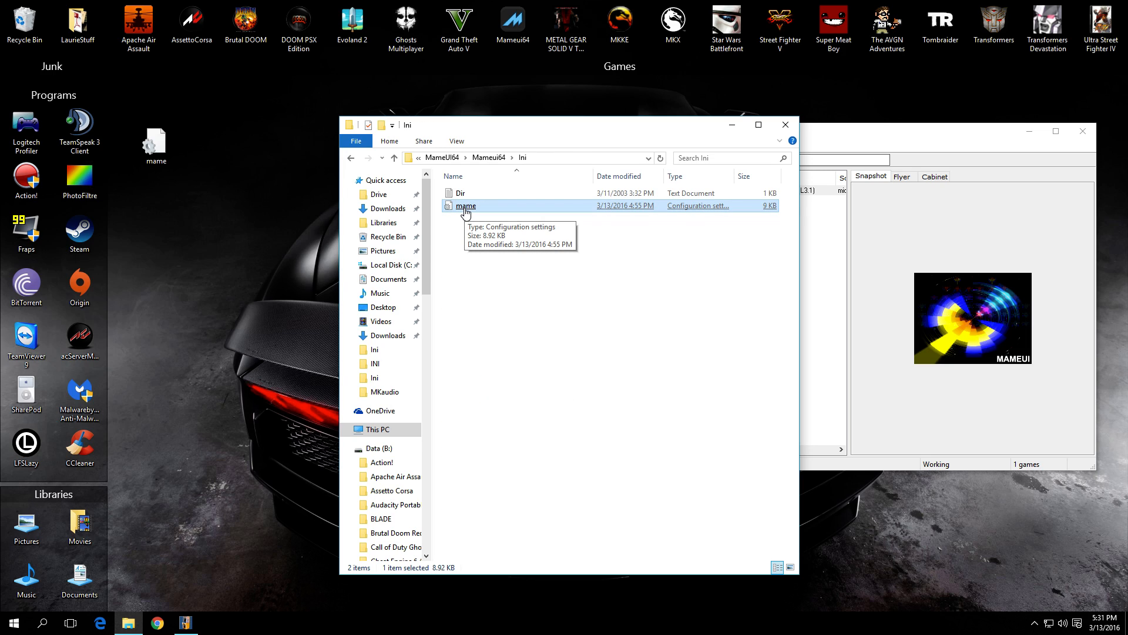
pyautogui.moveTo(259, 227)
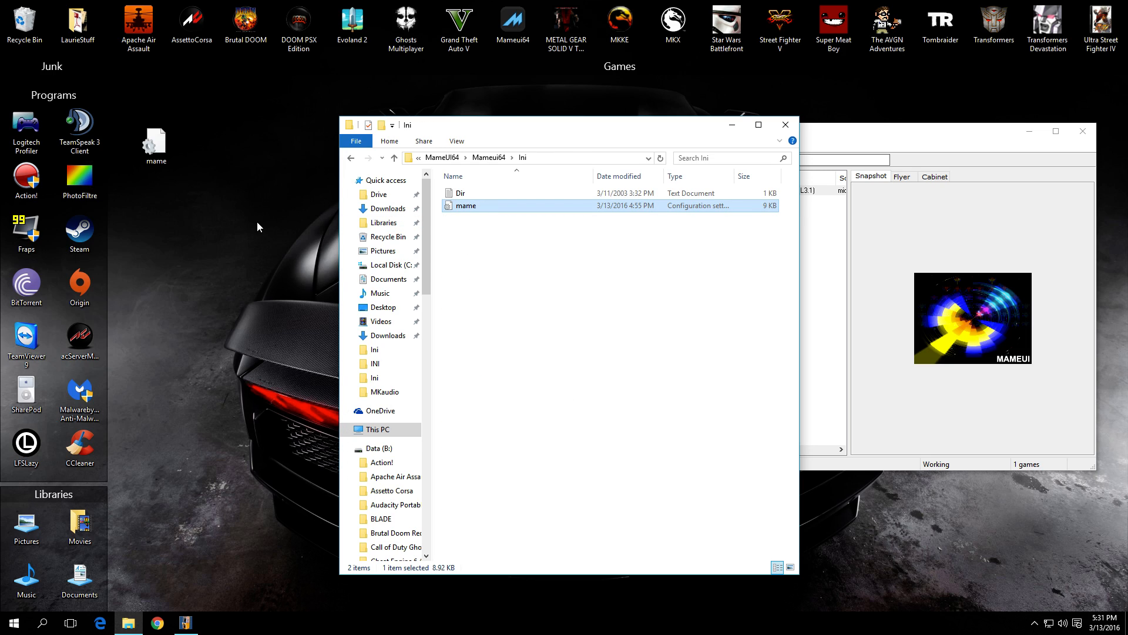
pyautogui.moveTo(467, 206)
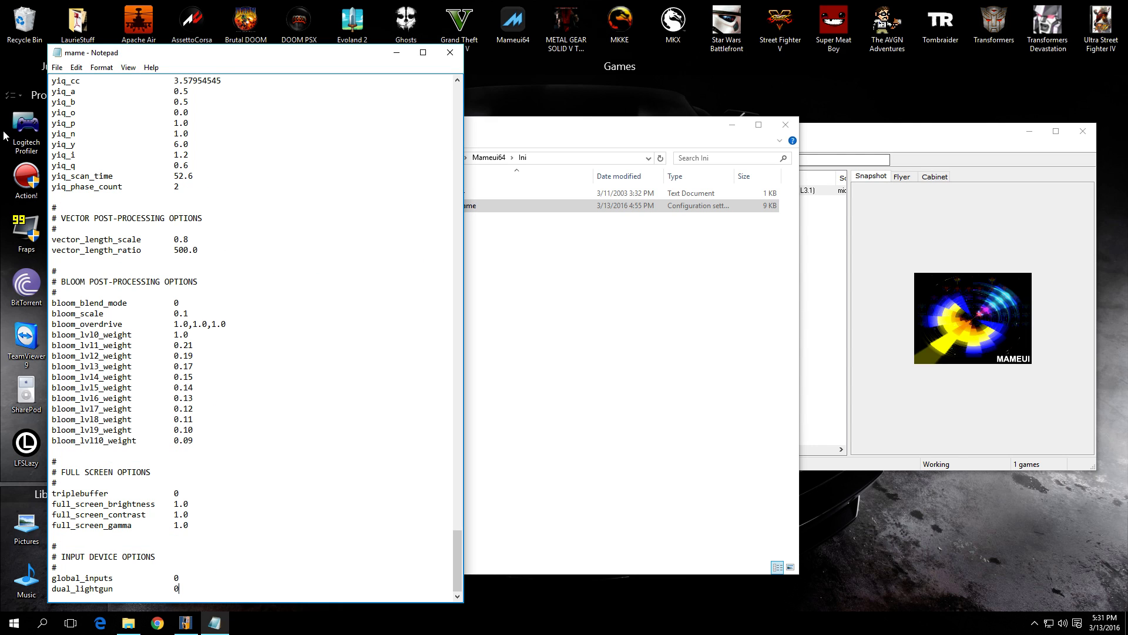
pyautogui.click(56, 67)
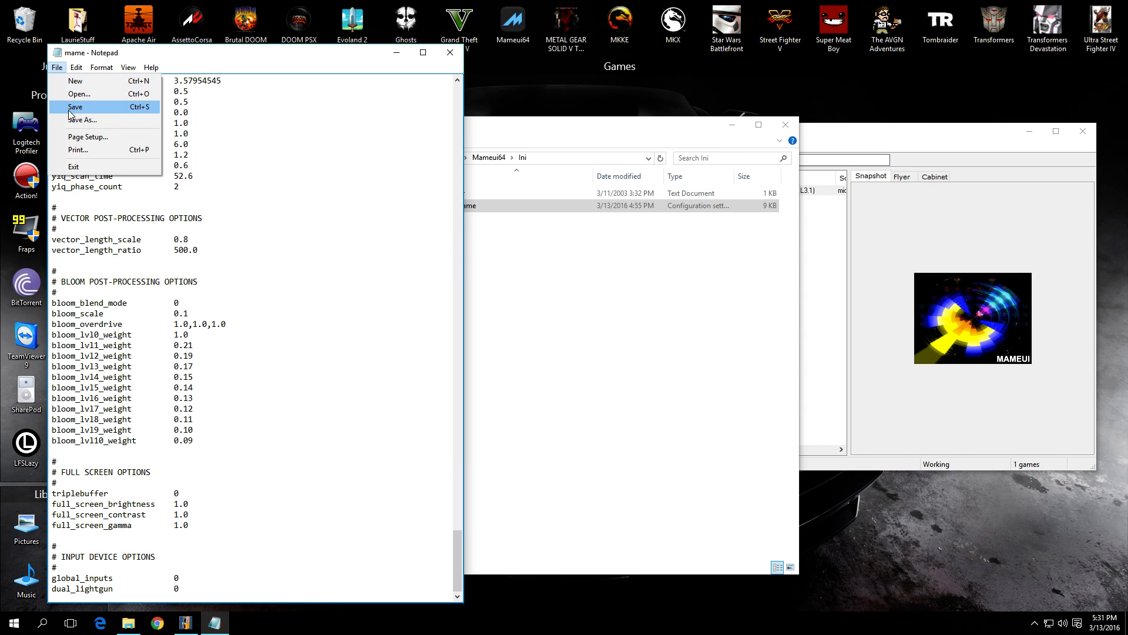
pyautogui.click(75, 107)
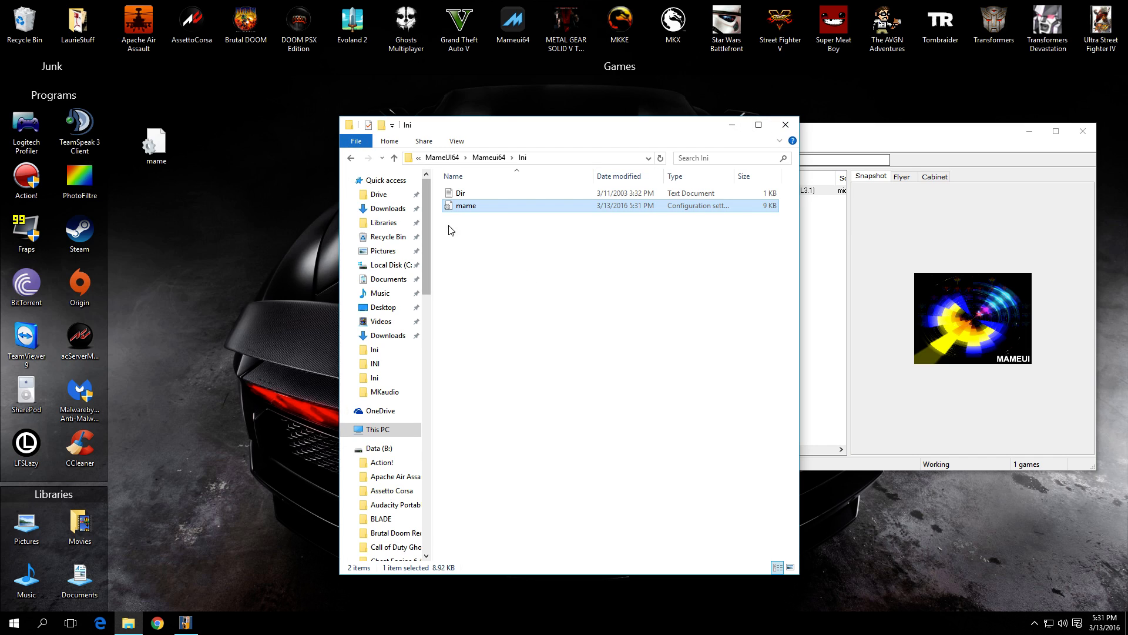
pyautogui.moveTo(463, 239)
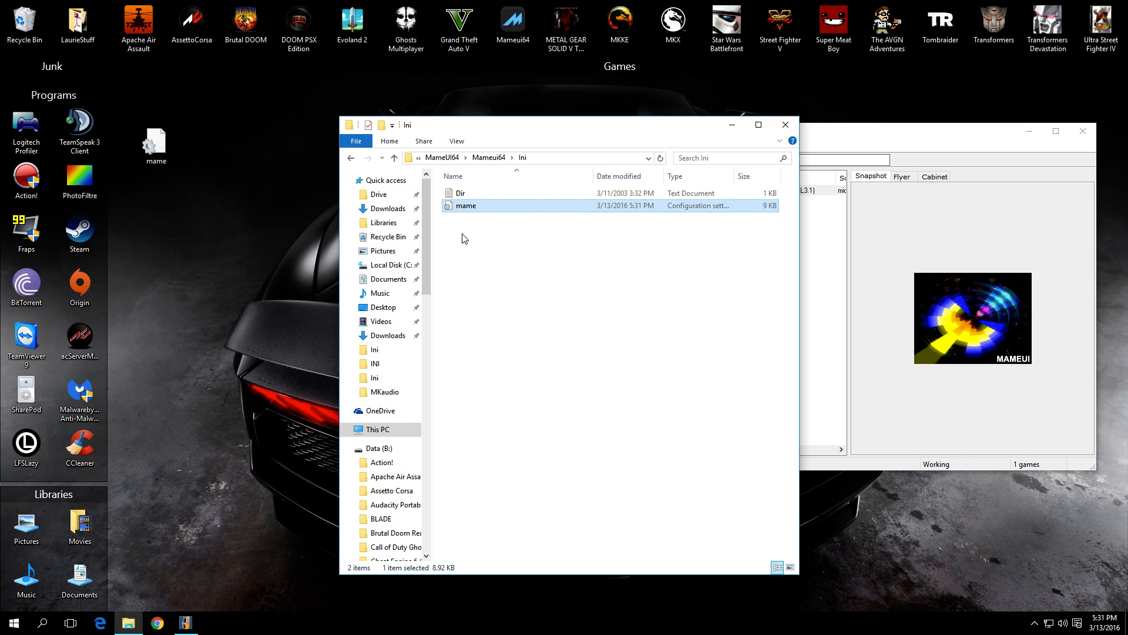
pyautogui.moveTo(481, 315)
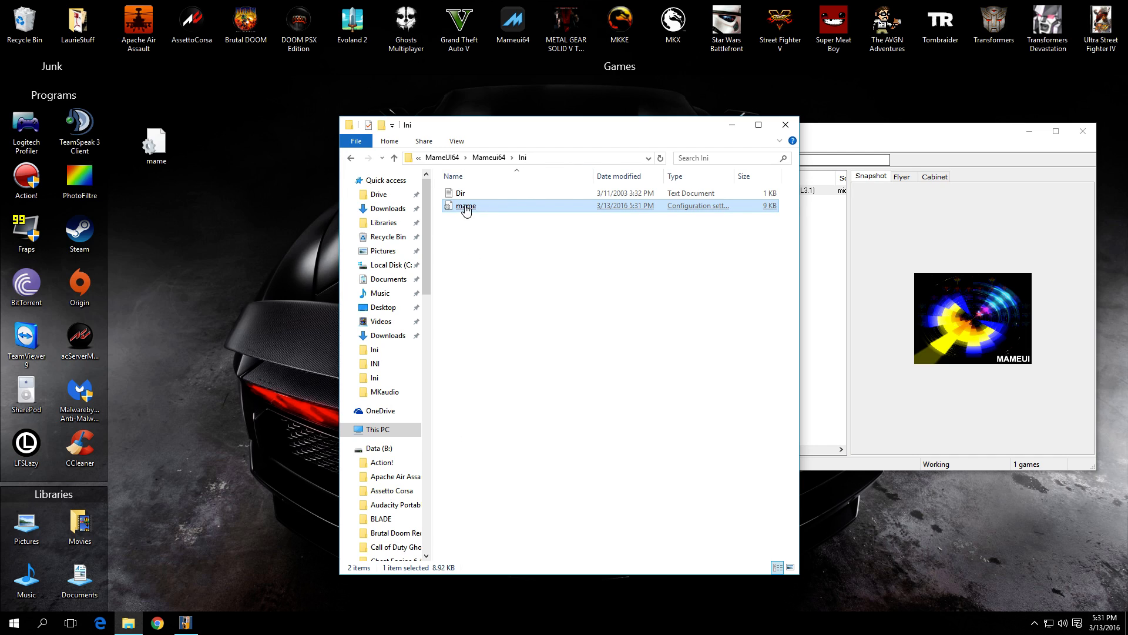
# Verify the saved mame.ini, close the windows and launch Mortal Kombat II in MAMEUI64
pyautogui.doubleClick(467, 204)
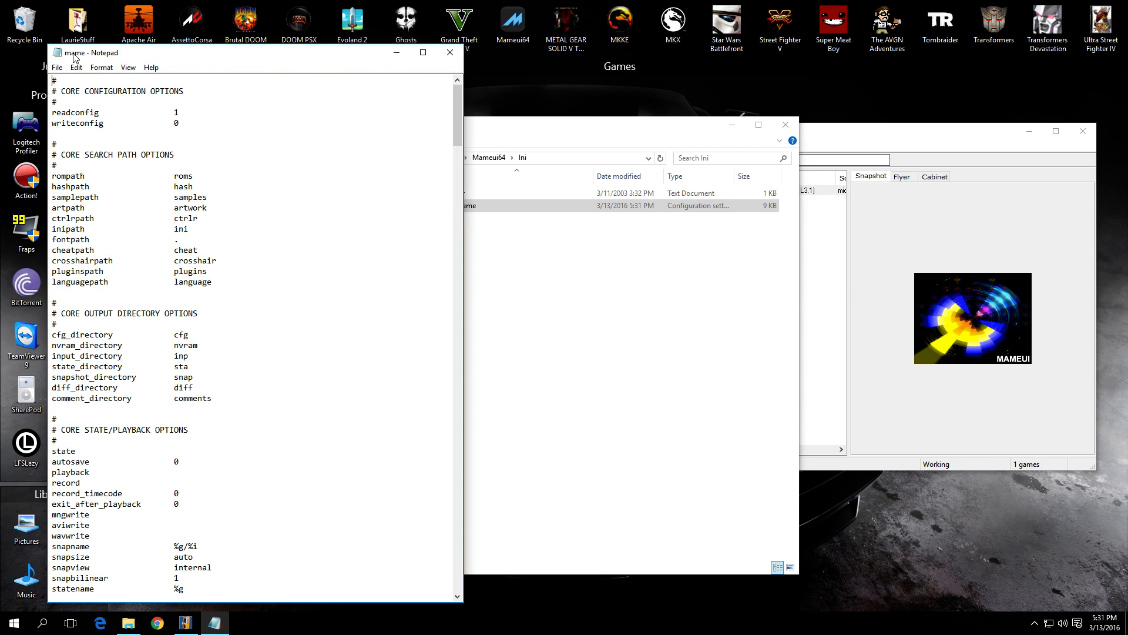
pyautogui.click(57, 67)
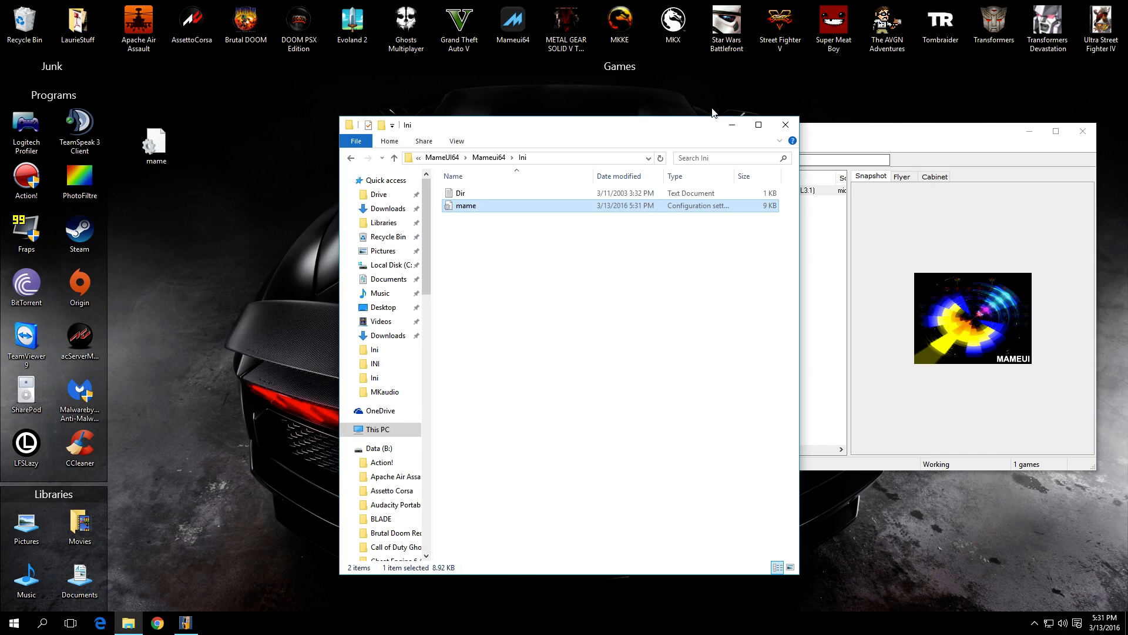
pyautogui.click(183, 623)
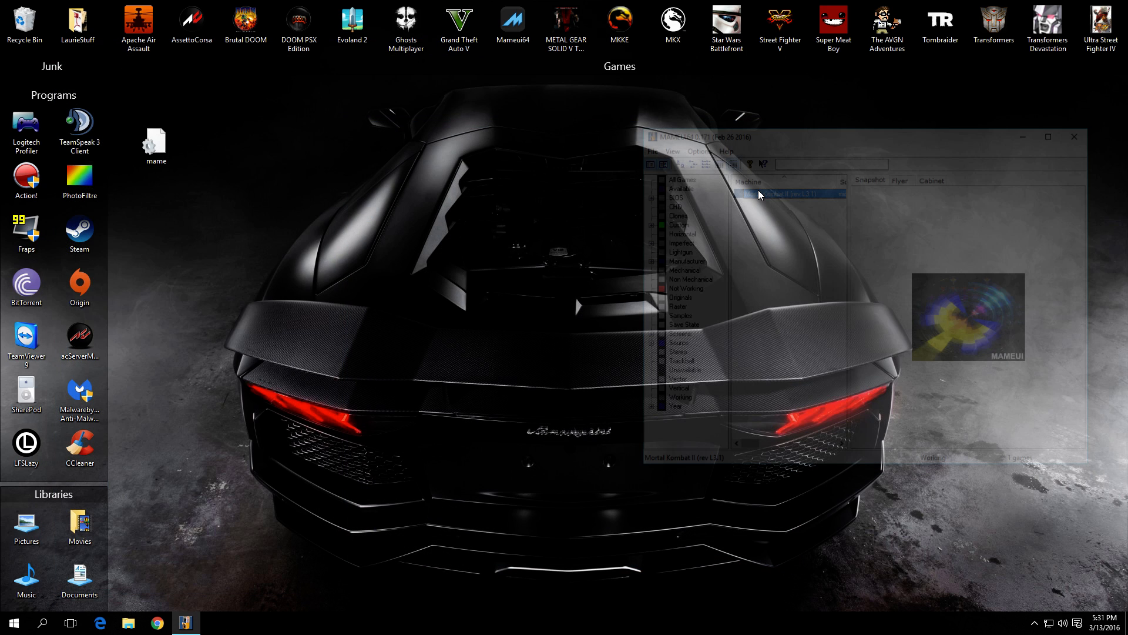
pyautogui.doubleClick(784, 194)
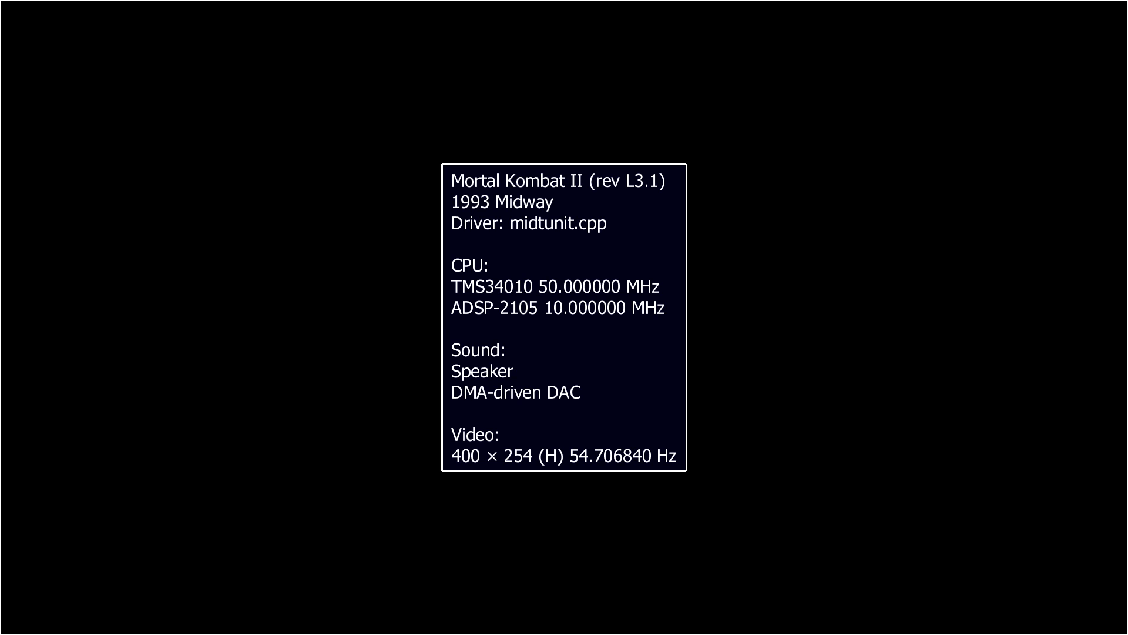